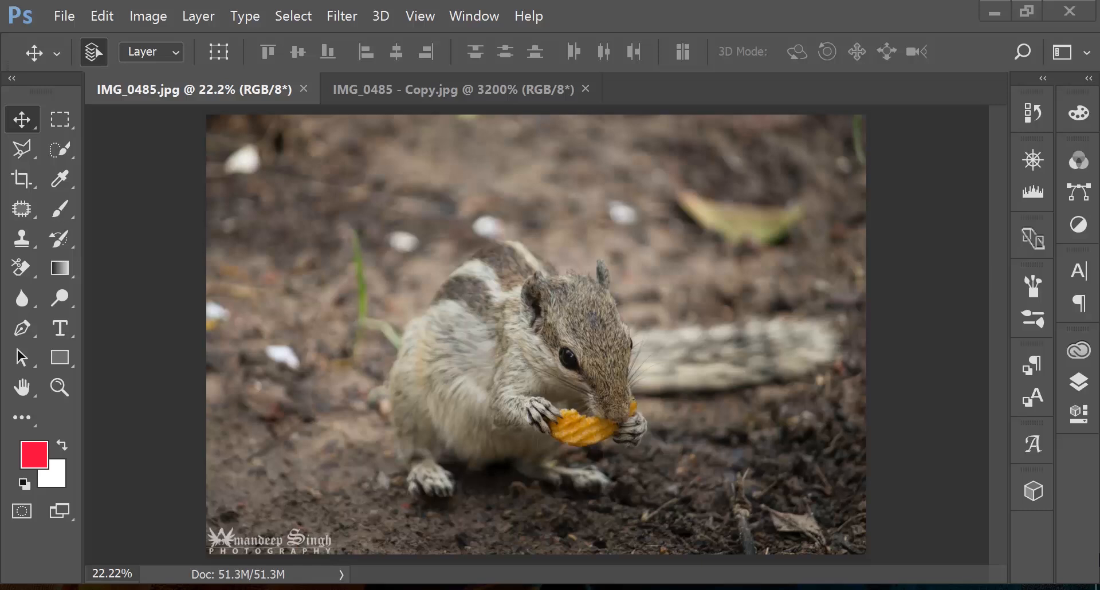
Show the Image menu's commands for the squirrel photo.
click(147, 16)
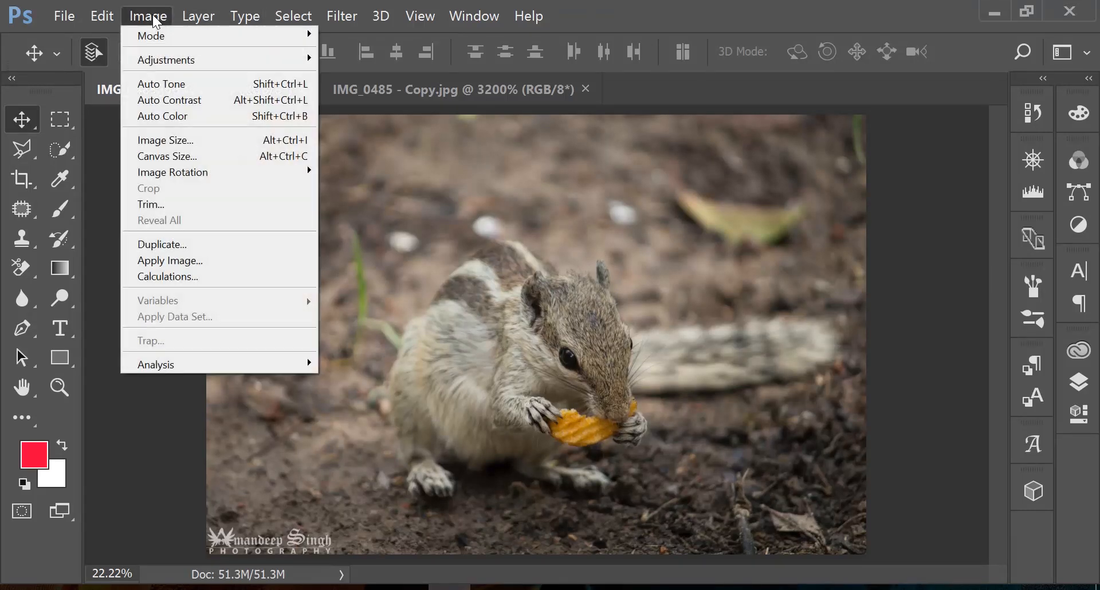
Open Image Size, showing 5184 × 3456 px at 300 ppi.
click(166, 140)
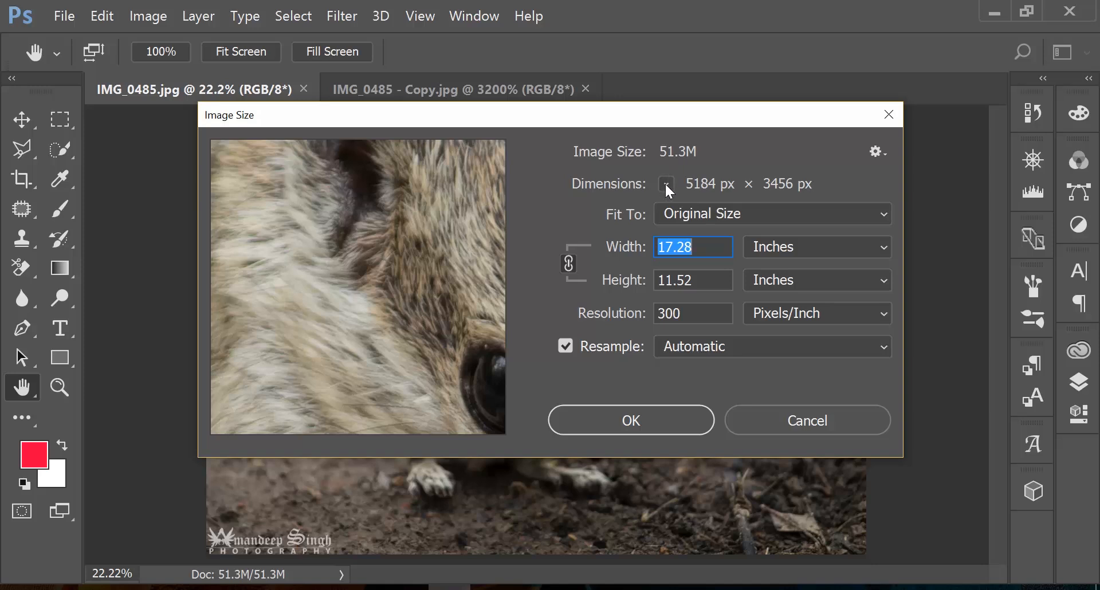
mouse_move(713, 193)
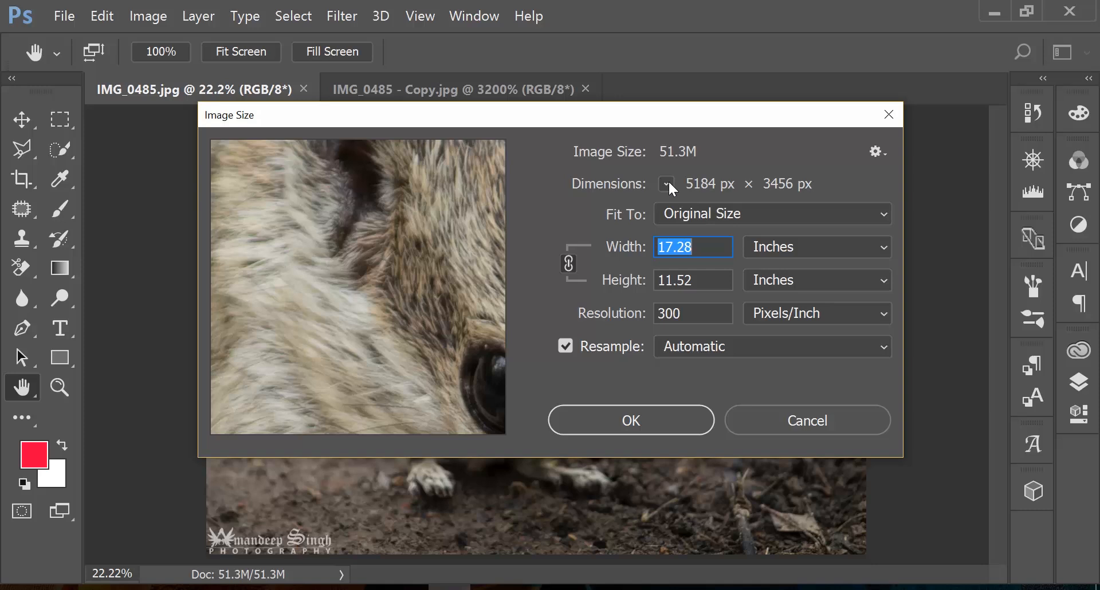
click(666, 184)
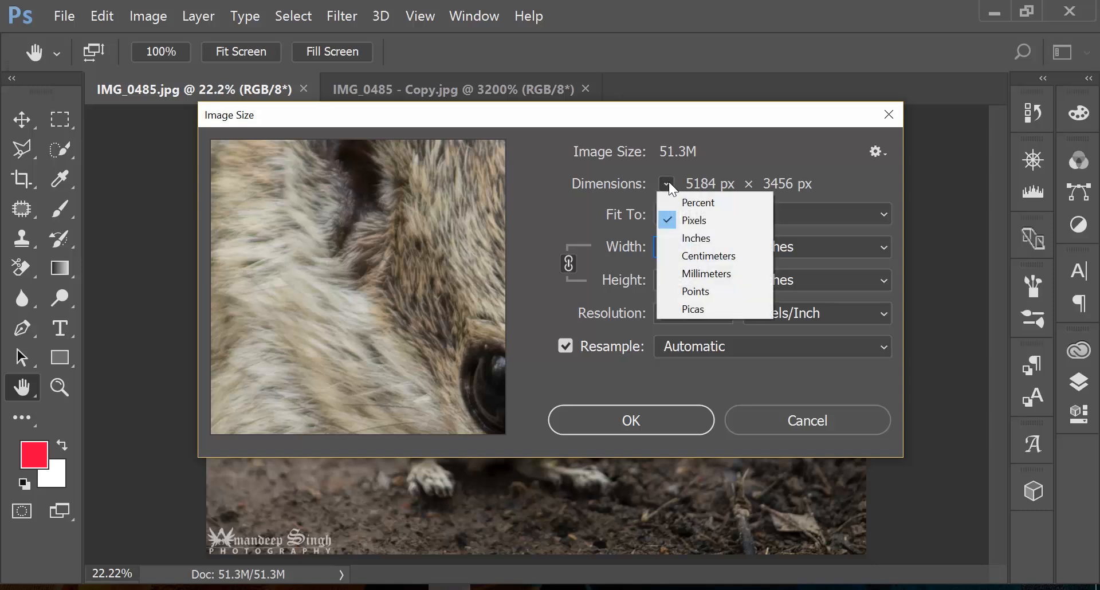
click(695, 237)
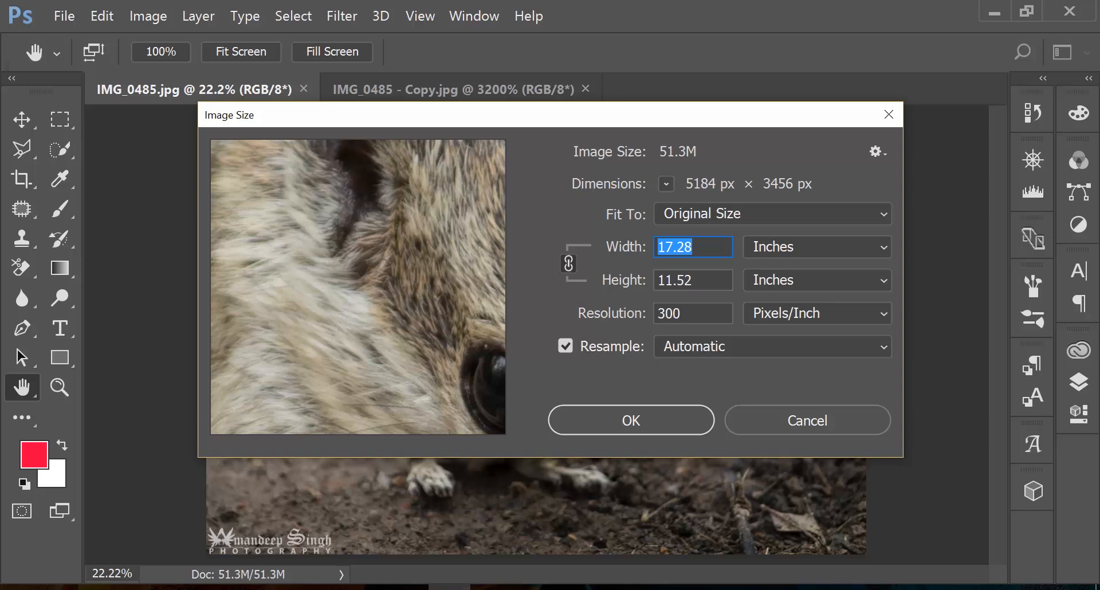
mouse_move(579, 270)
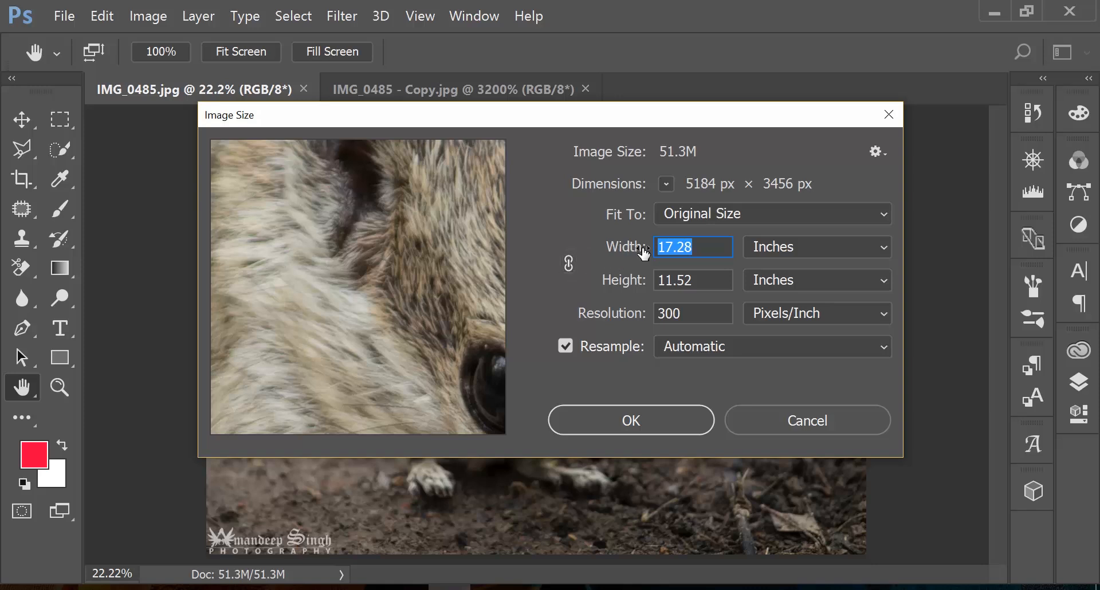
mouse_move(673, 266)
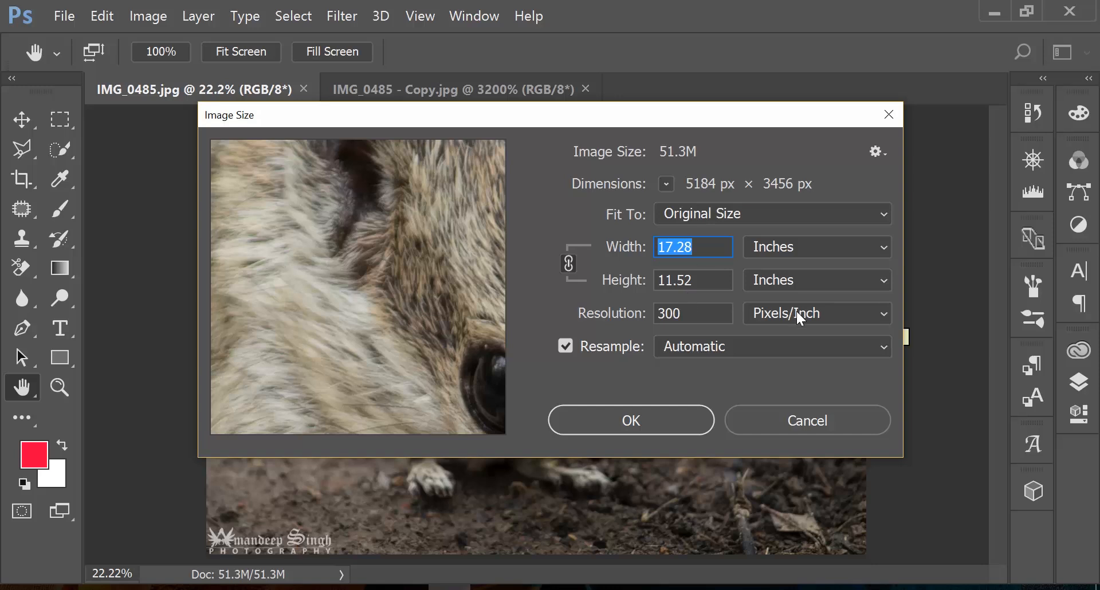
click(813, 313)
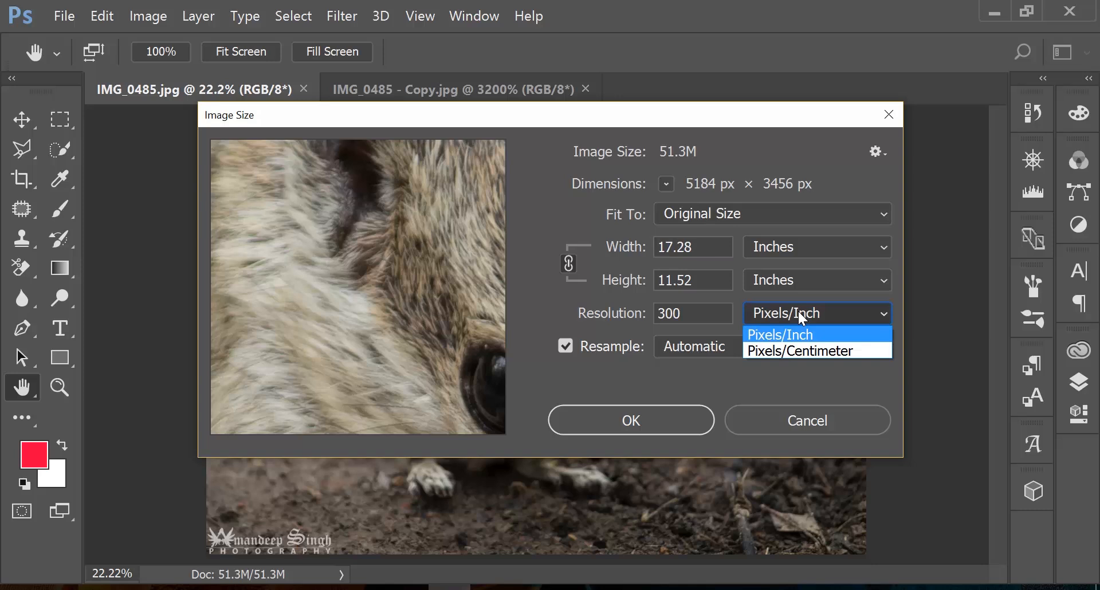
click(778, 333)
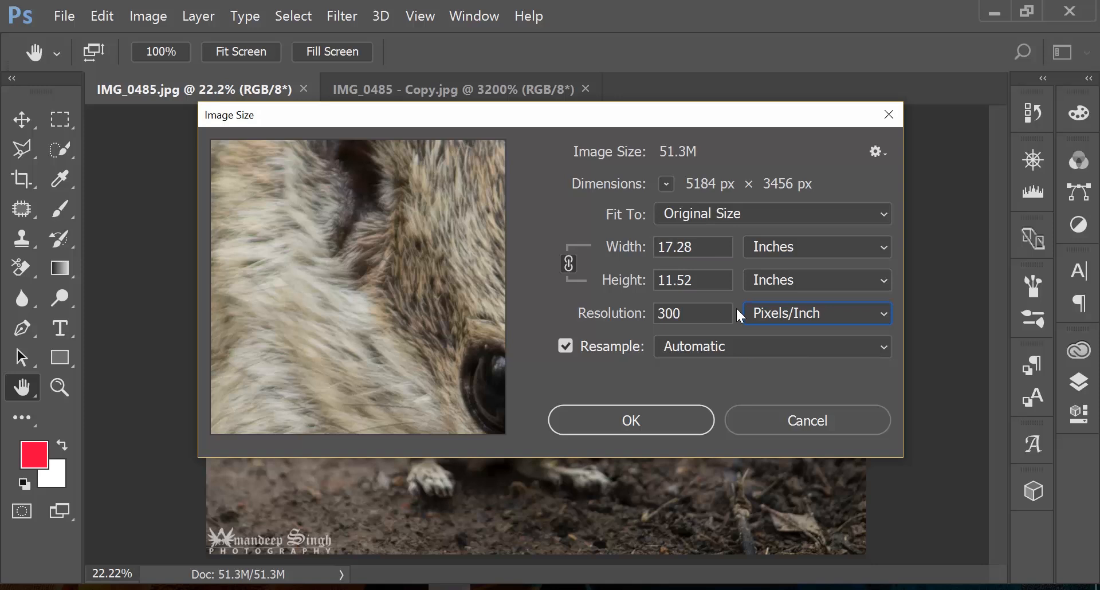
mouse_move(757, 318)
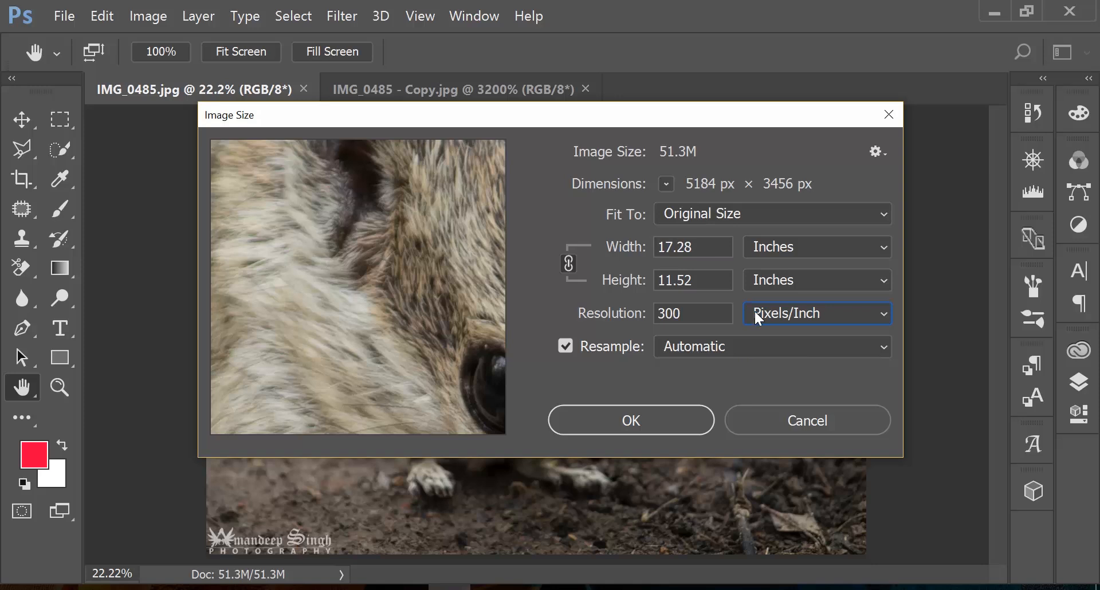
mouse_move(781, 418)
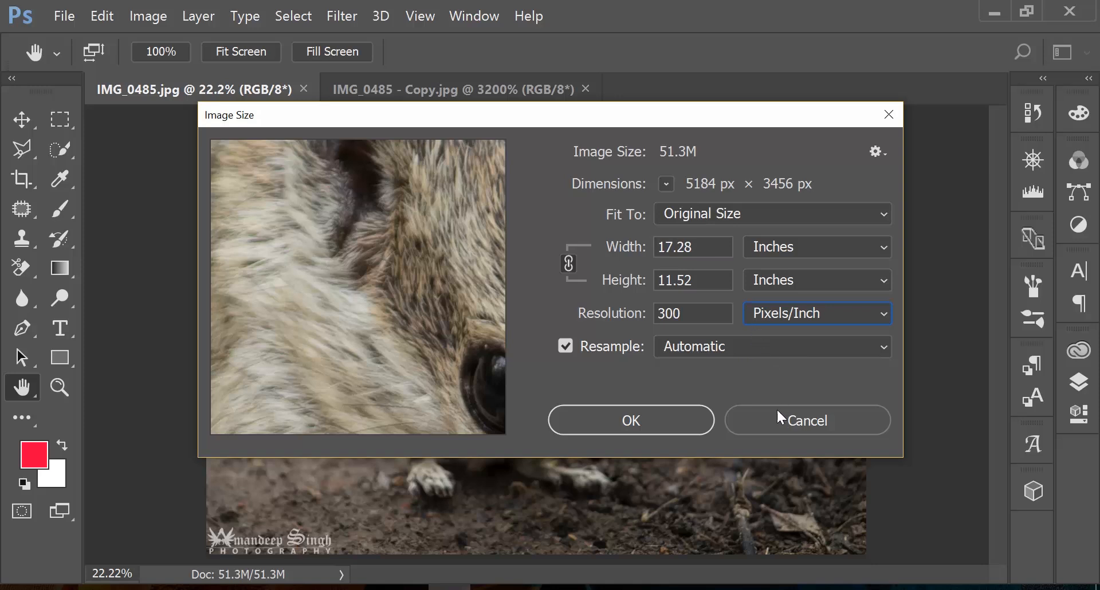
Cancel Image Size without changes and bring IMG_0485 - Copy.jpg to the front.
click(806, 419)
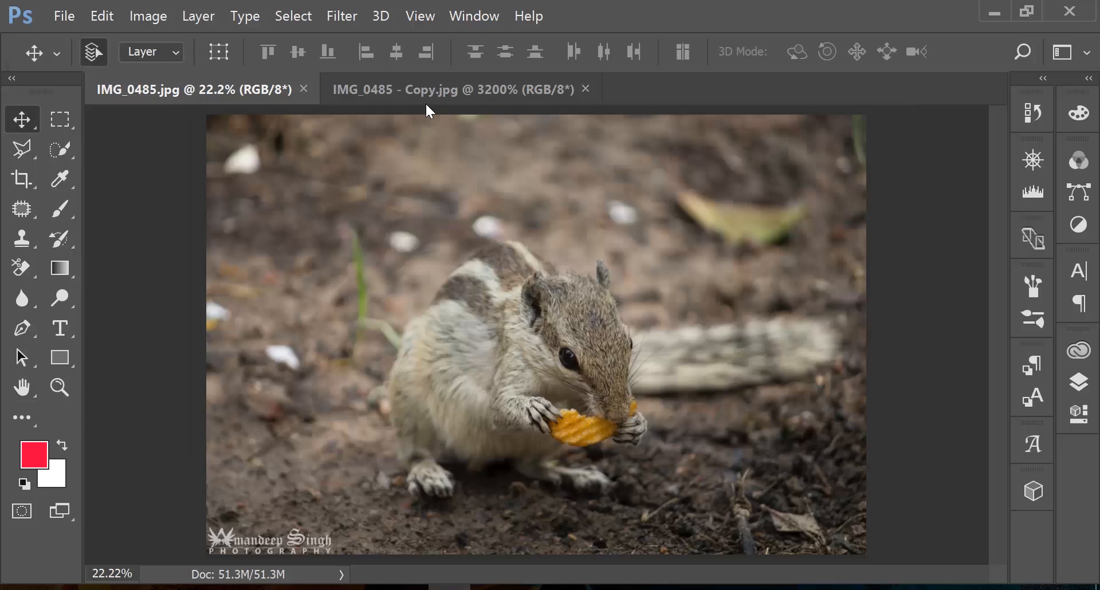
click(453, 89)
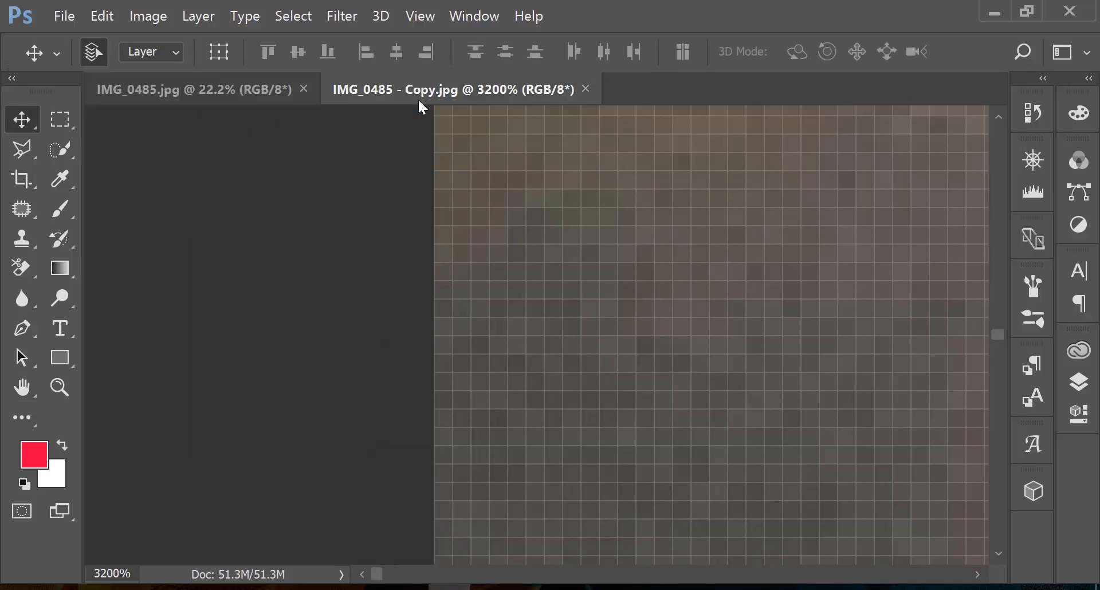
mouse_move(452, 243)
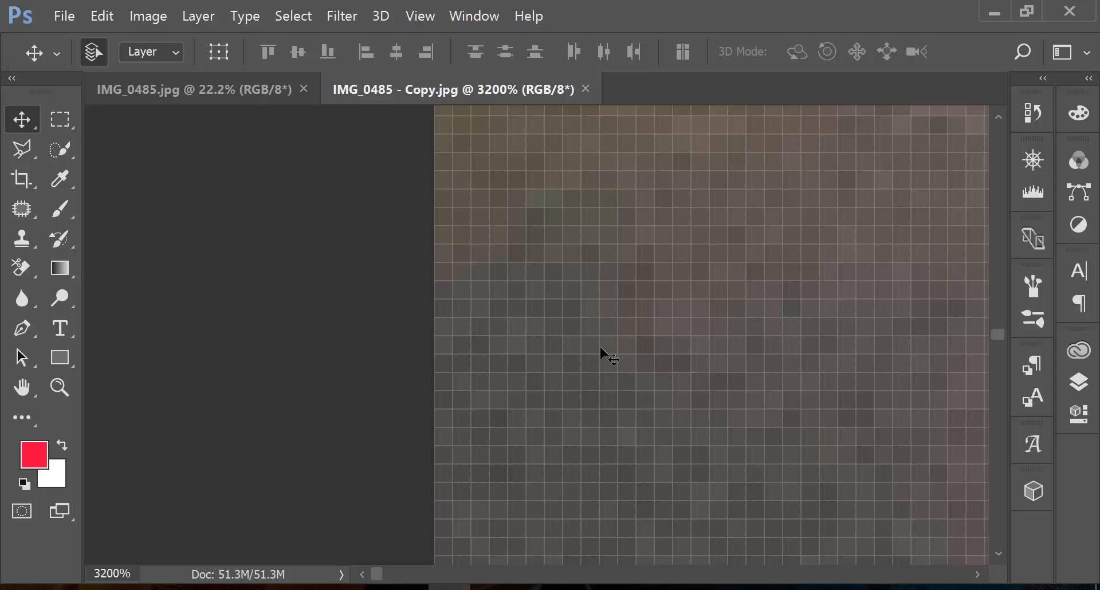
mouse_move(608, 307)
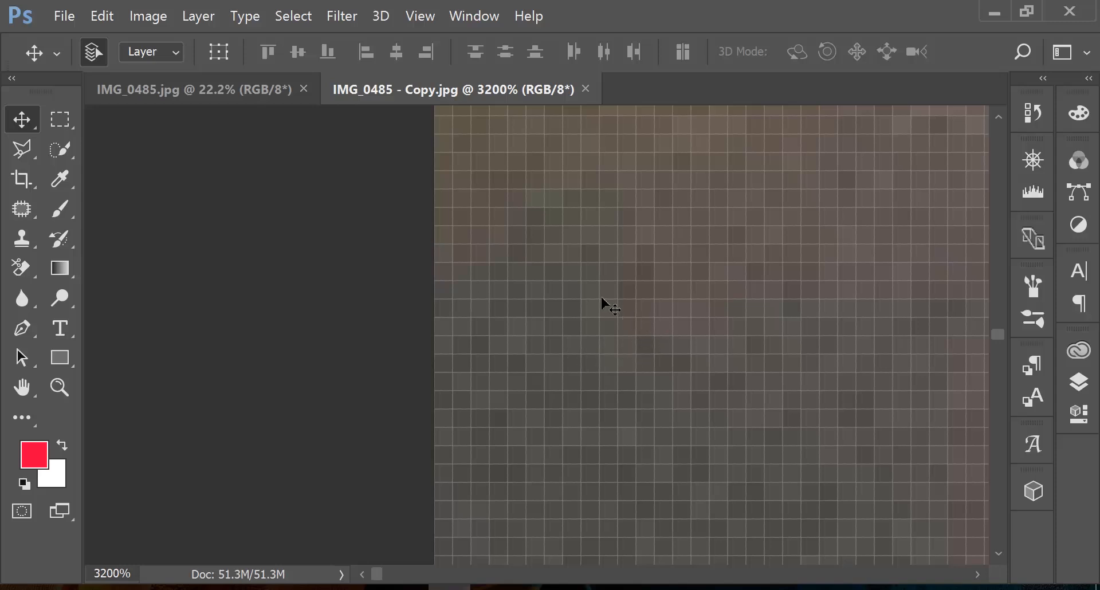
mouse_move(519, 277)
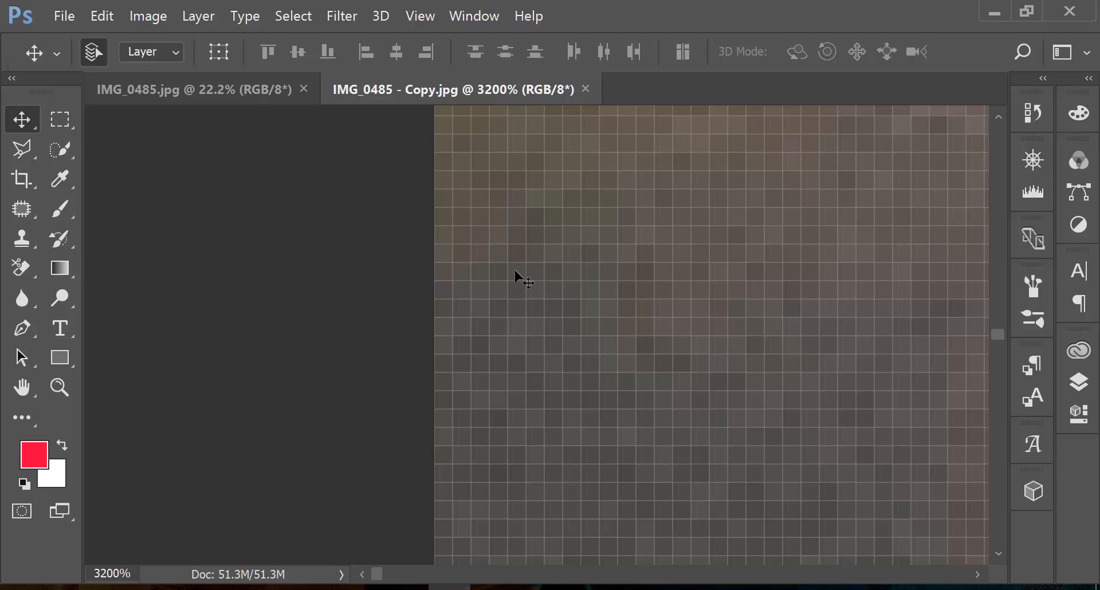
mouse_move(534, 277)
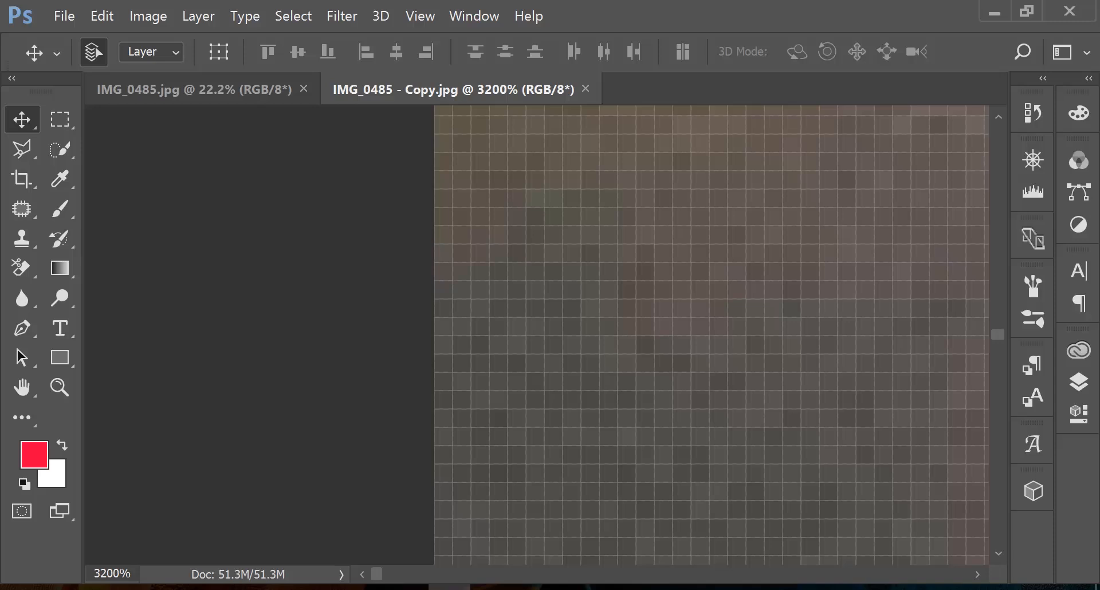
mouse_move(460, 203)
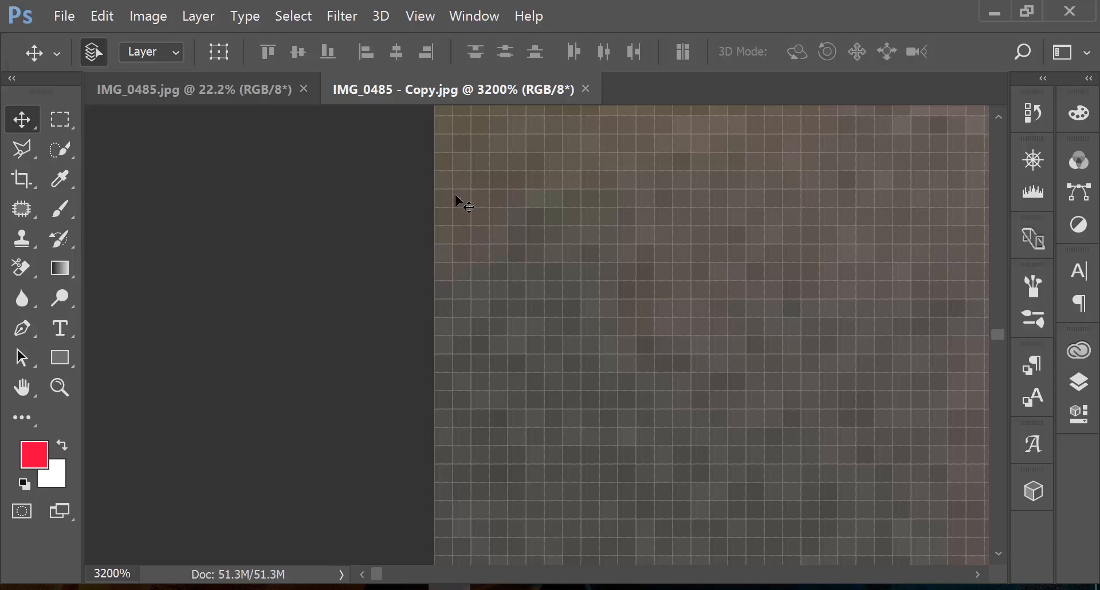
mouse_move(463, 209)
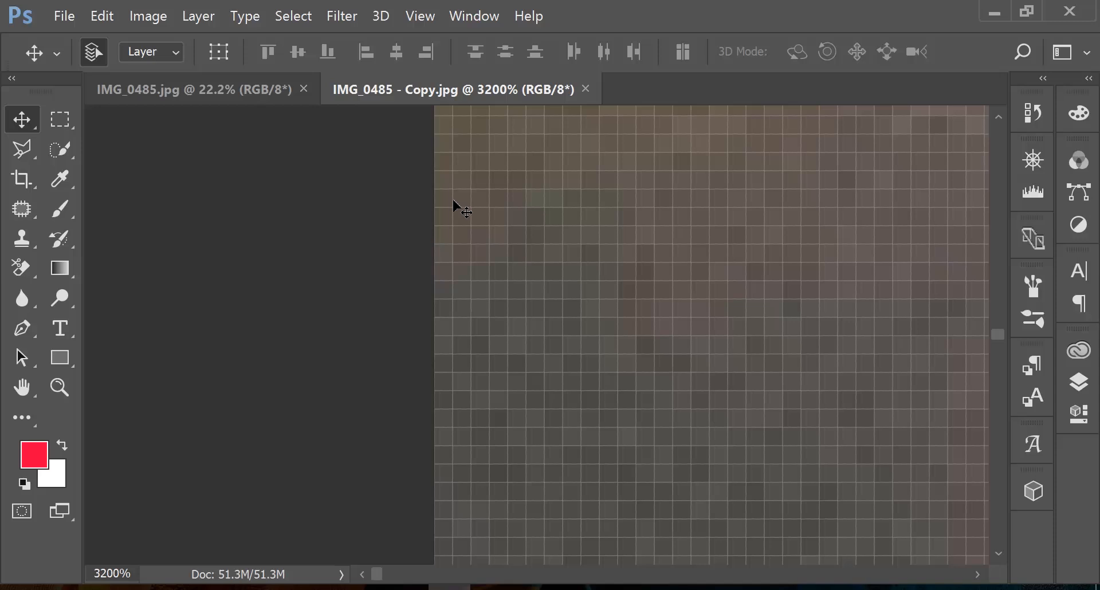
mouse_move(466, 194)
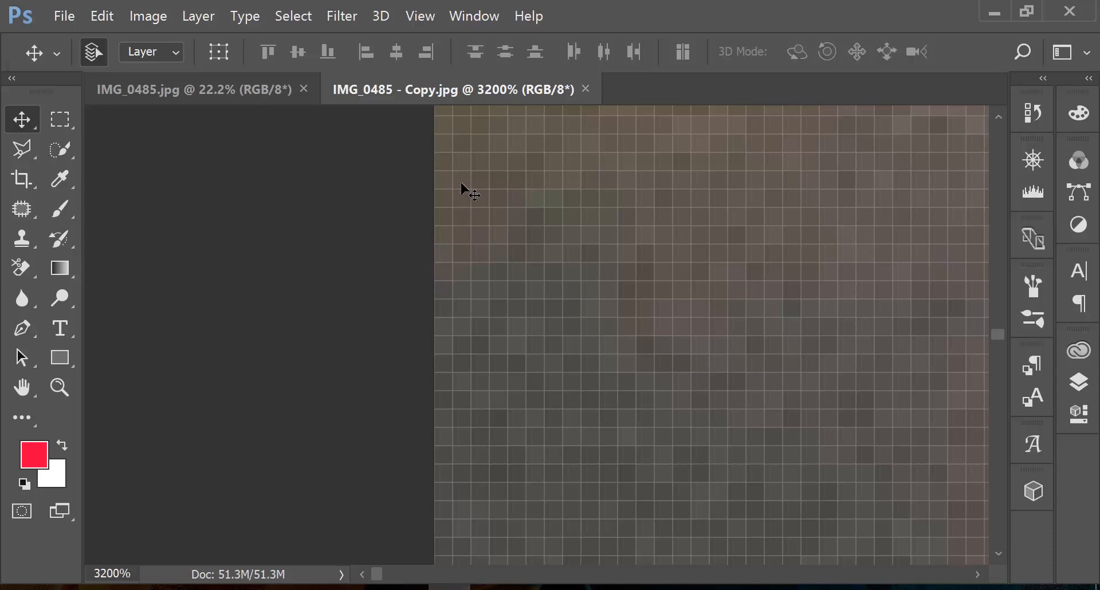
mouse_move(471, 262)
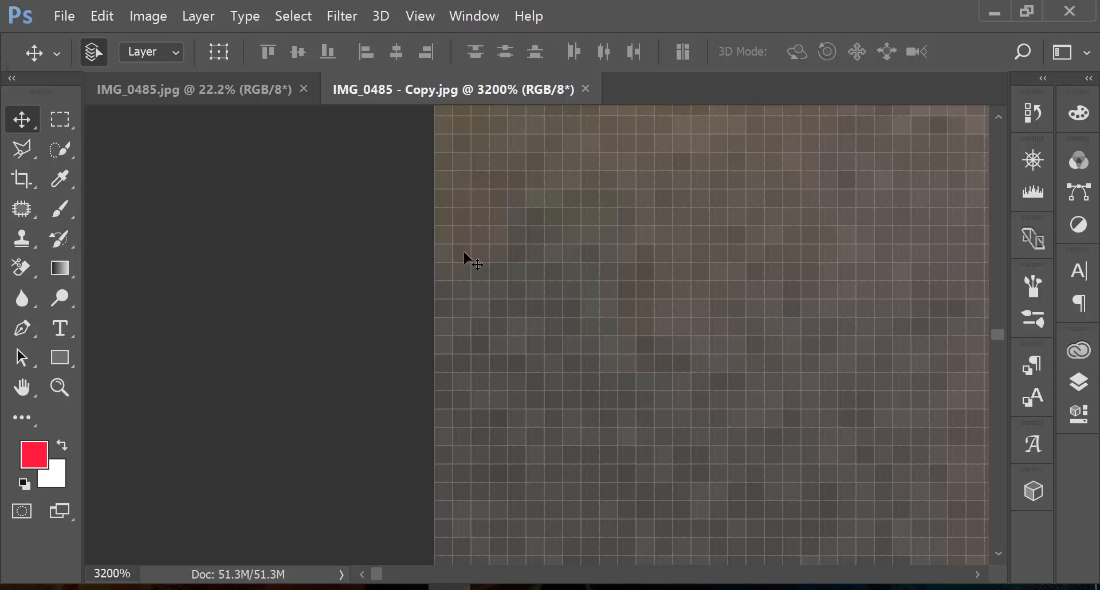
mouse_move(498, 174)
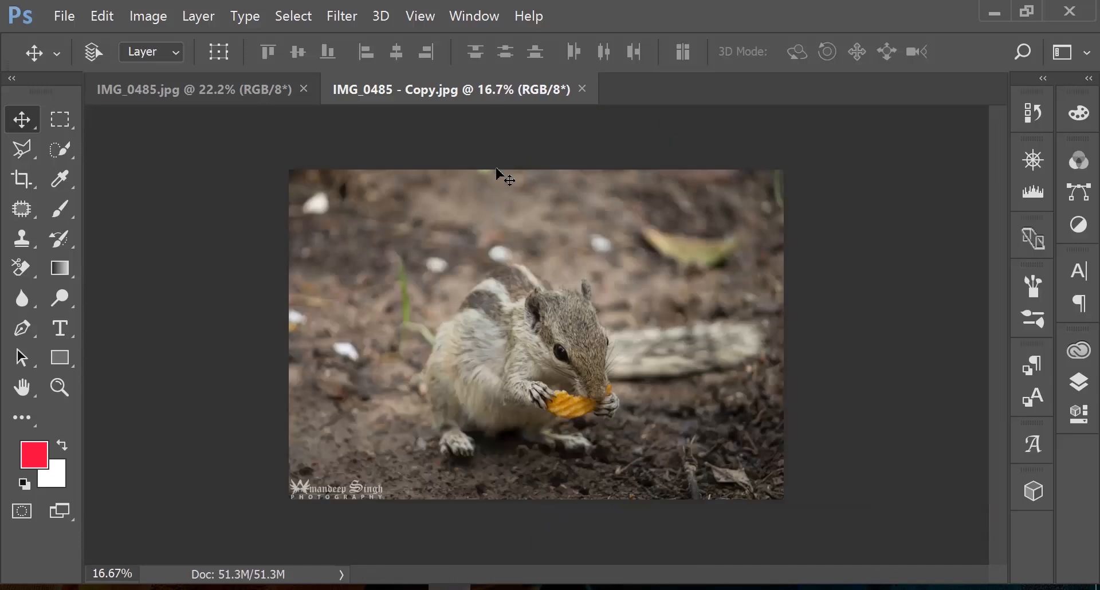
Reopen Image Size on IMG_0485.jpg and select the Resolution (300) and Width (17.28) fields.
click(93, 52)
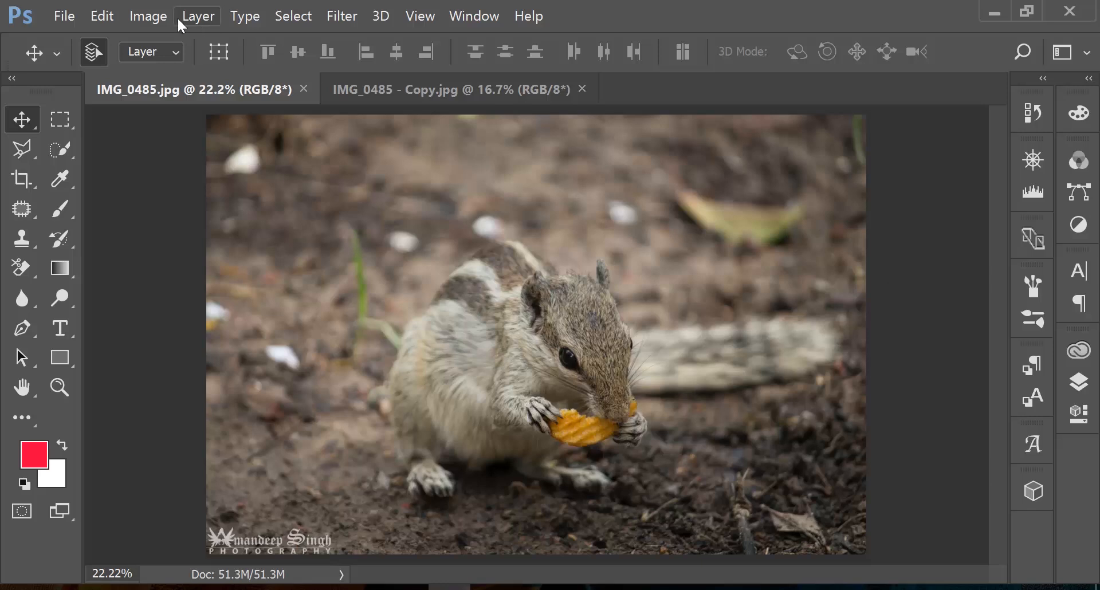
click(147, 15)
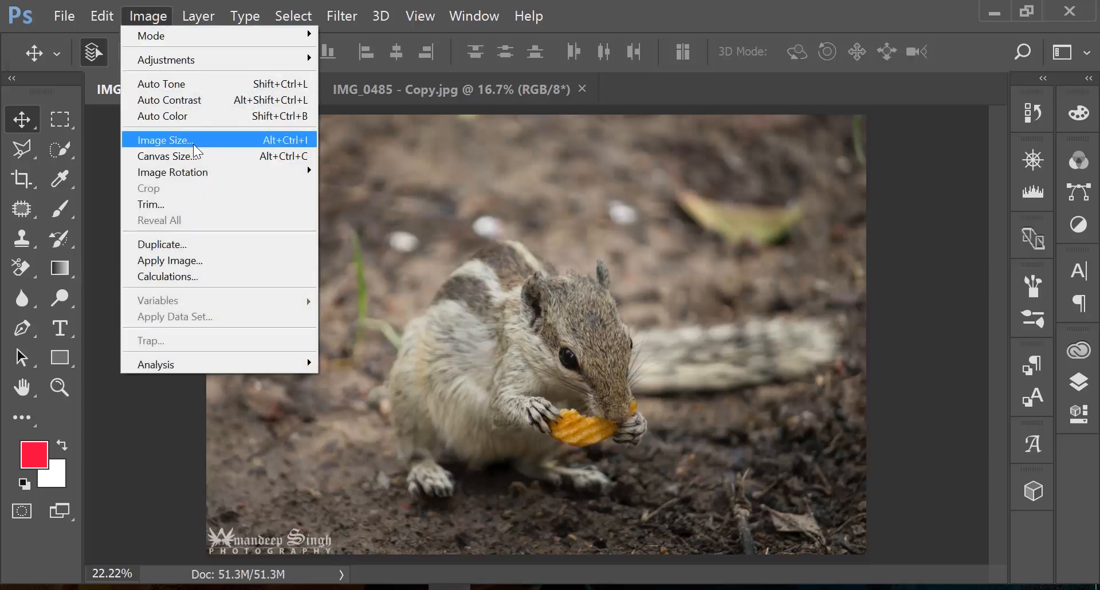
click(163, 140)
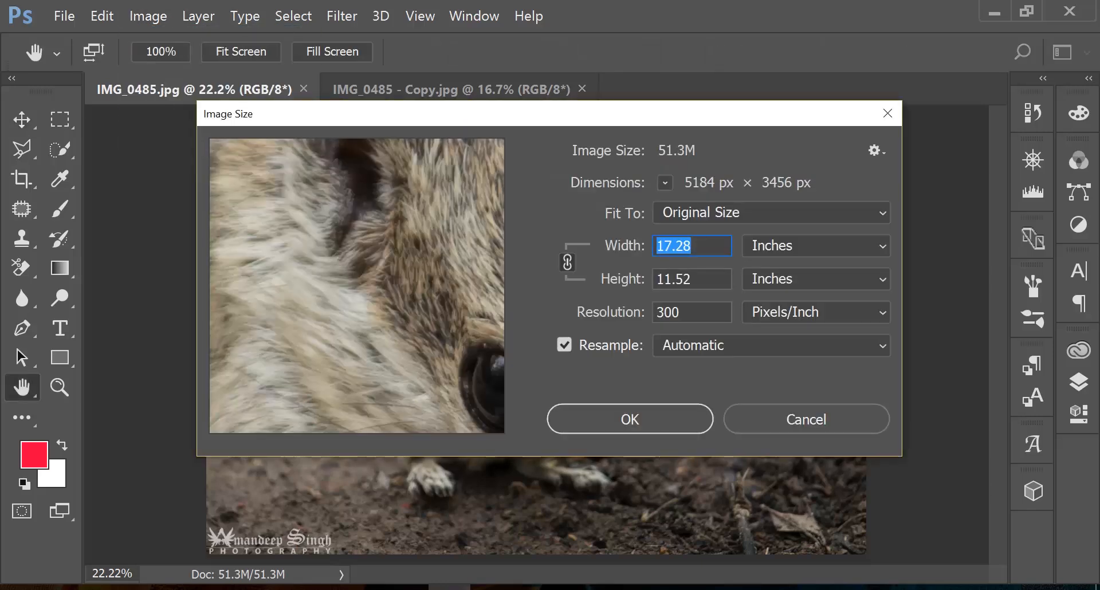
click(690, 312)
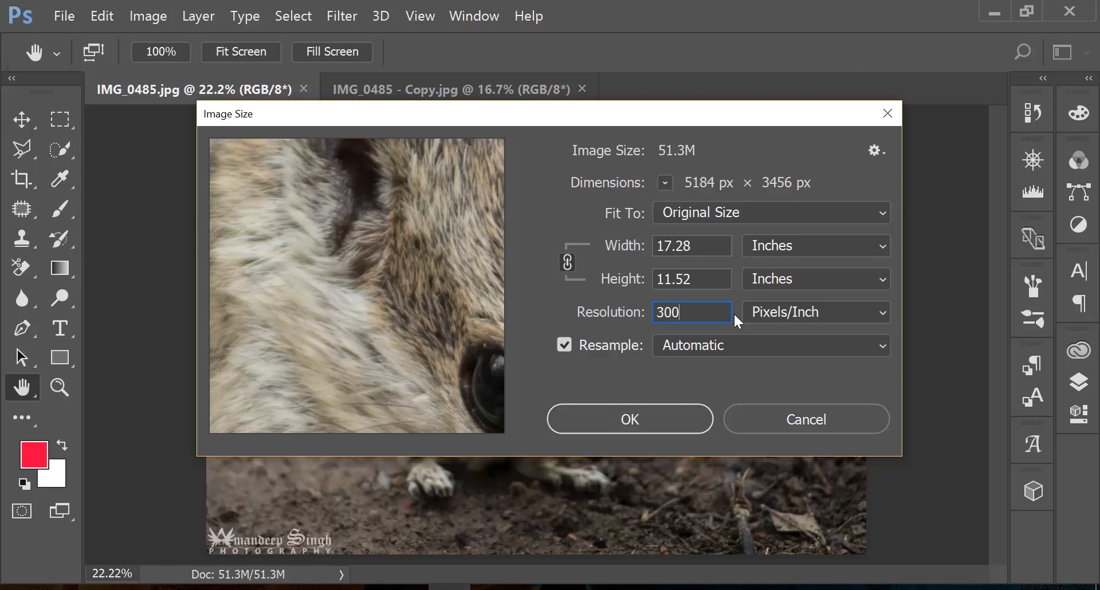
mouse_move(757, 327)
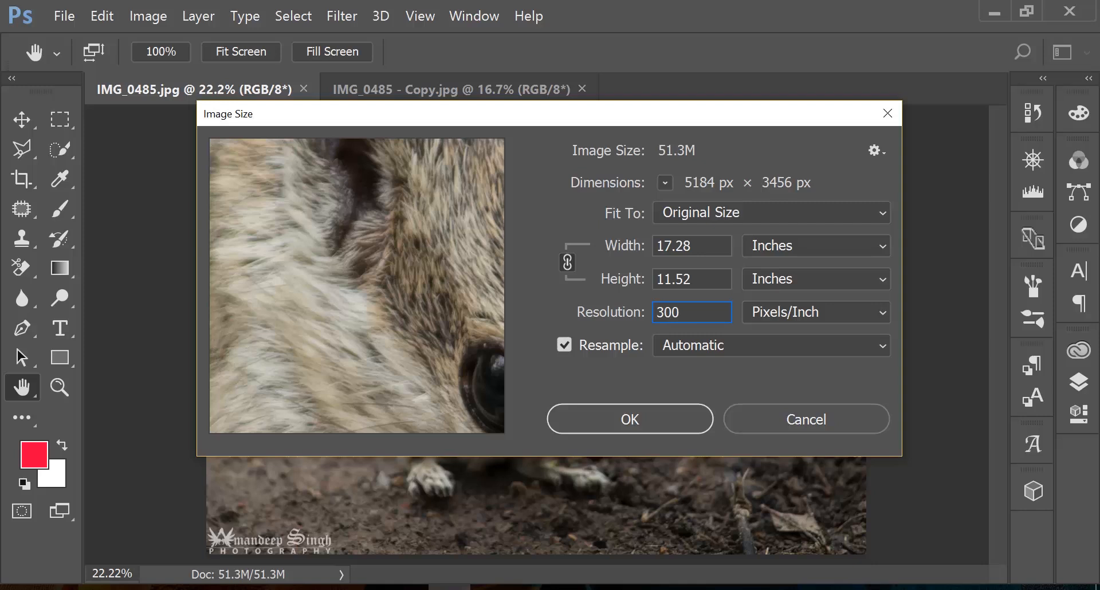
click(691, 245)
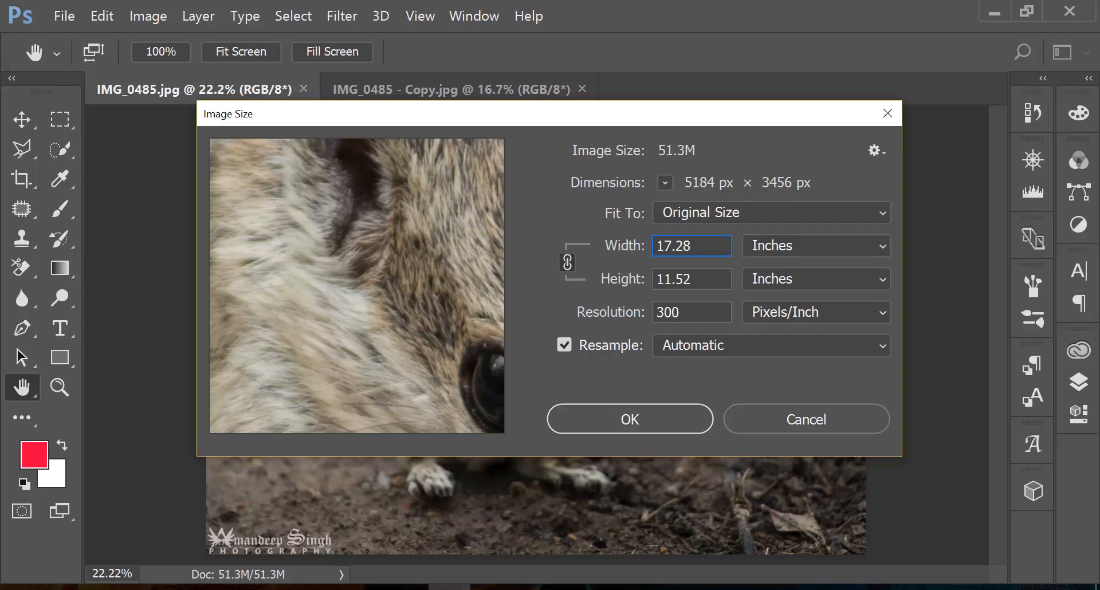
click(691, 246)
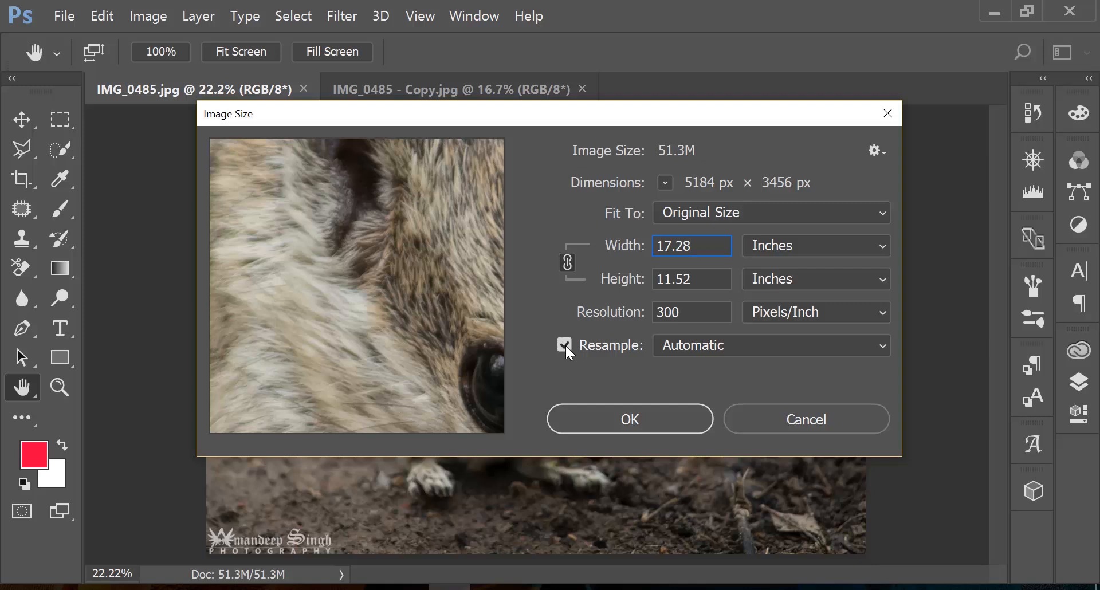
Turn off Resample and set Width to 25 inches, giving 16.667 in at 207.36 ppi.
click(563, 344)
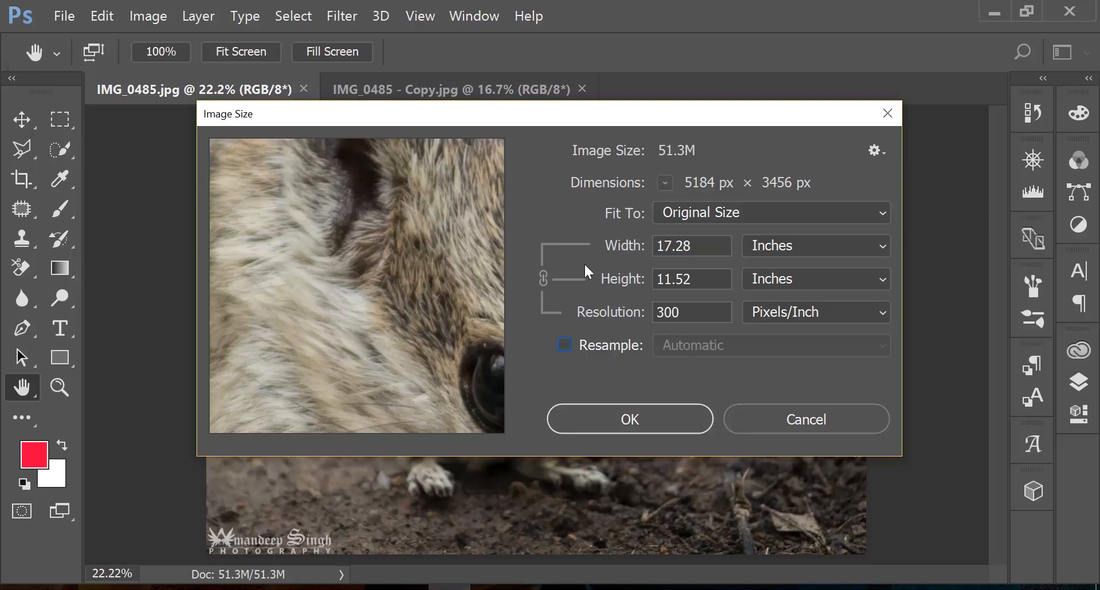
mouse_move(585, 296)
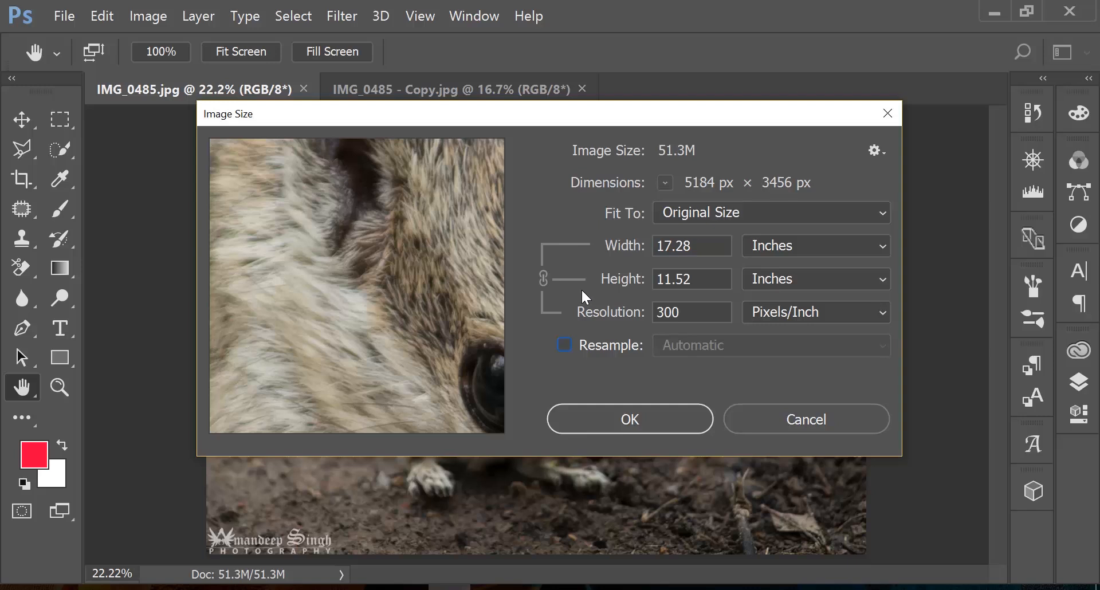
mouse_move(546, 314)
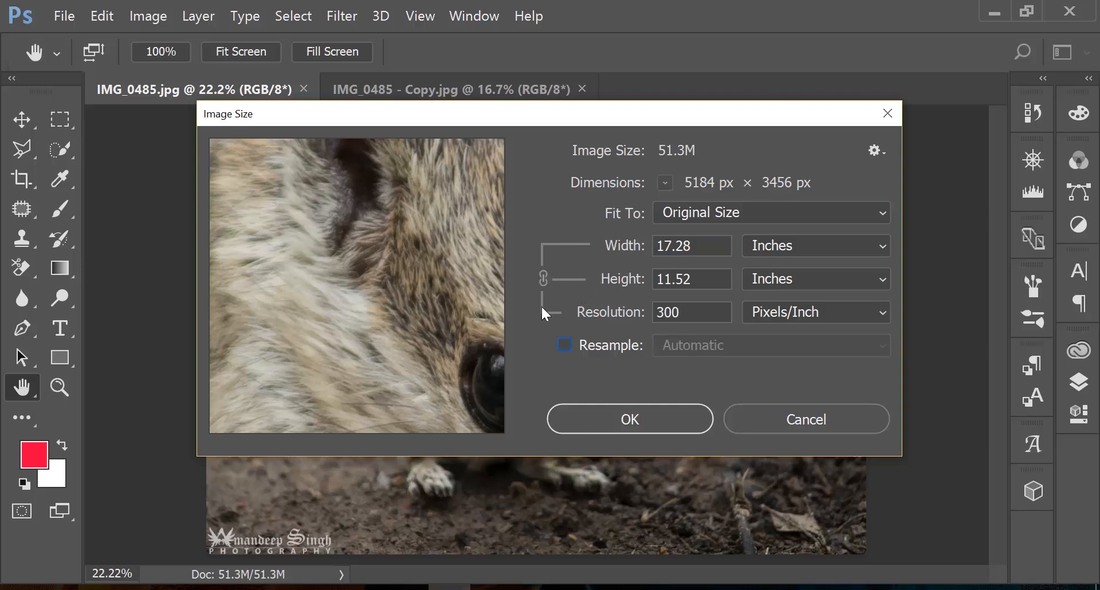
mouse_move(543, 285)
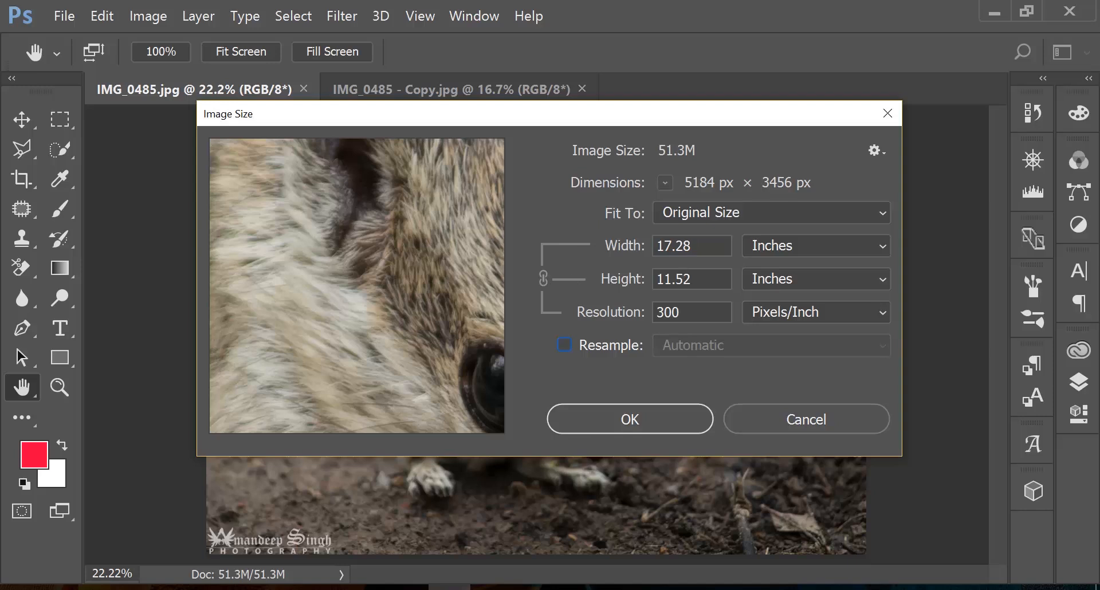
click(690, 246)
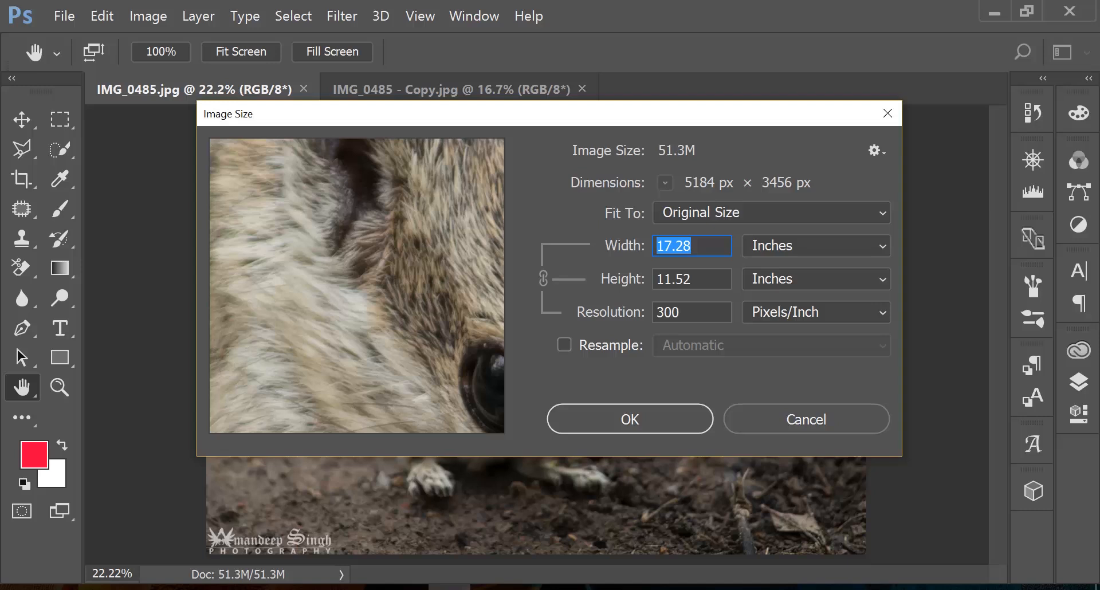
mouse_move(731, 156)
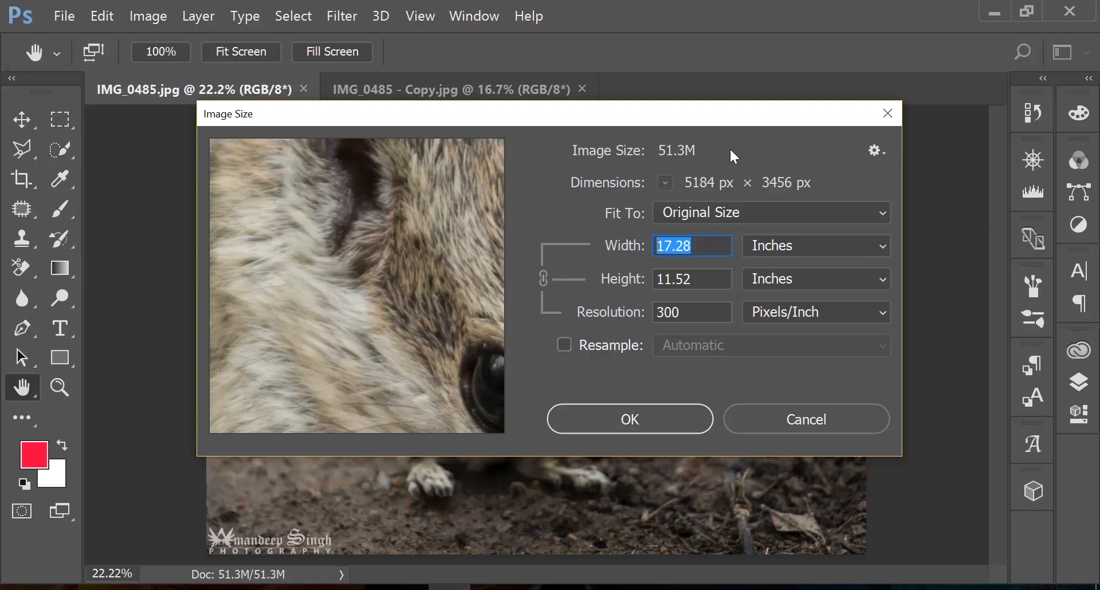
mouse_move(677, 165)
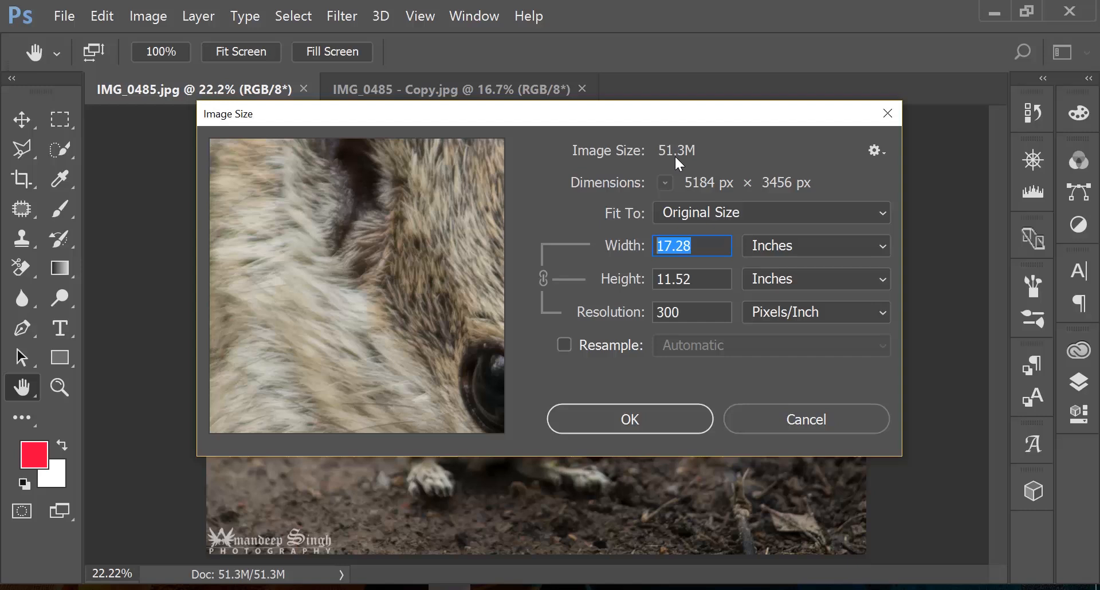
mouse_move(733, 195)
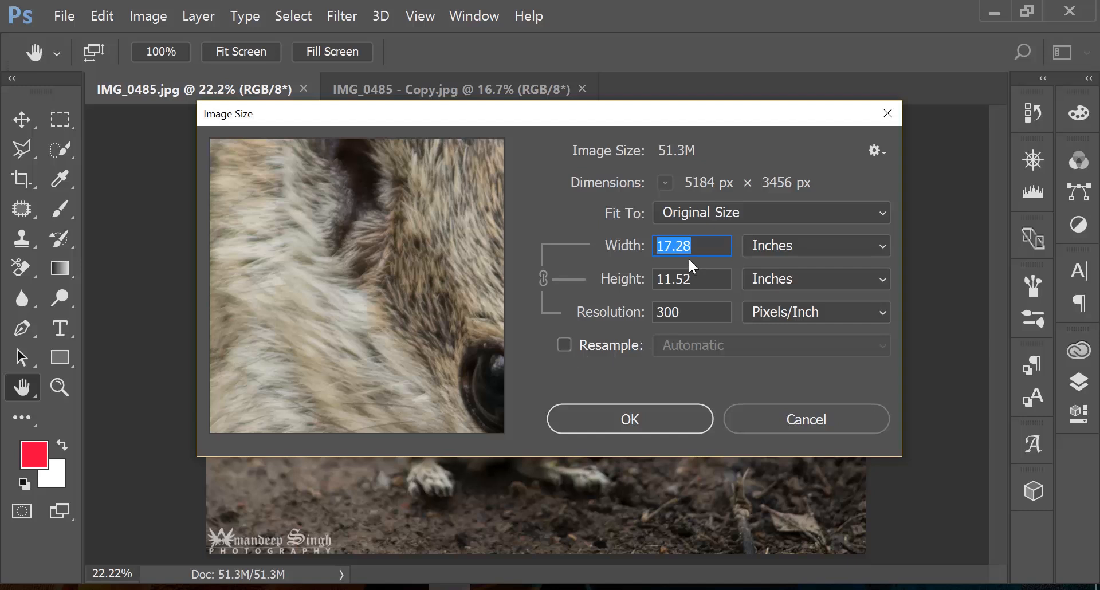
mouse_move(610, 345)
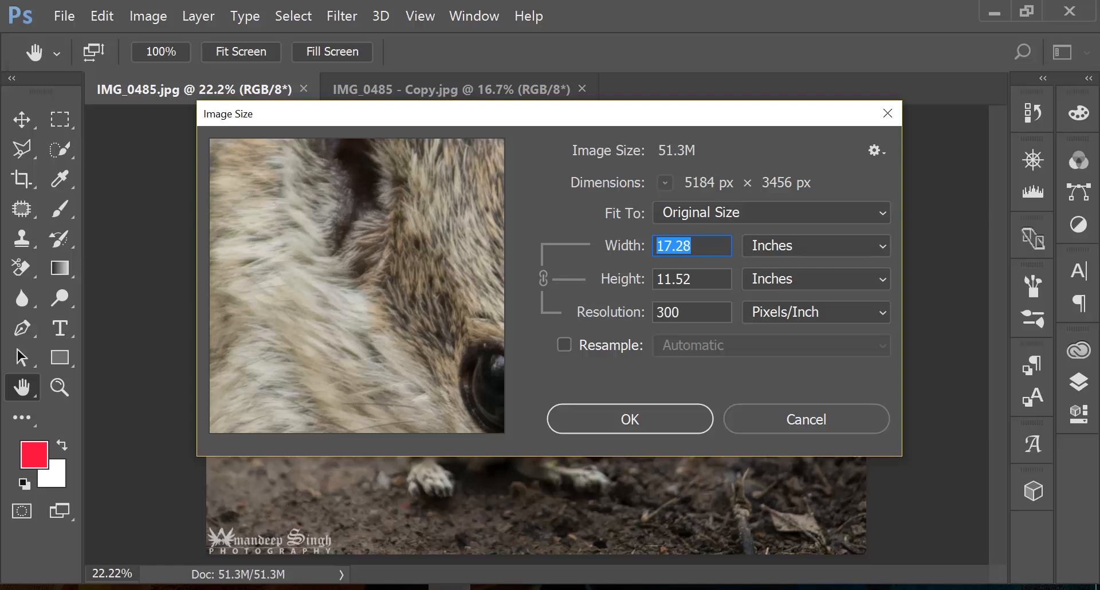
text(25)
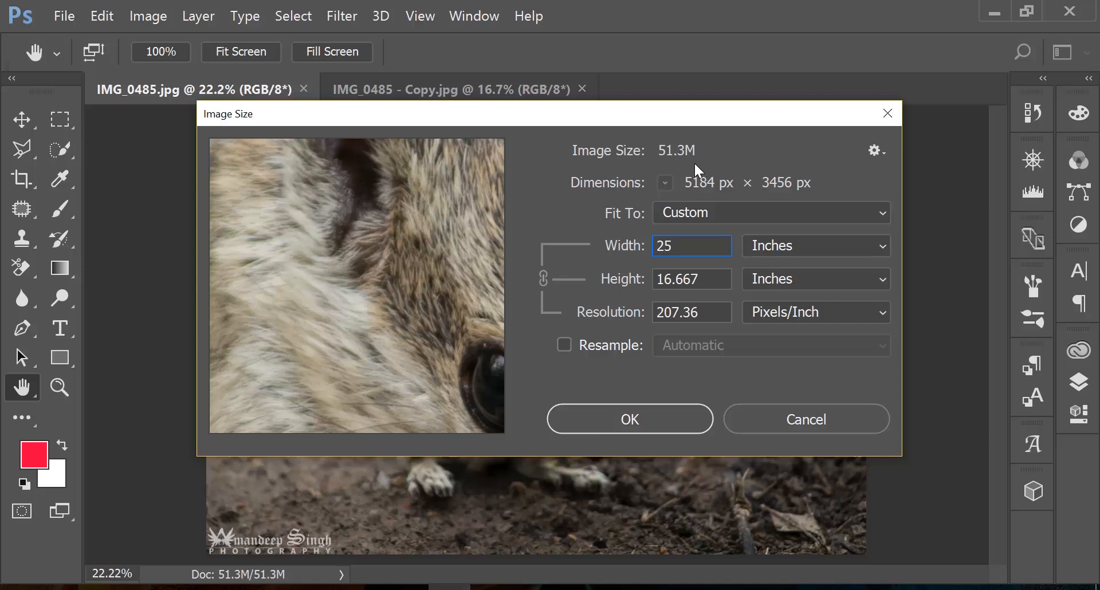
mouse_move(707, 199)
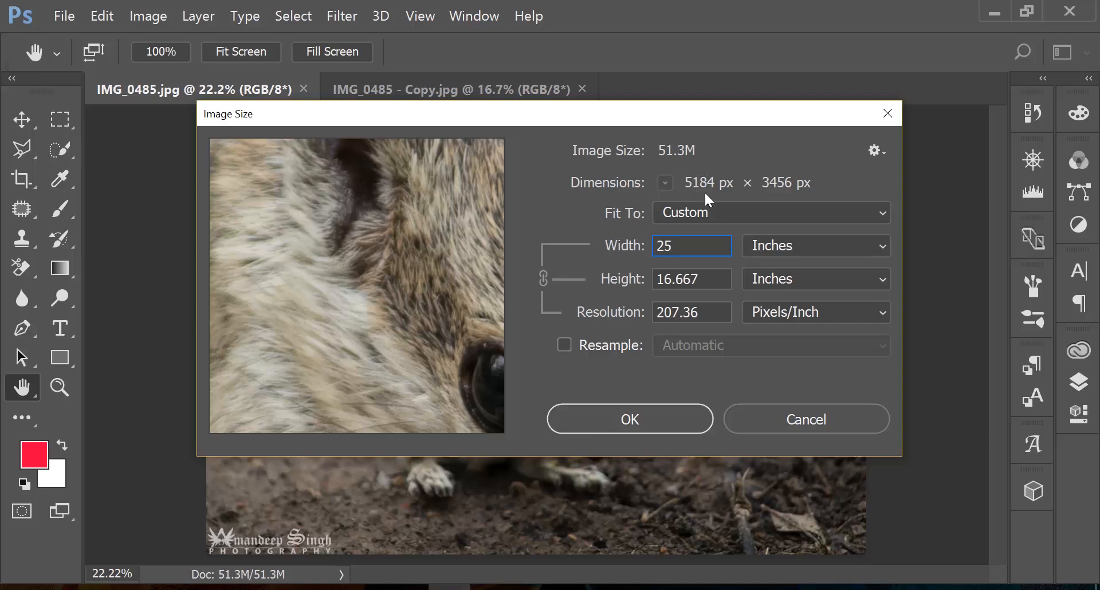
mouse_move(708, 223)
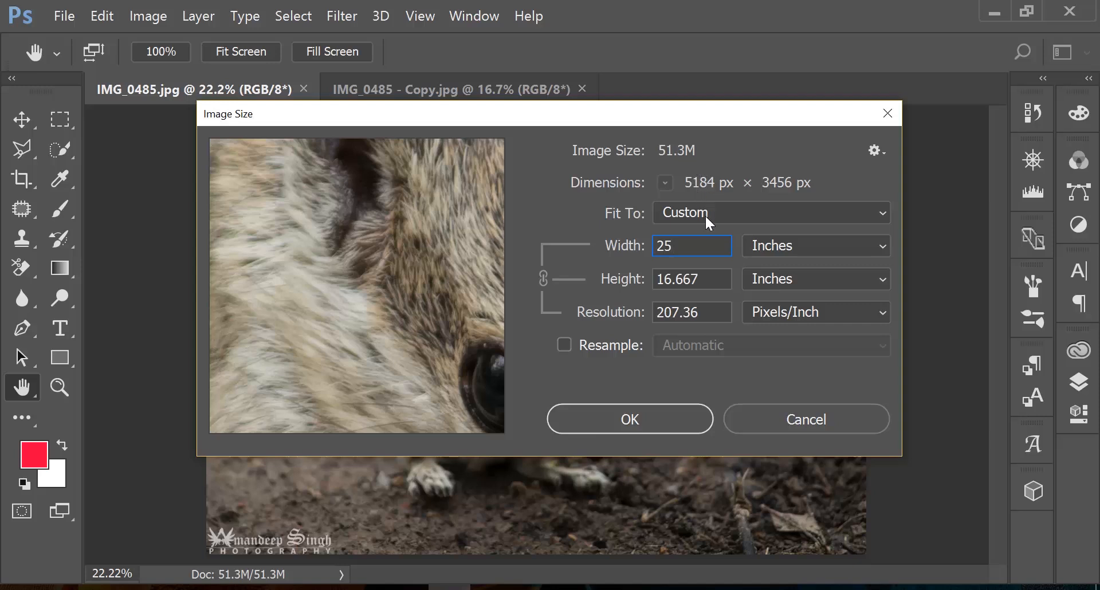
click(691, 246)
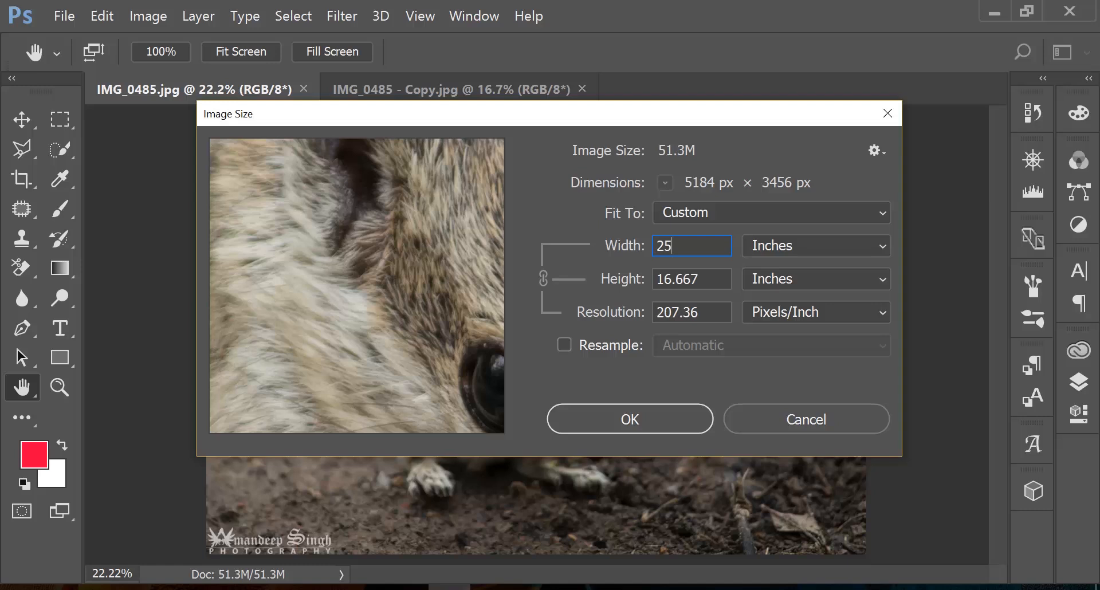
mouse_move(680, 265)
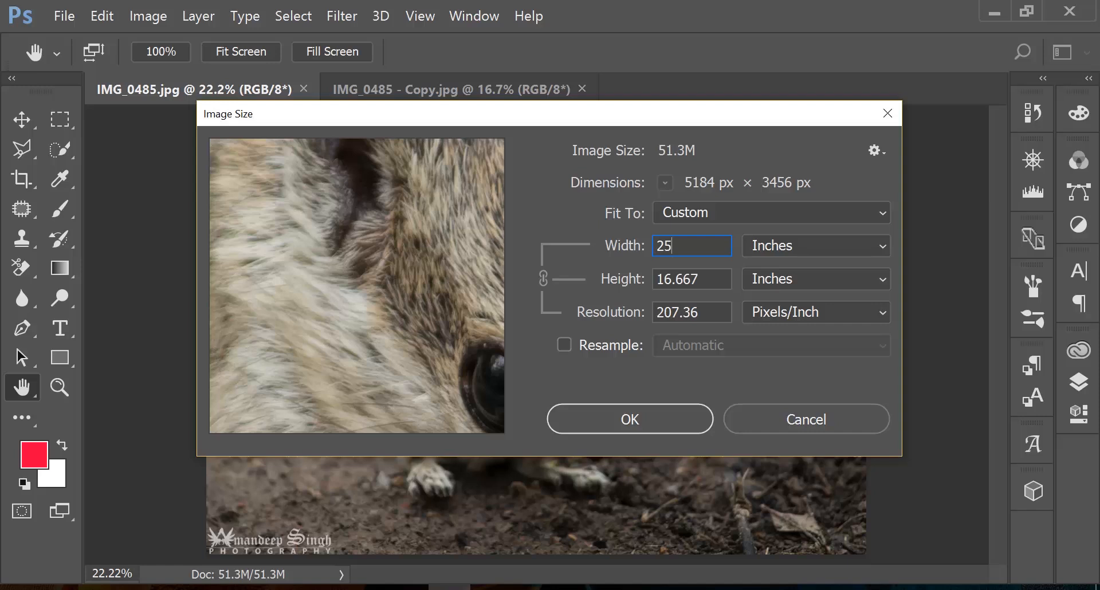
mouse_move(592, 286)
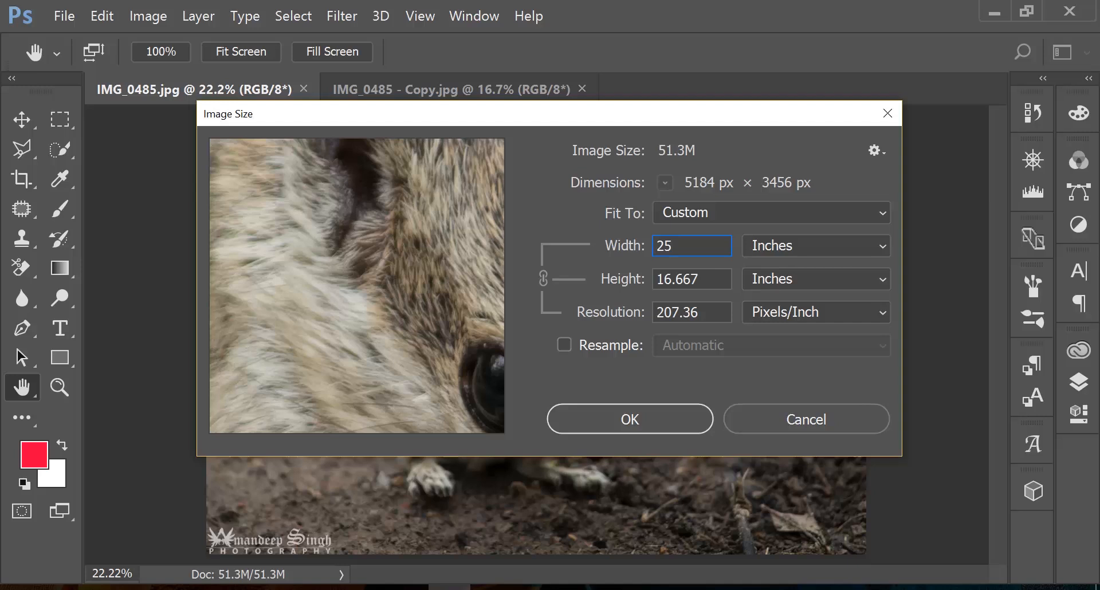
mouse_move(611, 243)
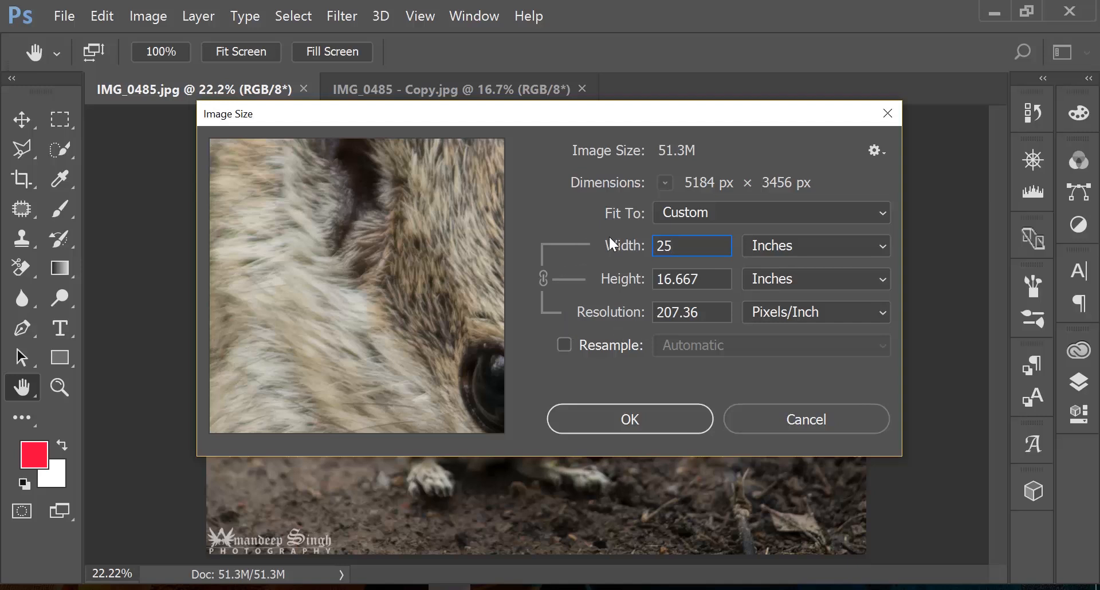
mouse_move(768, 335)
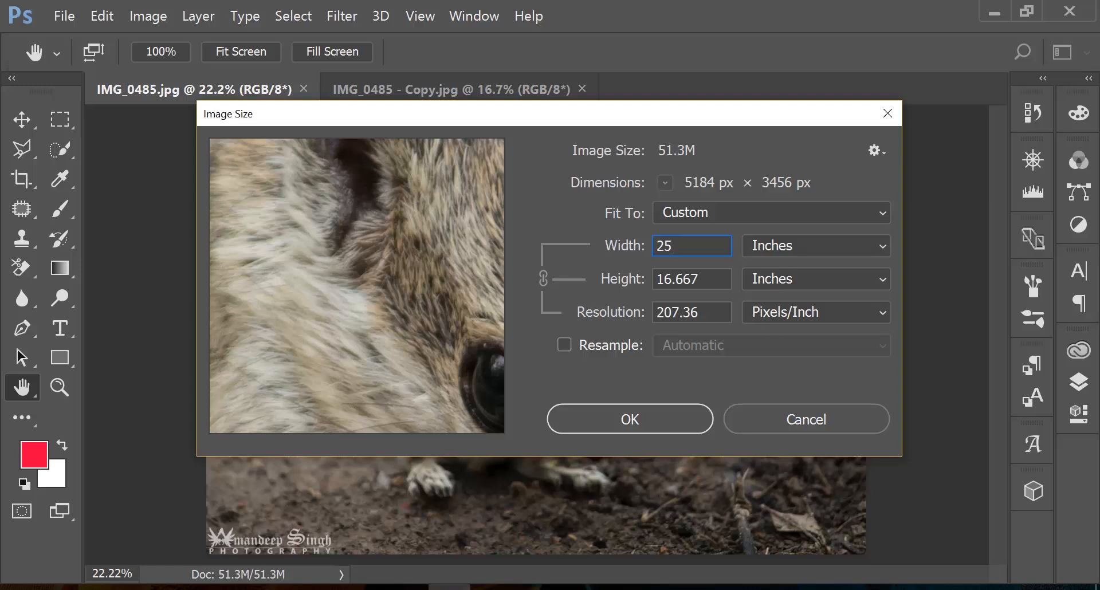
click(691, 246)
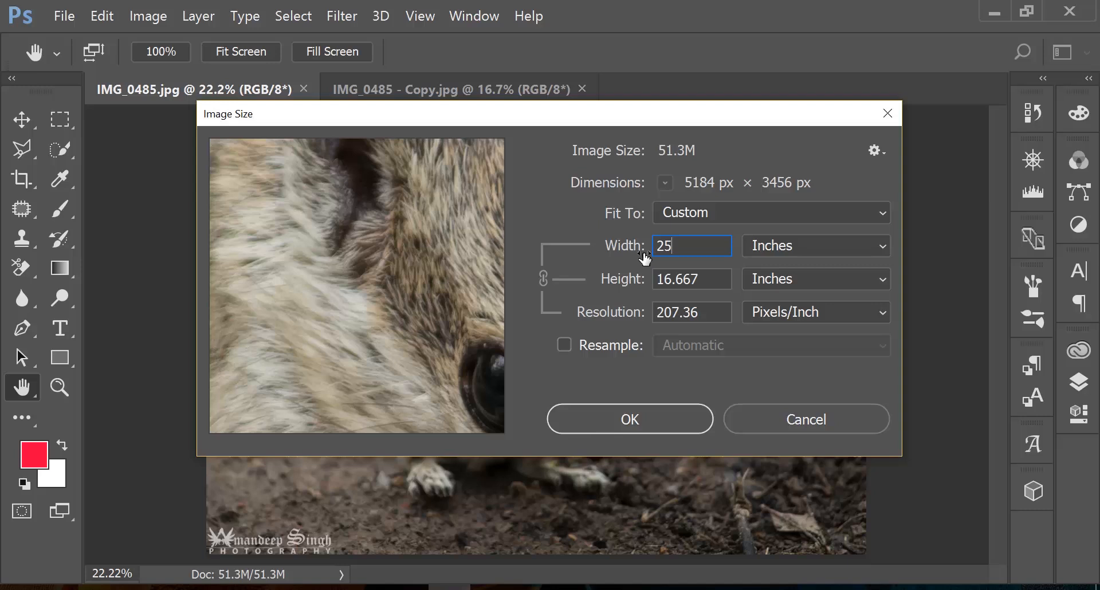
mouse_move(634, 324)
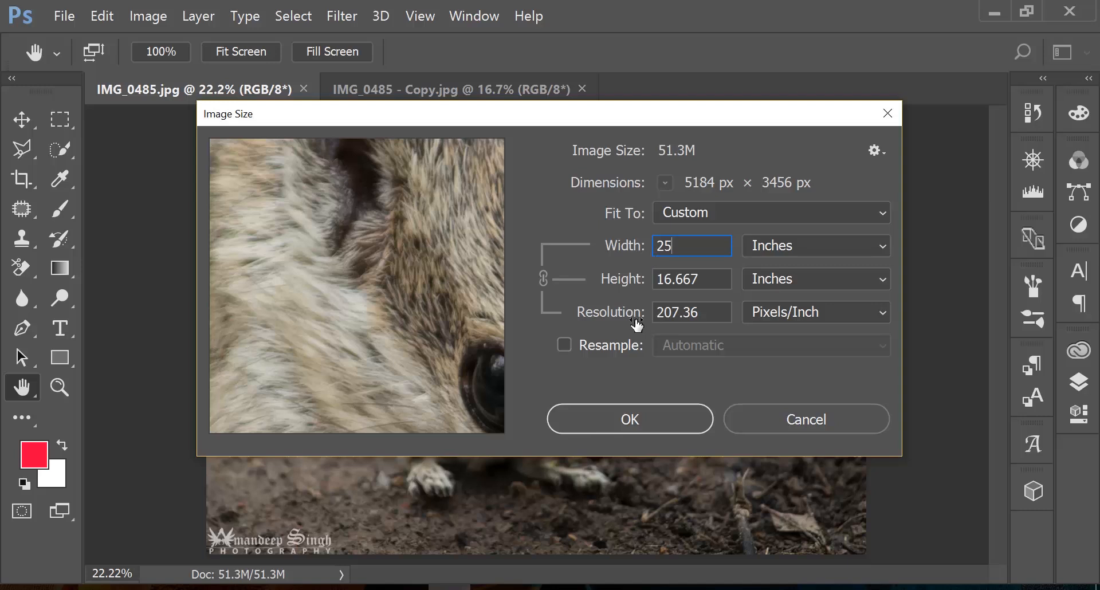
mouse_move(634, 324)
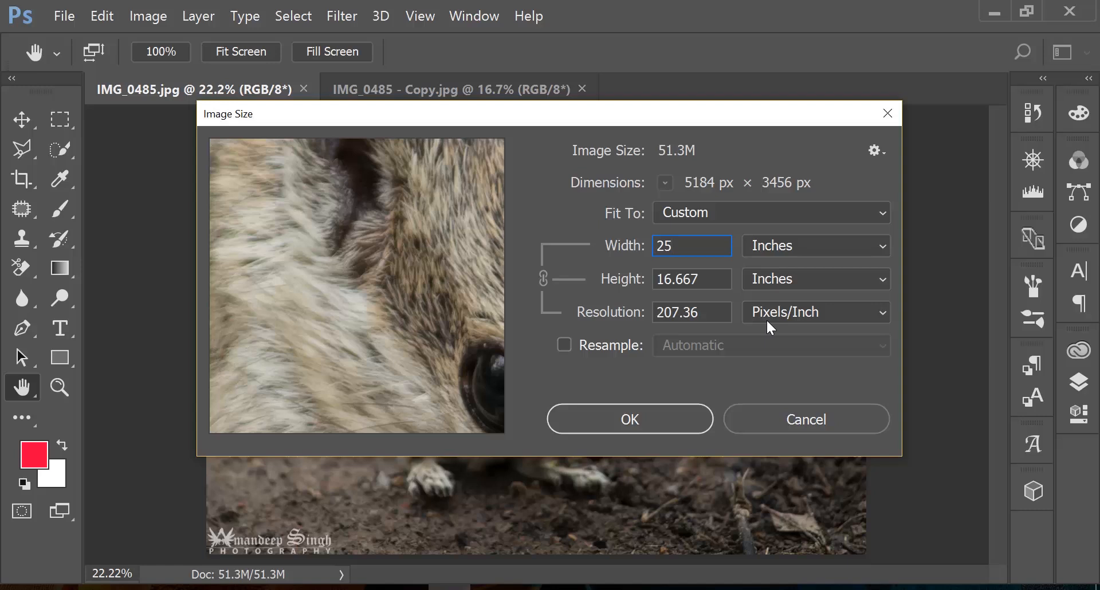
click(691, 246)
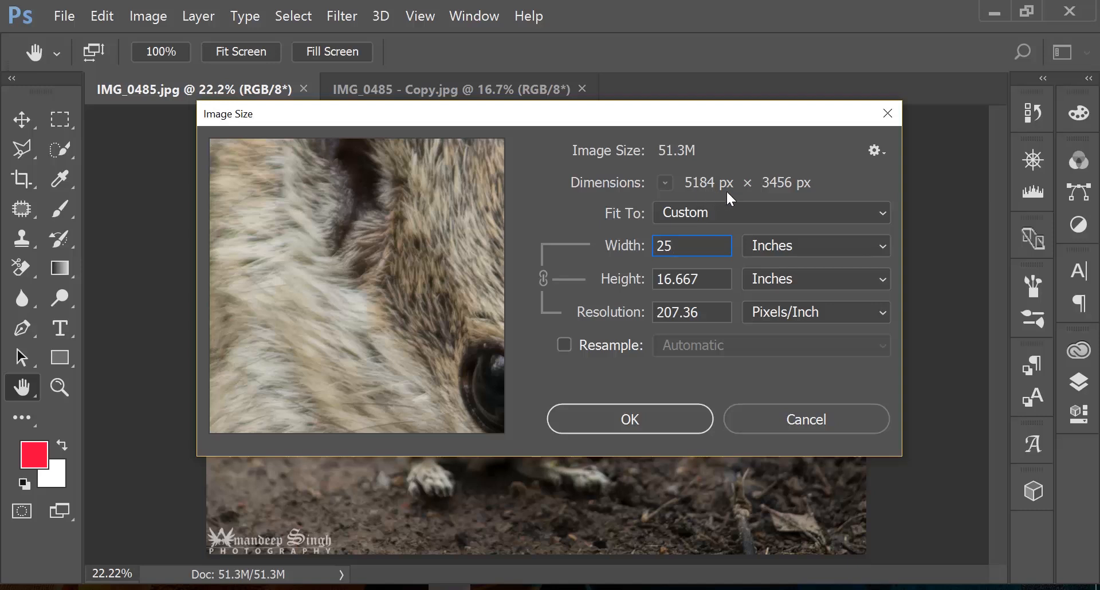
mouse_move(731, 199)
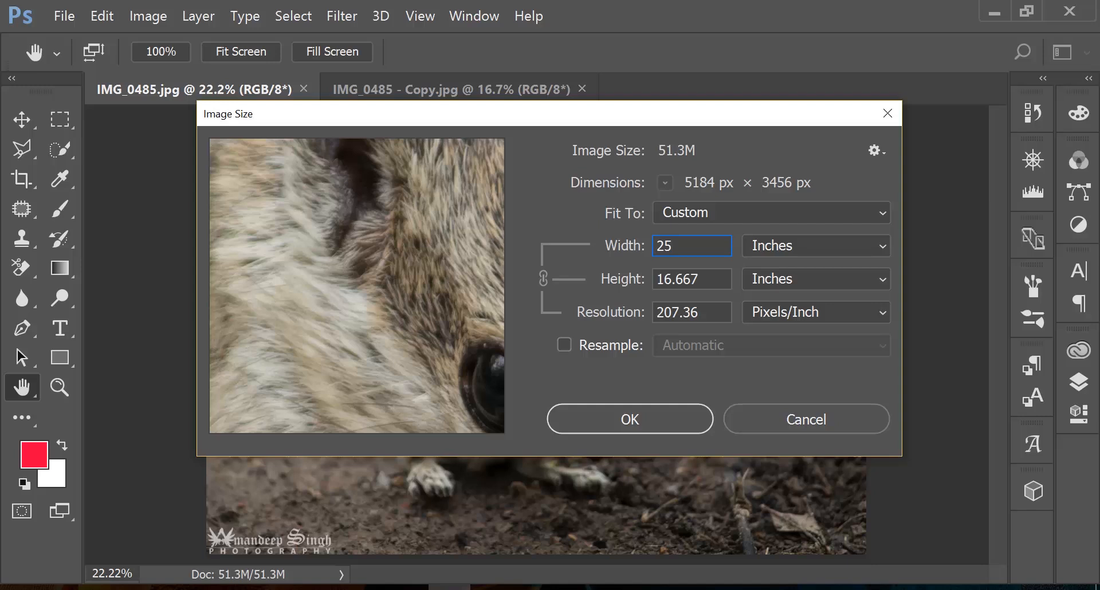
text(1)
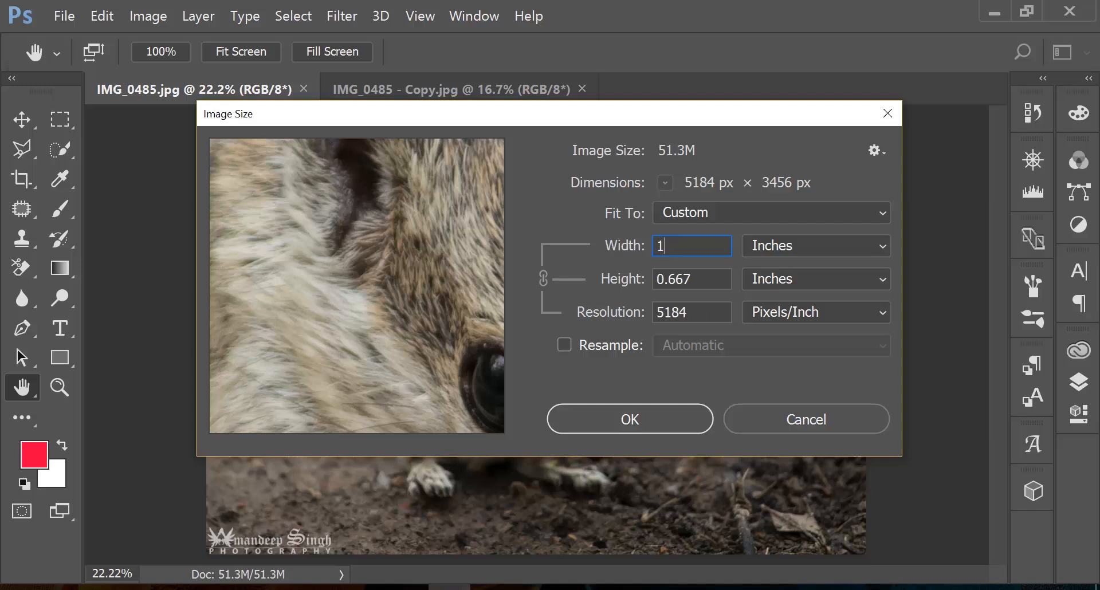
text(7)
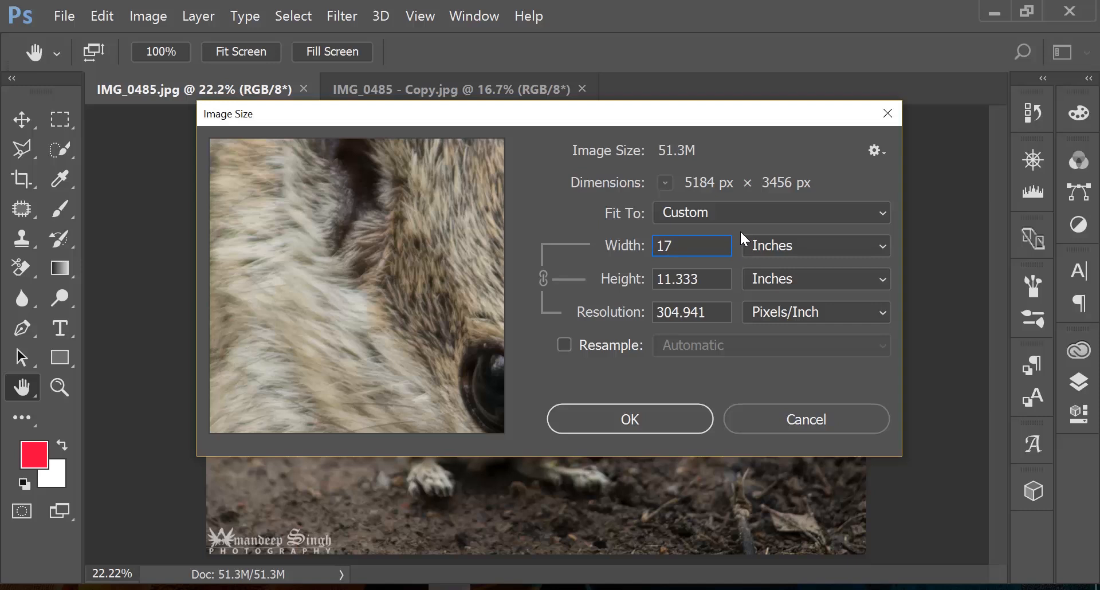
mouse_move(723, 203)
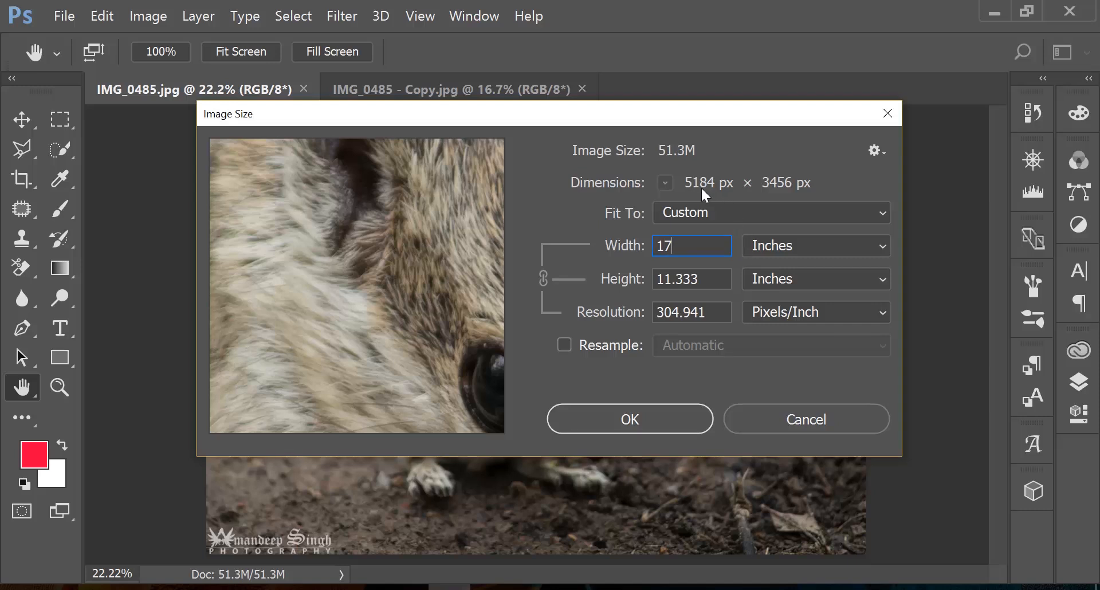
mouse_move(710, 196)
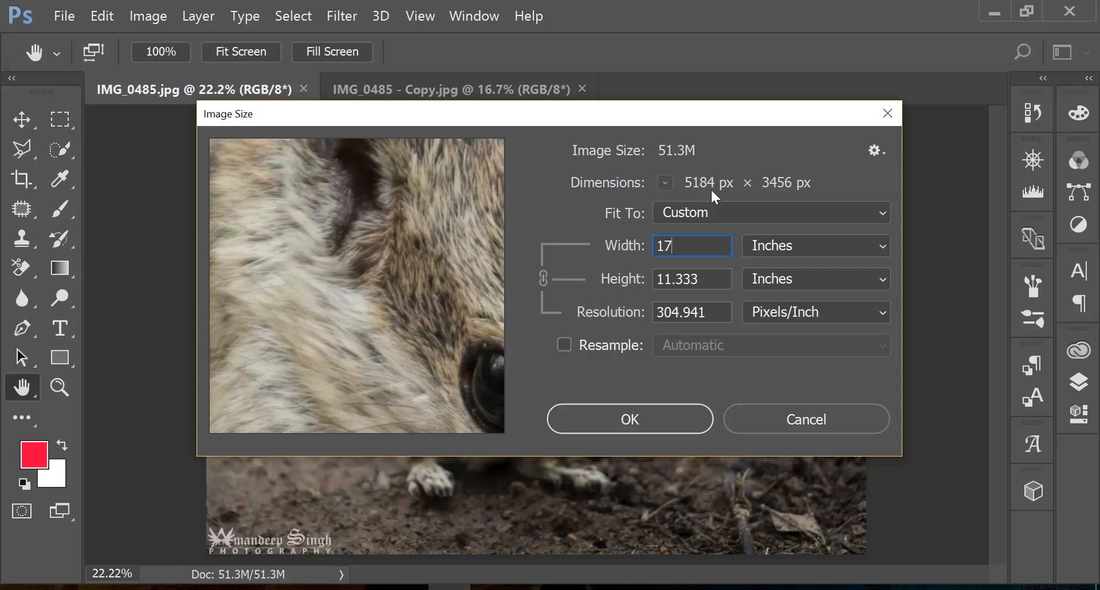
mouse_move(615, 299)
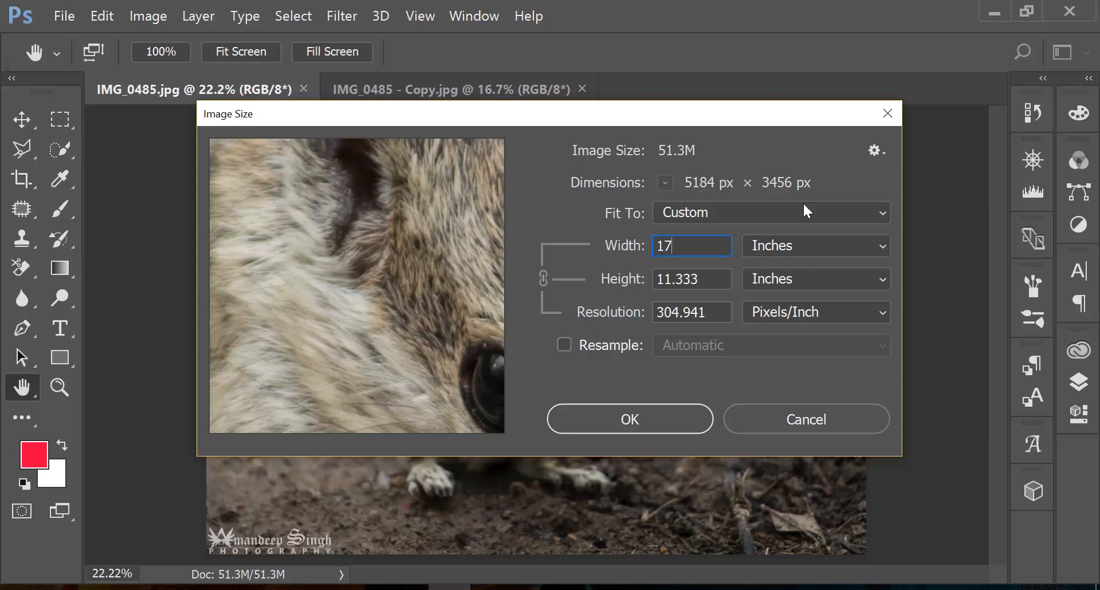
mouse_move(697, 193)
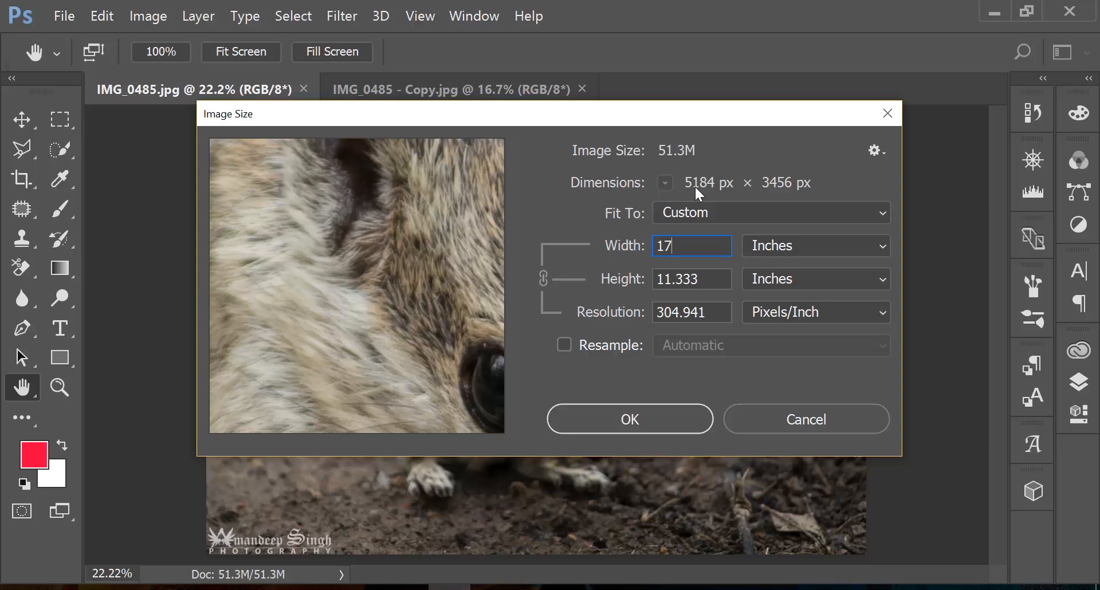
mouse_move(718, 197)
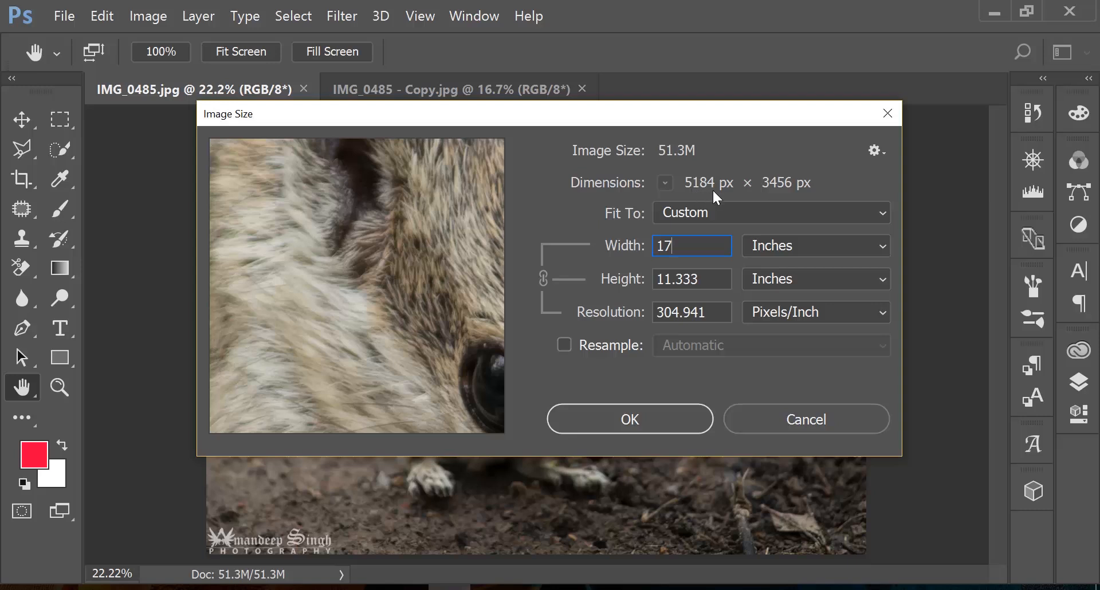
mouse_move(719, 197)
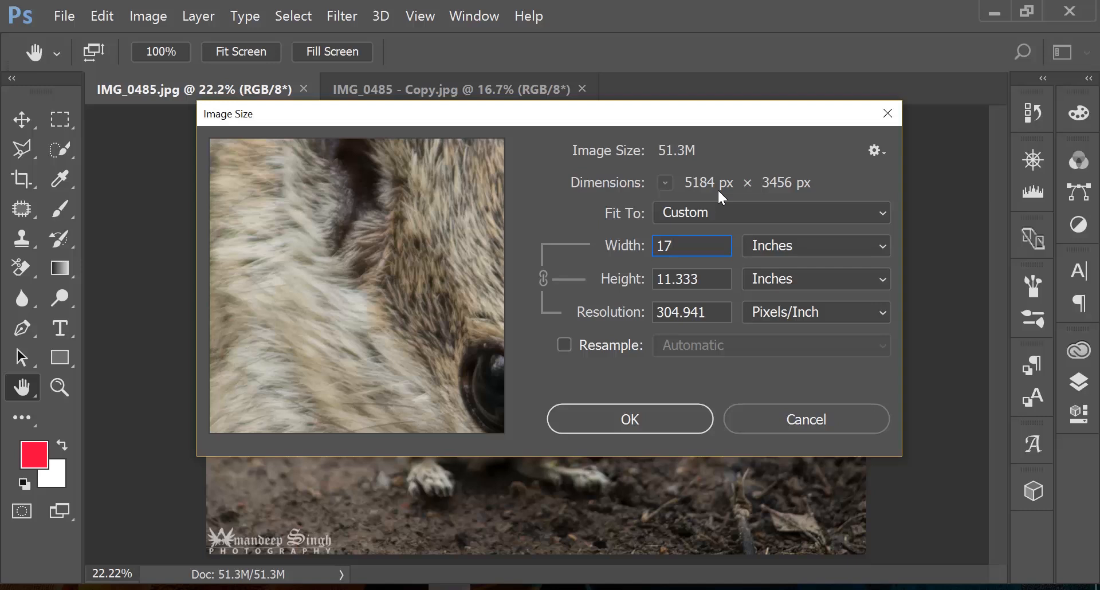
mouse_move(722, 197)
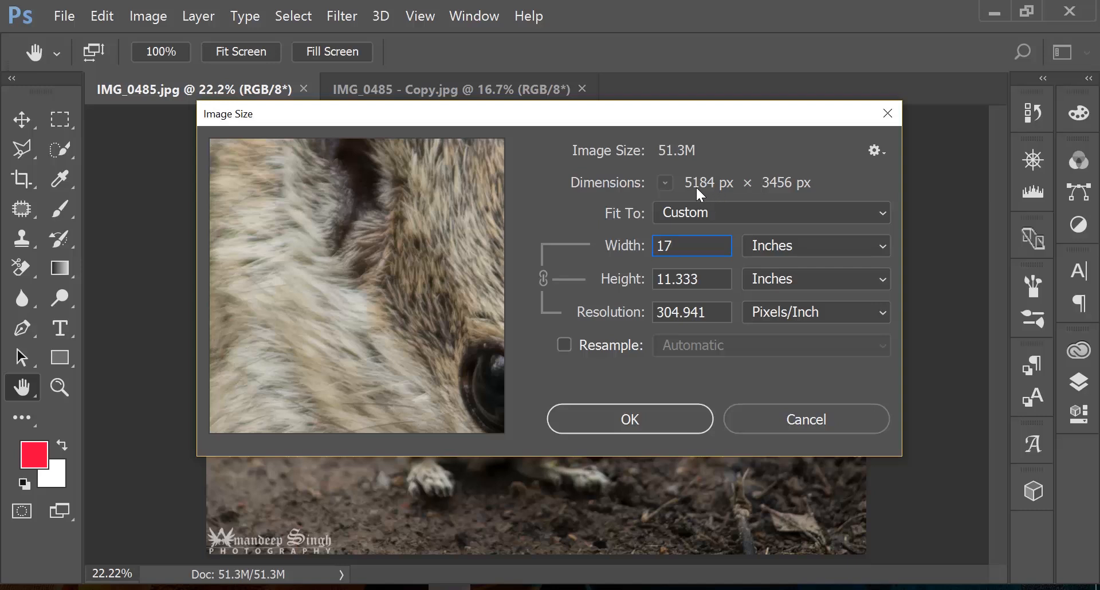
click(691, 245)
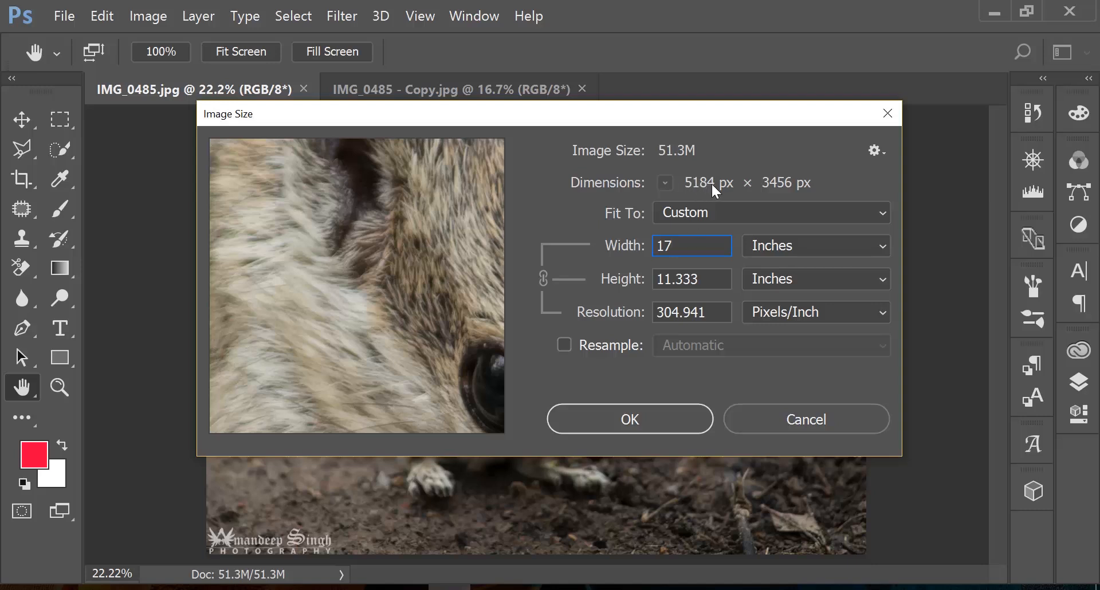
click(691, 246)
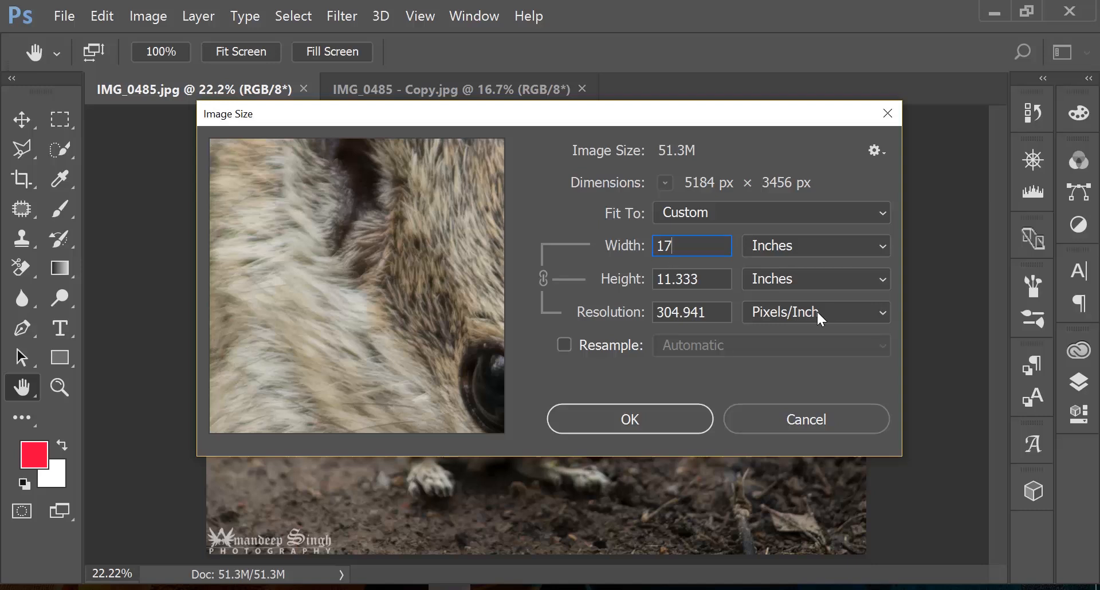
triple_click(690, 246)
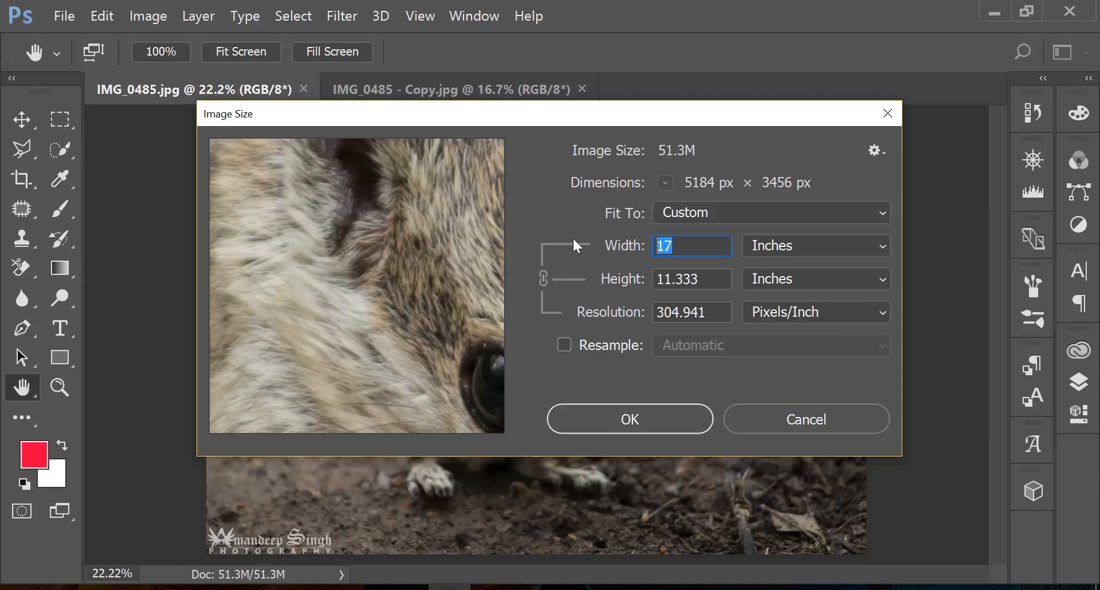
text(25)
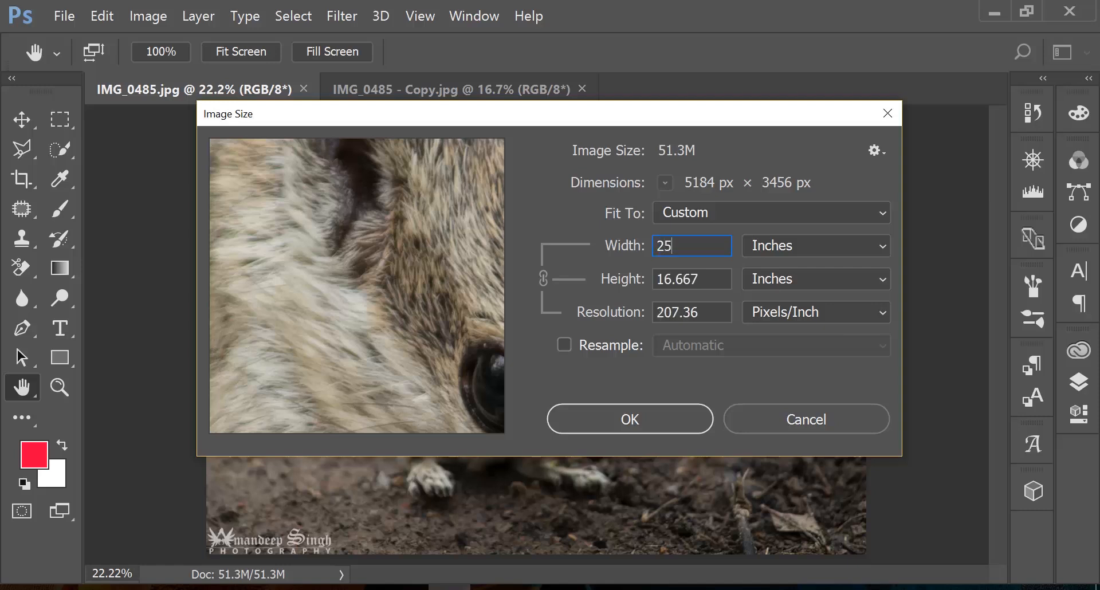
mouse_move(694, 197)
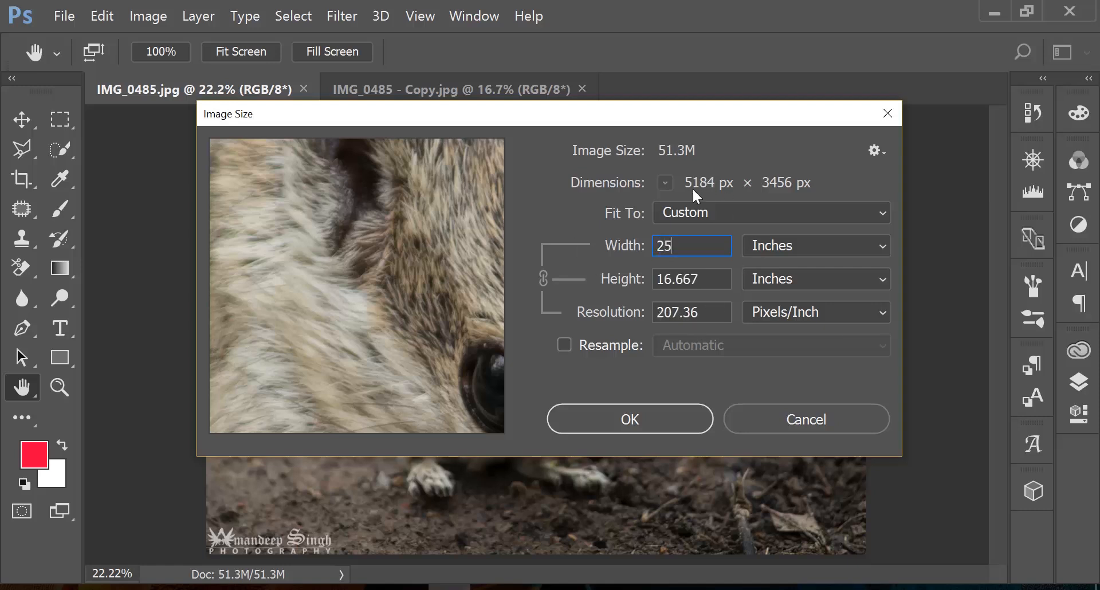
mouse_move(727, 196)
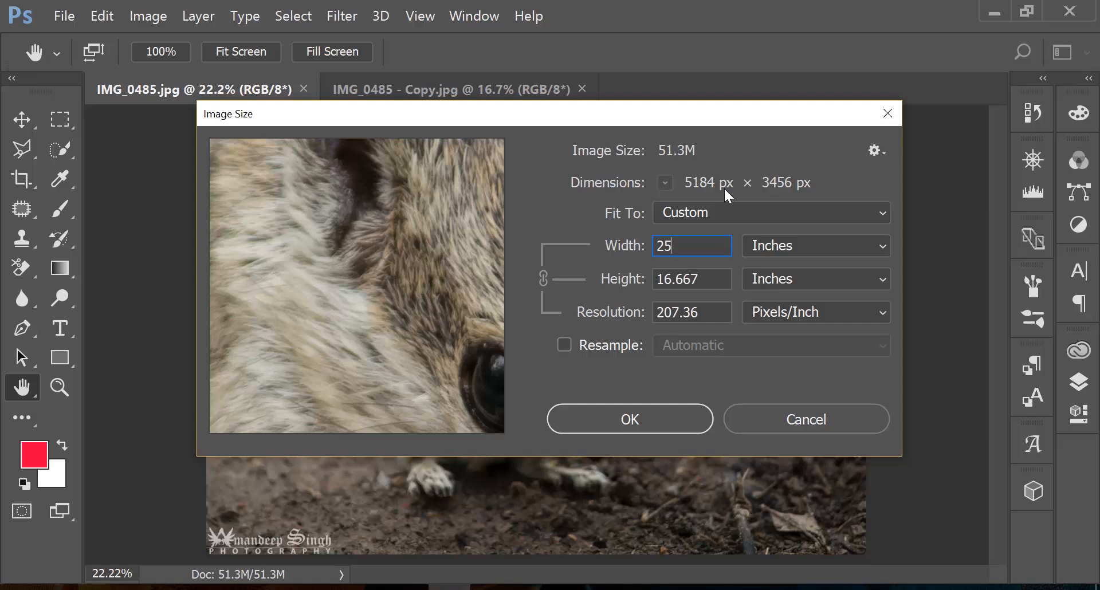
mouse_move(726, 197)
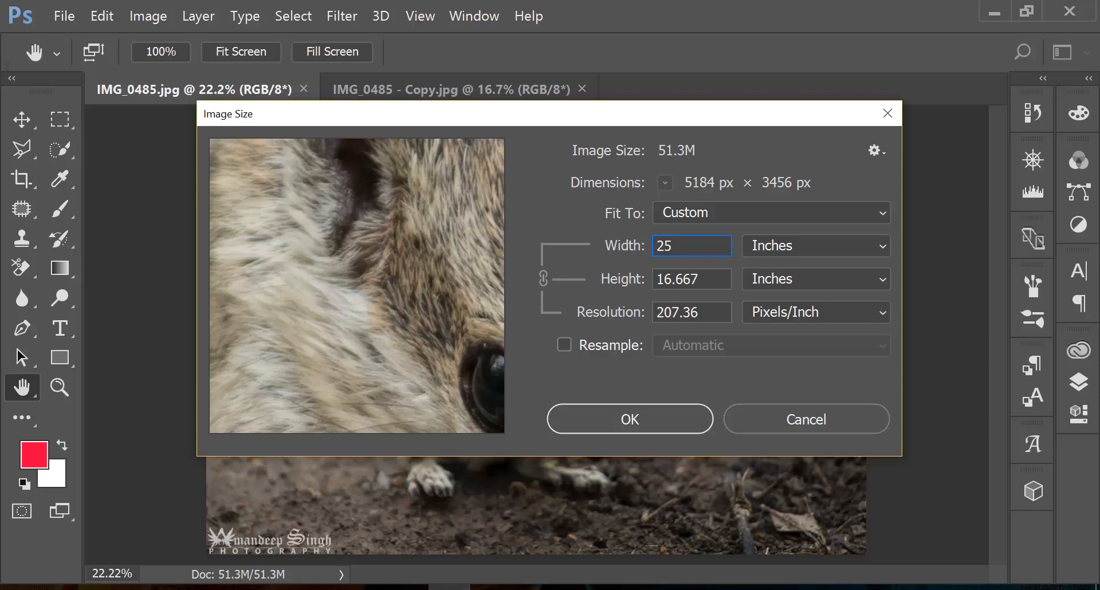
mouse_move(810, 327)
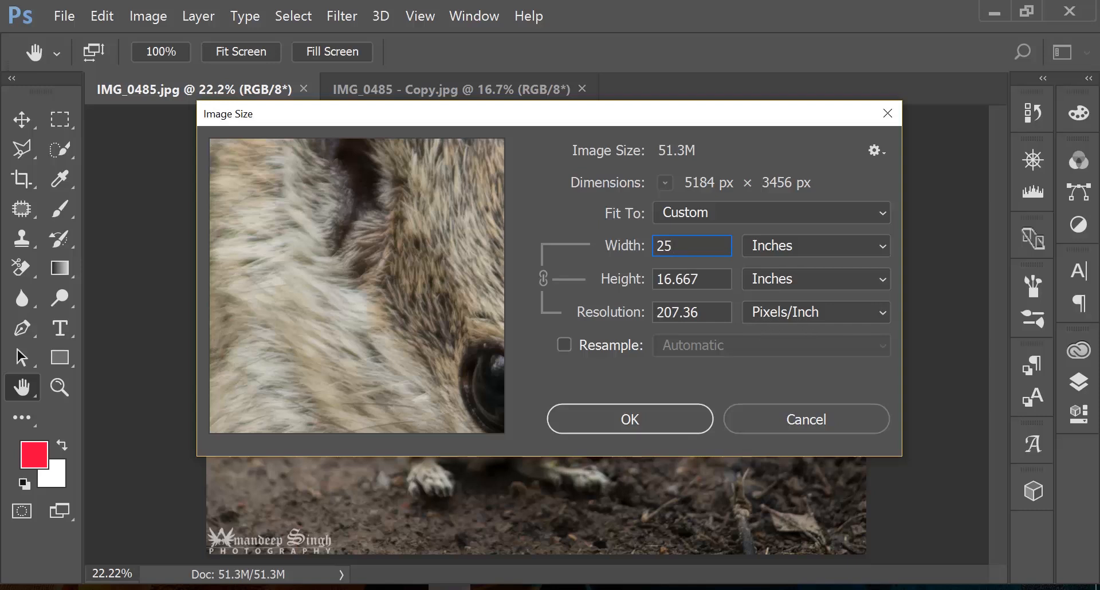
mouse_move(809, 330)
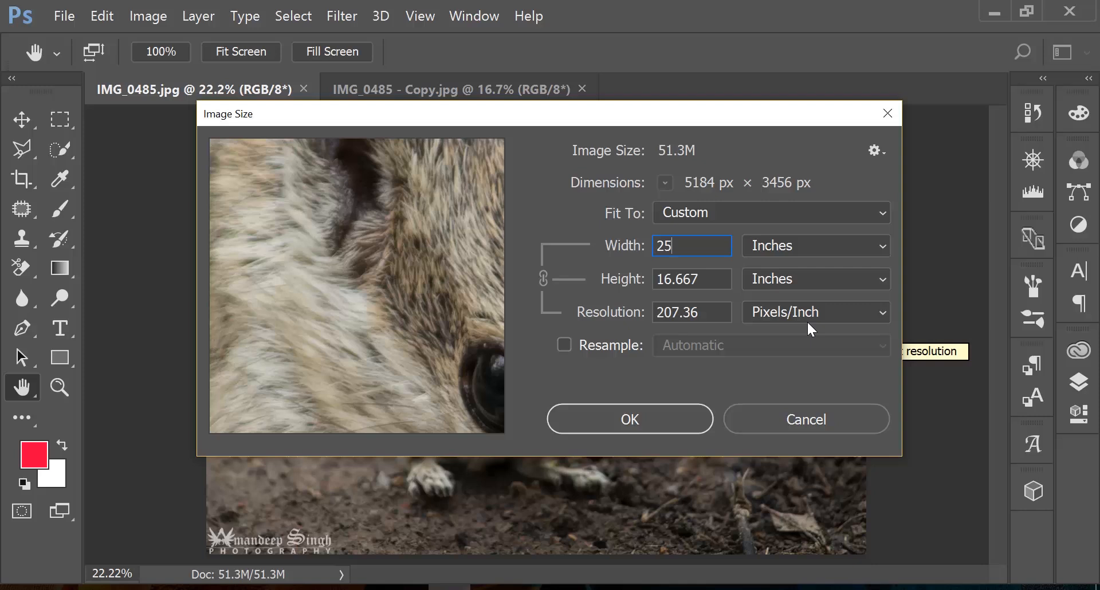
mouse_move(750, 360)
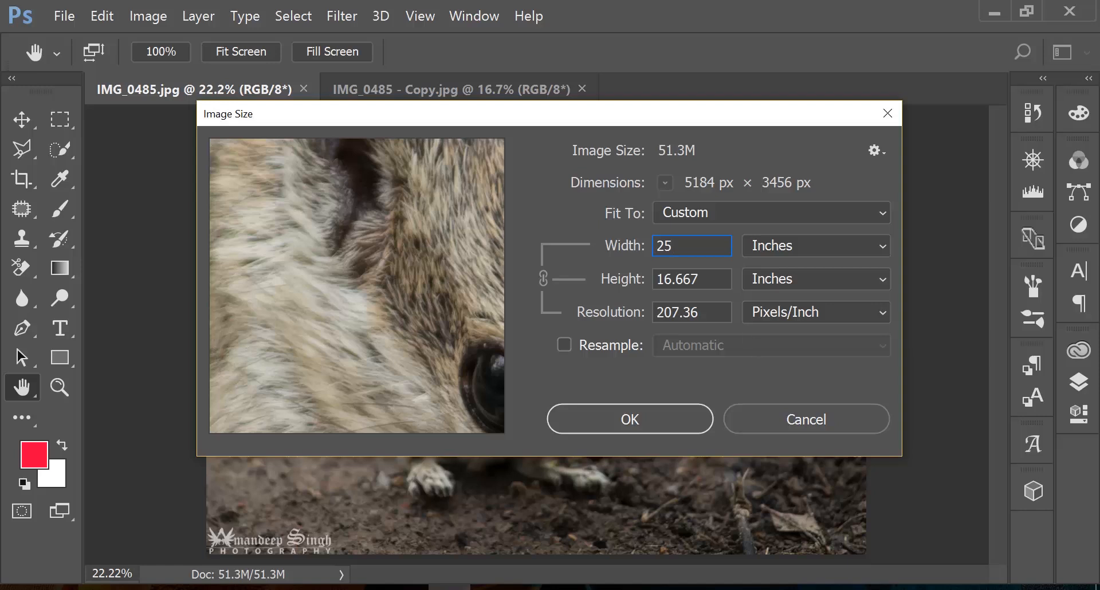
text(17)
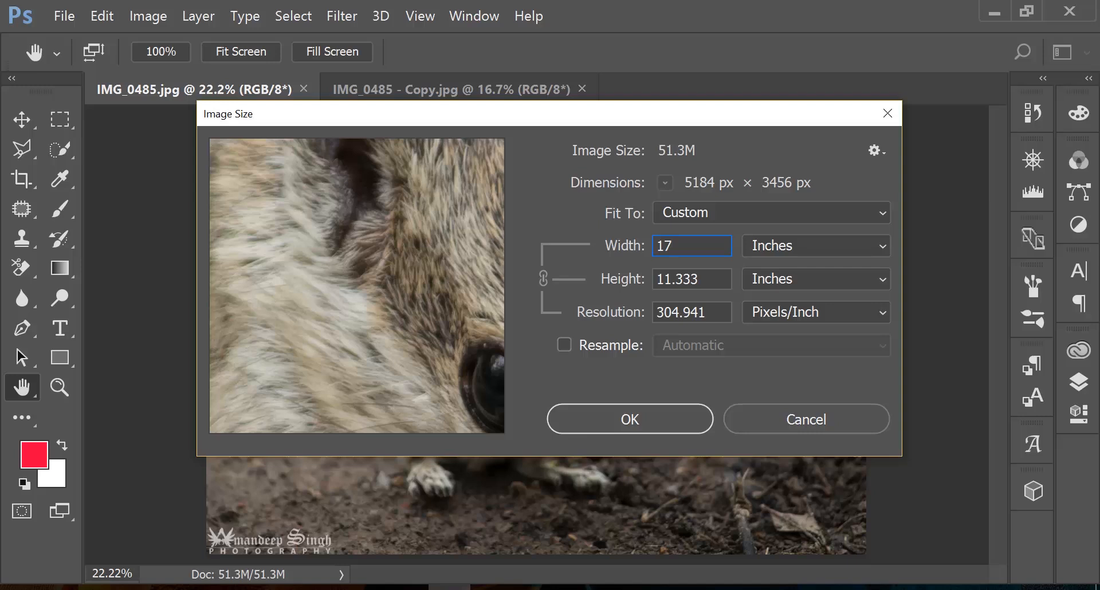
mouse_move(615, 317)
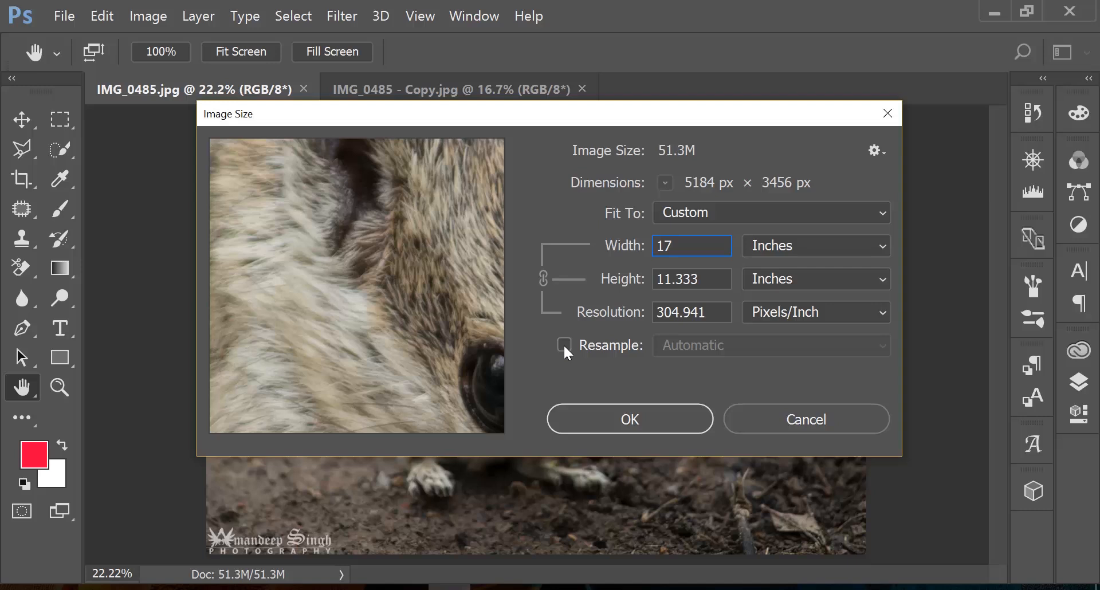
Turn on Resample, set Width to 25 inches (7624 × 5082 px), and view resampling methods.
click(563, 344)
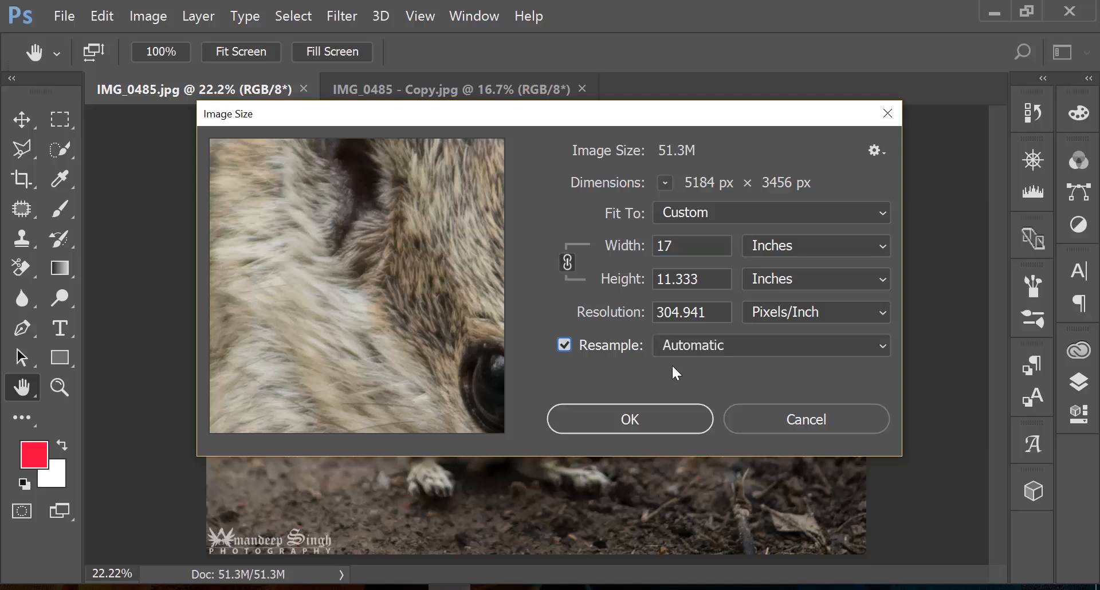
mouse_move(614, 367)
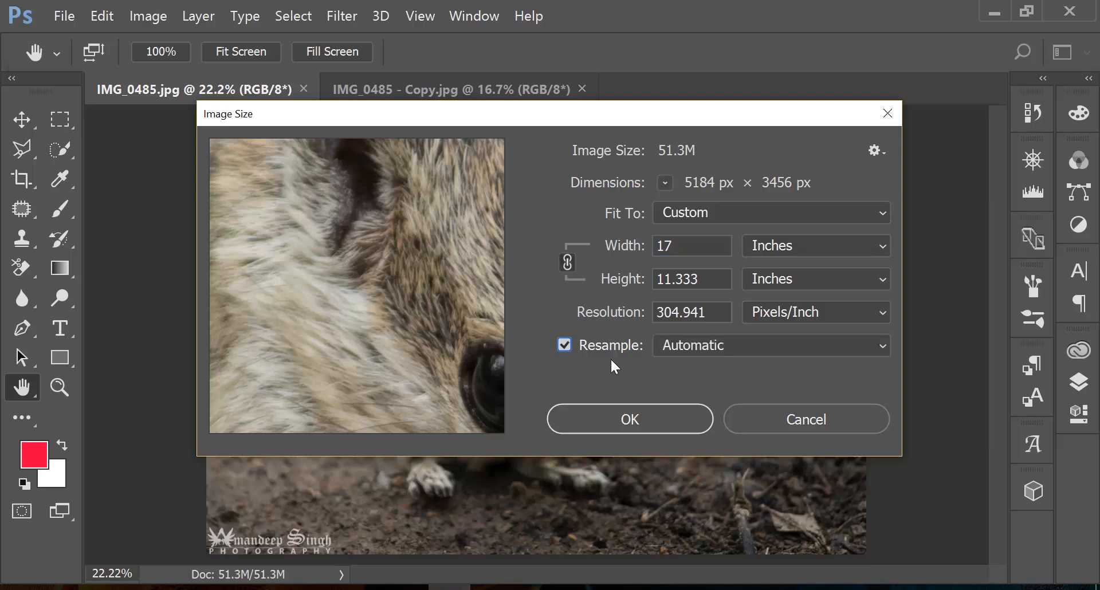
mouse_move(603, 243)
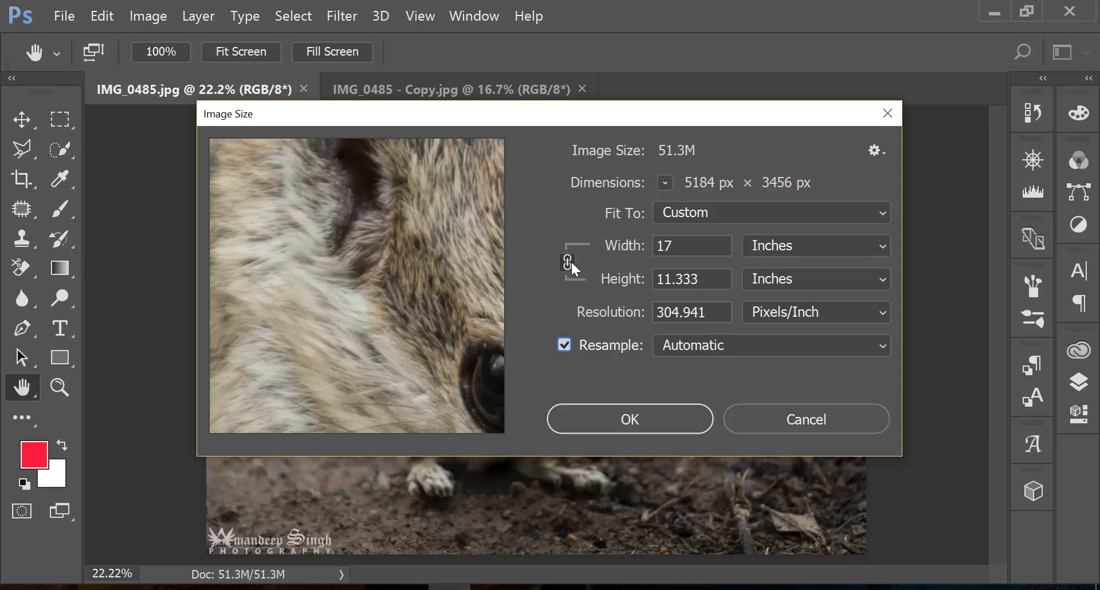
mouse_move(614, 328)
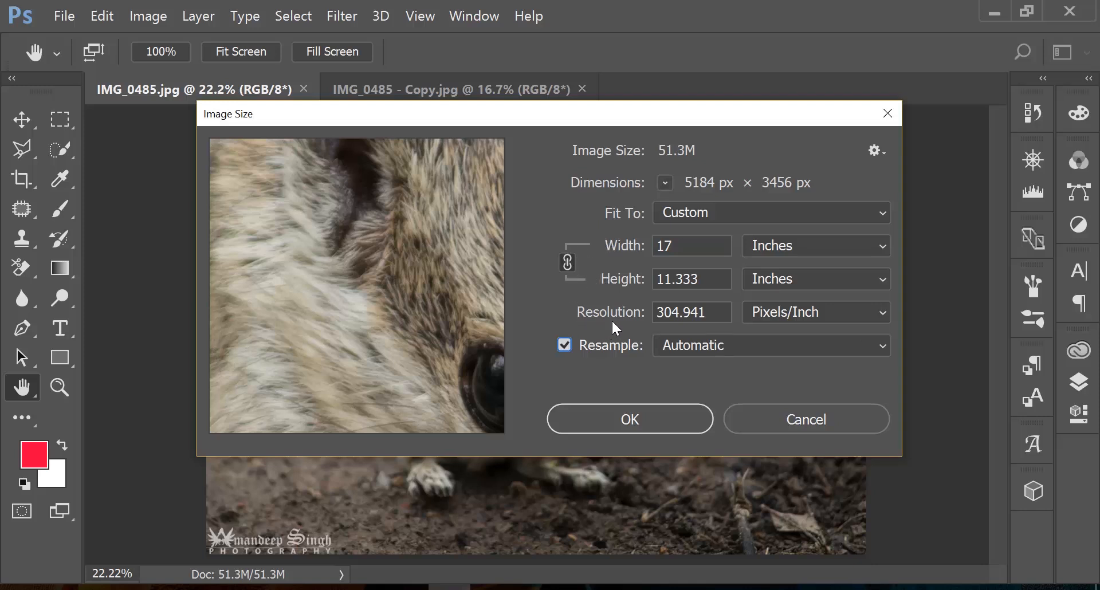
mouse_move(618, 274)
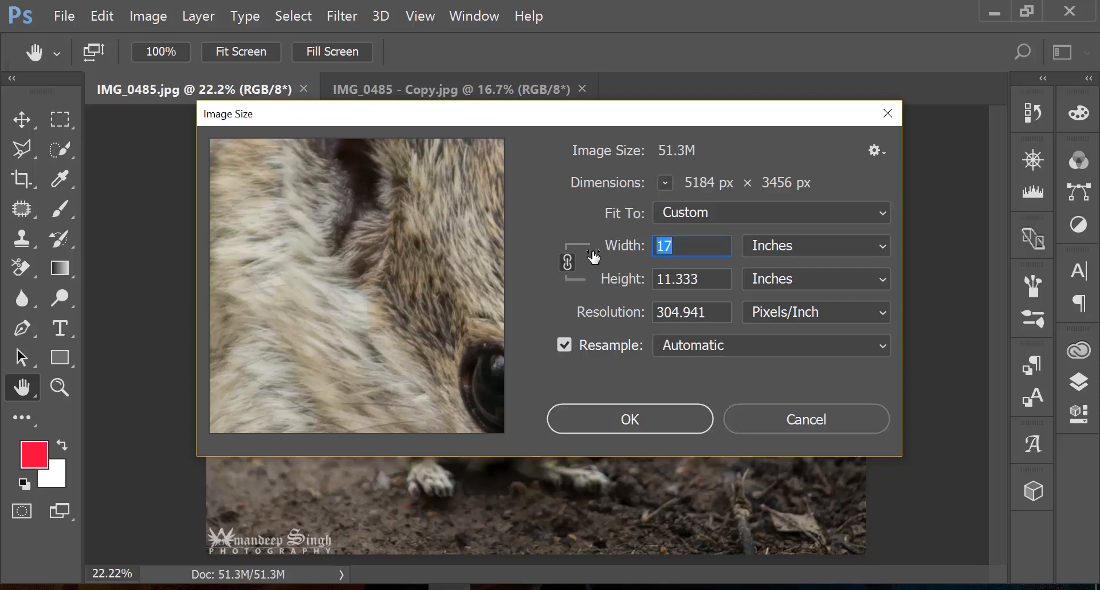
text(25)
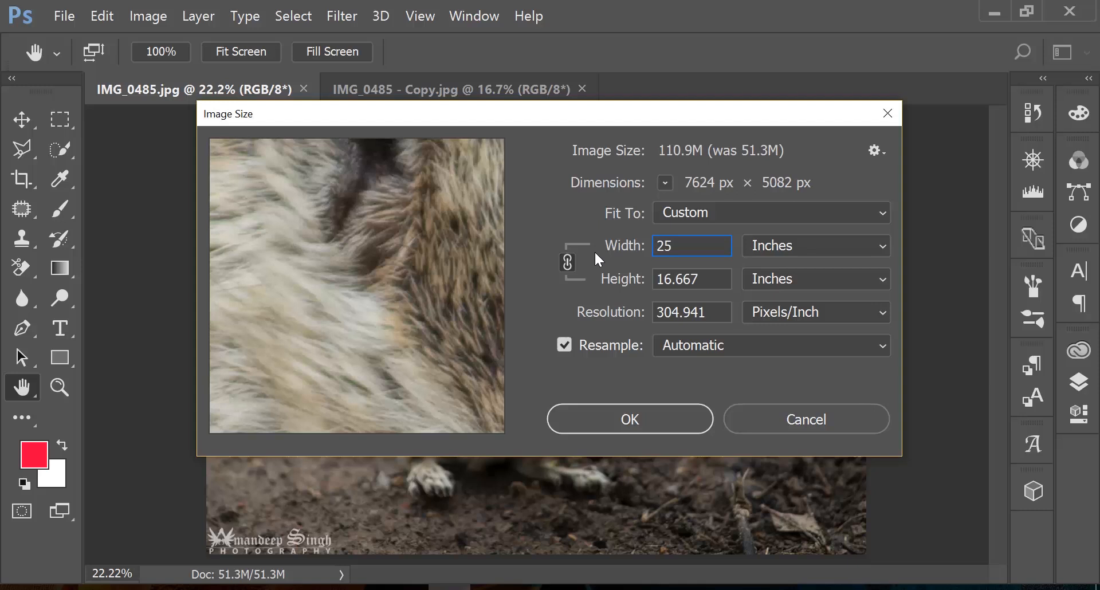
click(691, 246)
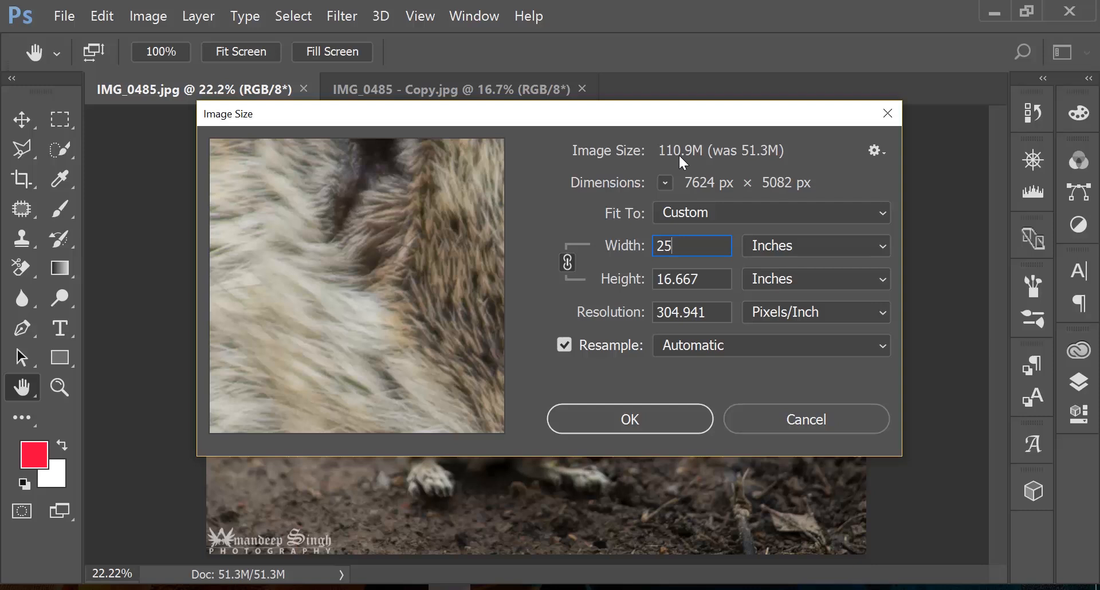
mouse_move(736, 166)
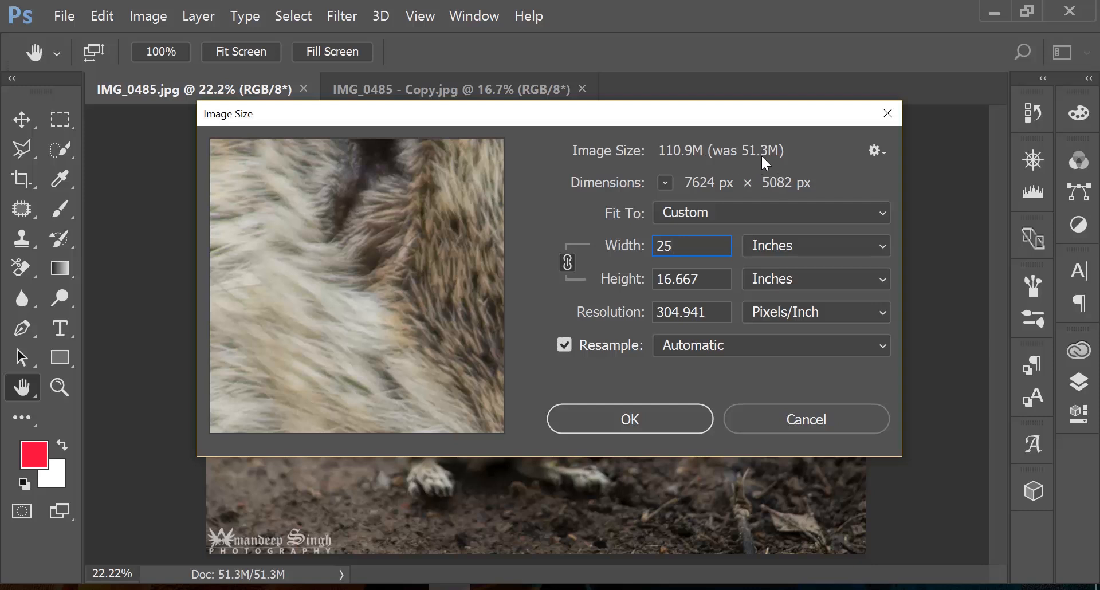
mouse_move(702, 199)
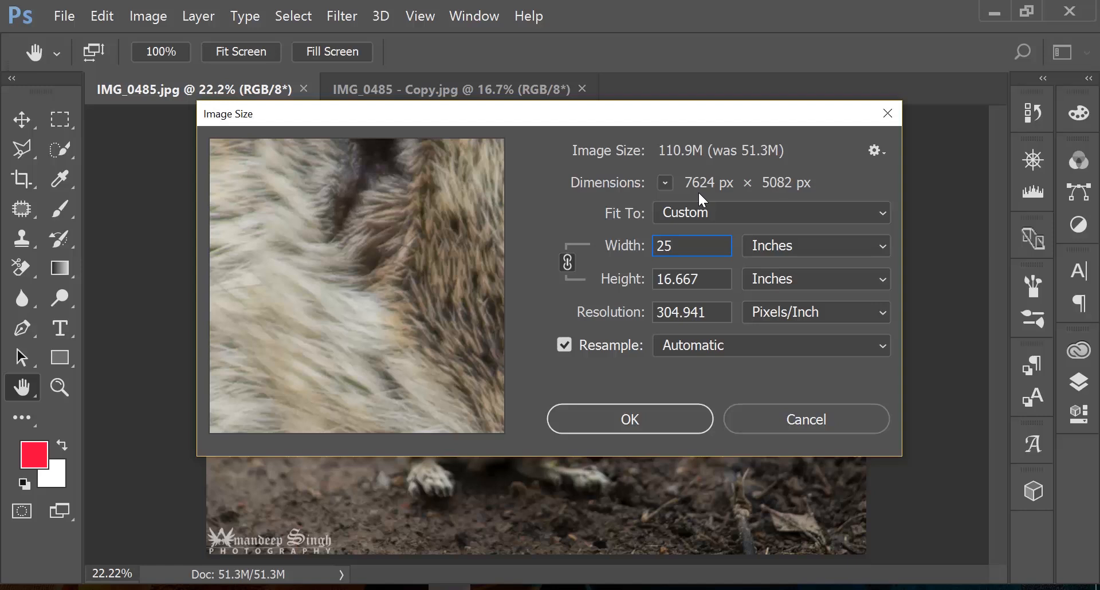
mouse_move(688, 187)
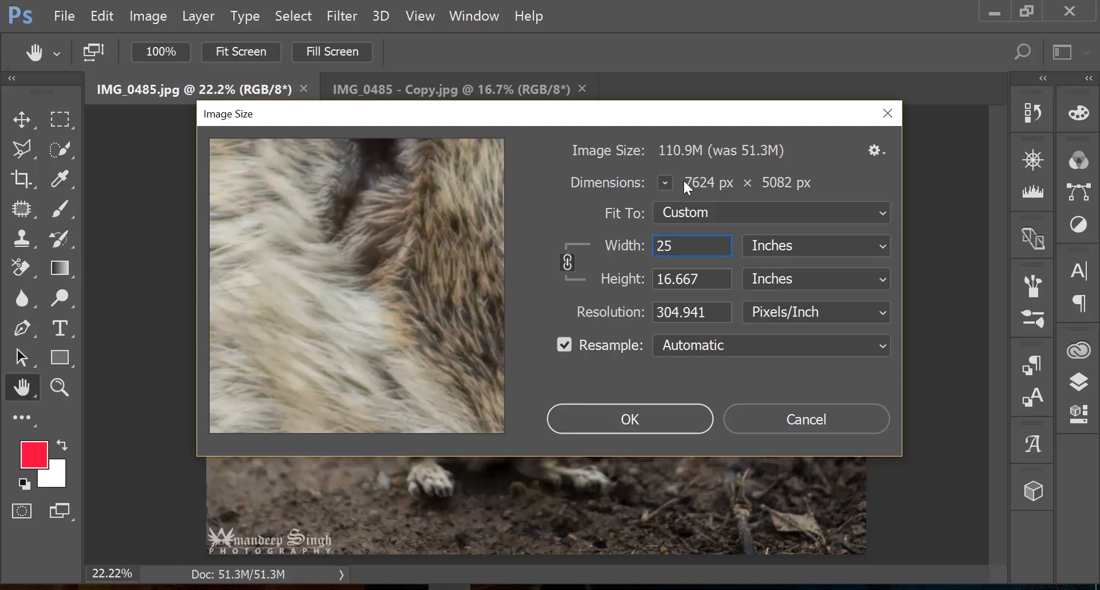
mouse_move(709, 197)
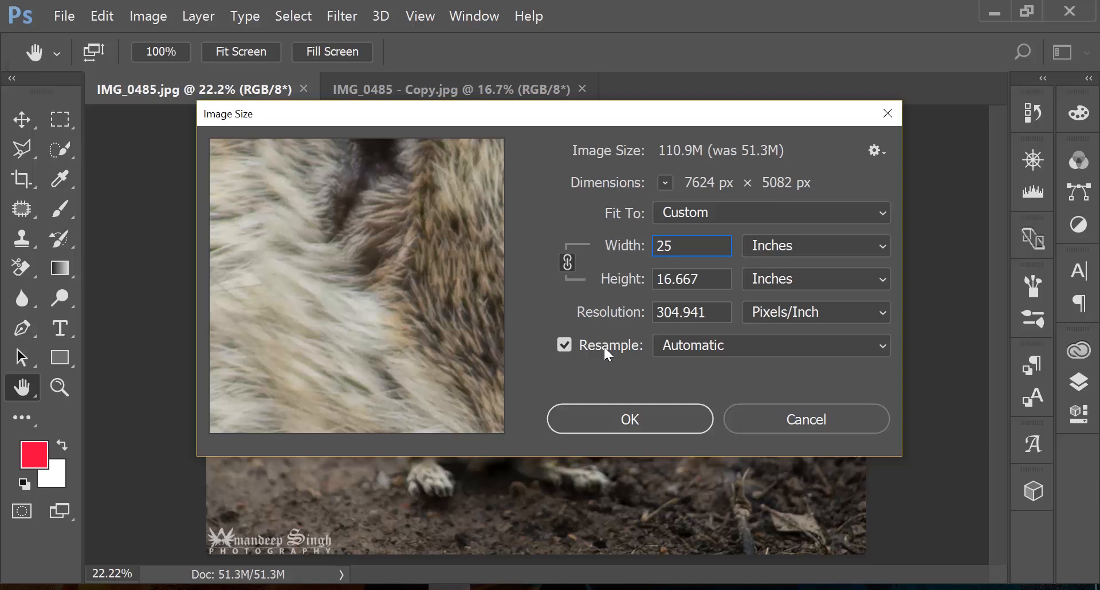
click(769, 344)
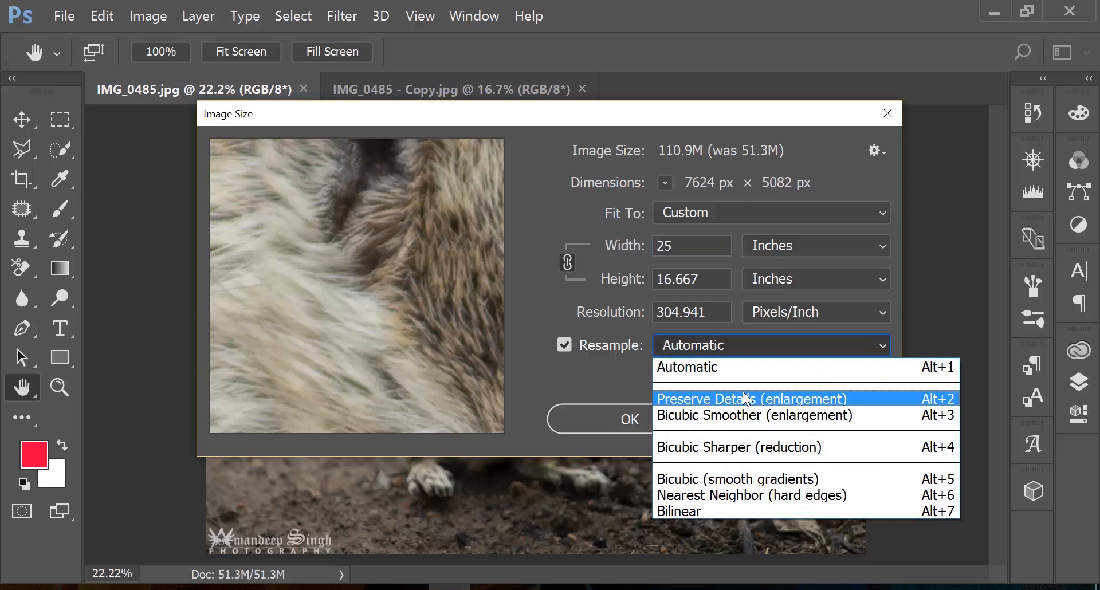
mouse_move(725, 365)
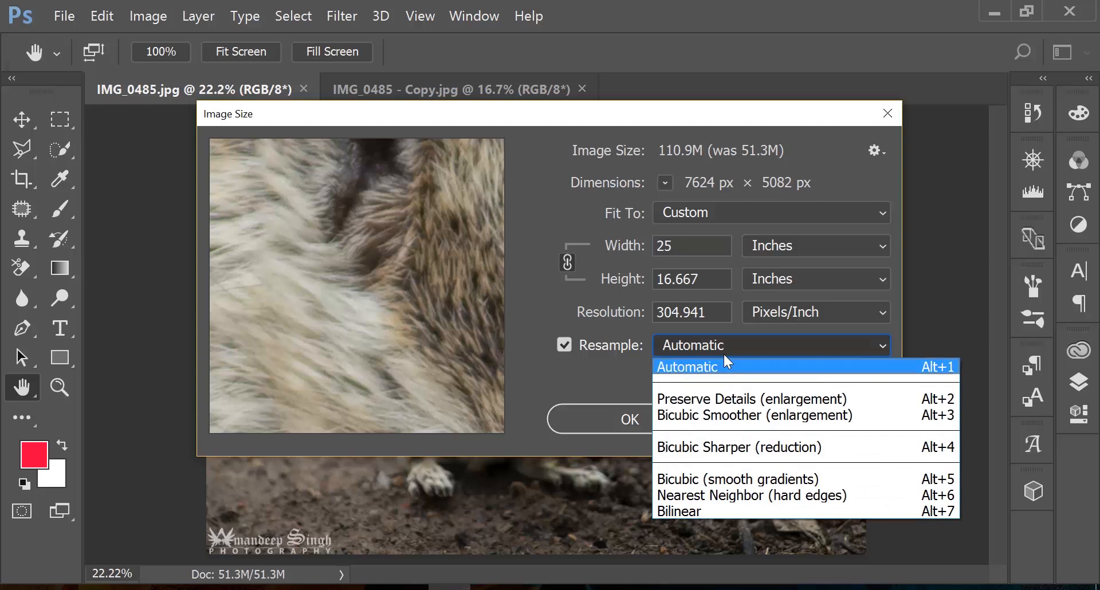
Keep Automatic resampling and select the 25-inch width value for replacement.
click(693, 366)
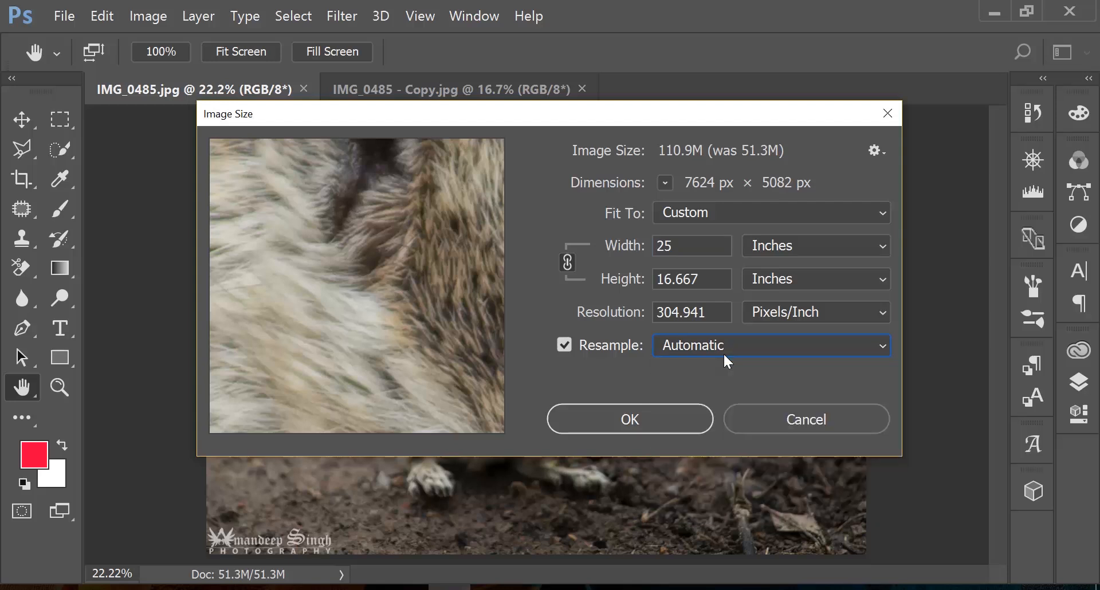
mouse_move(770, 257)
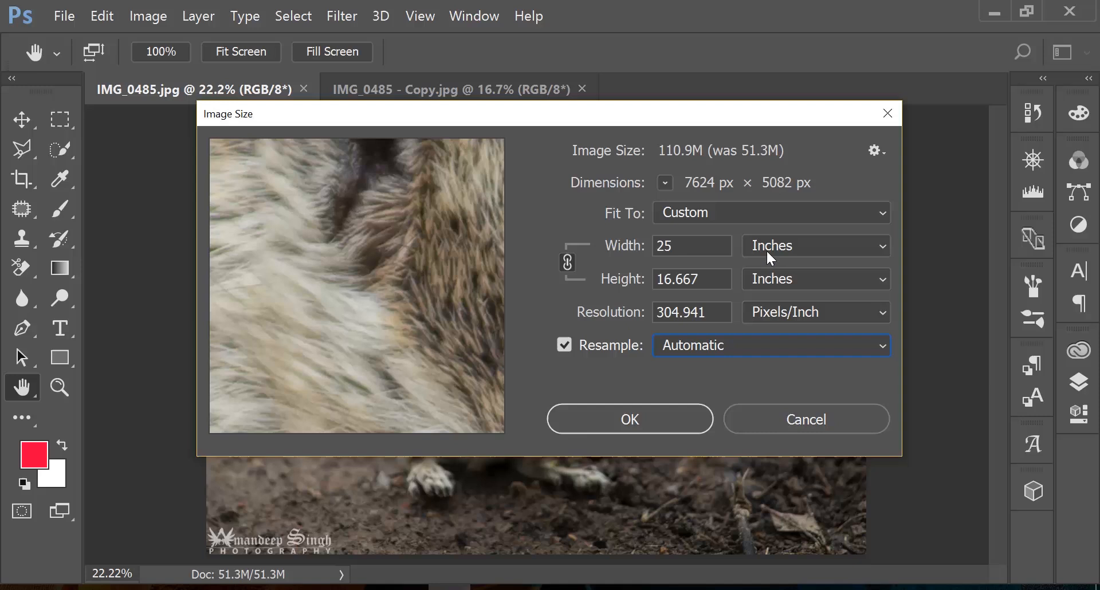
mouse_move(742, 208)
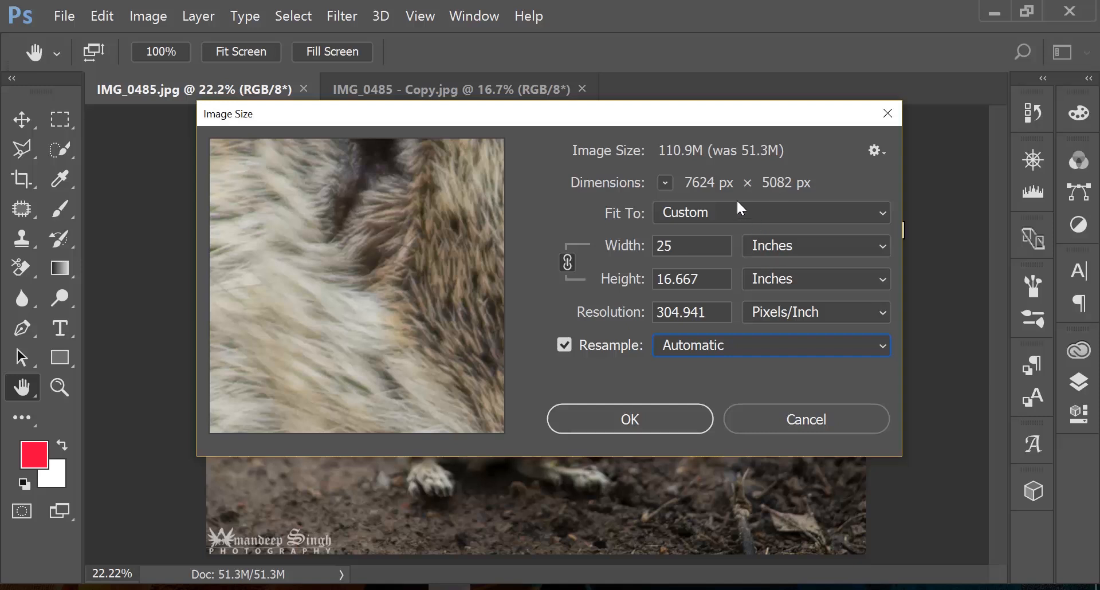
mouse_move(712, 197)
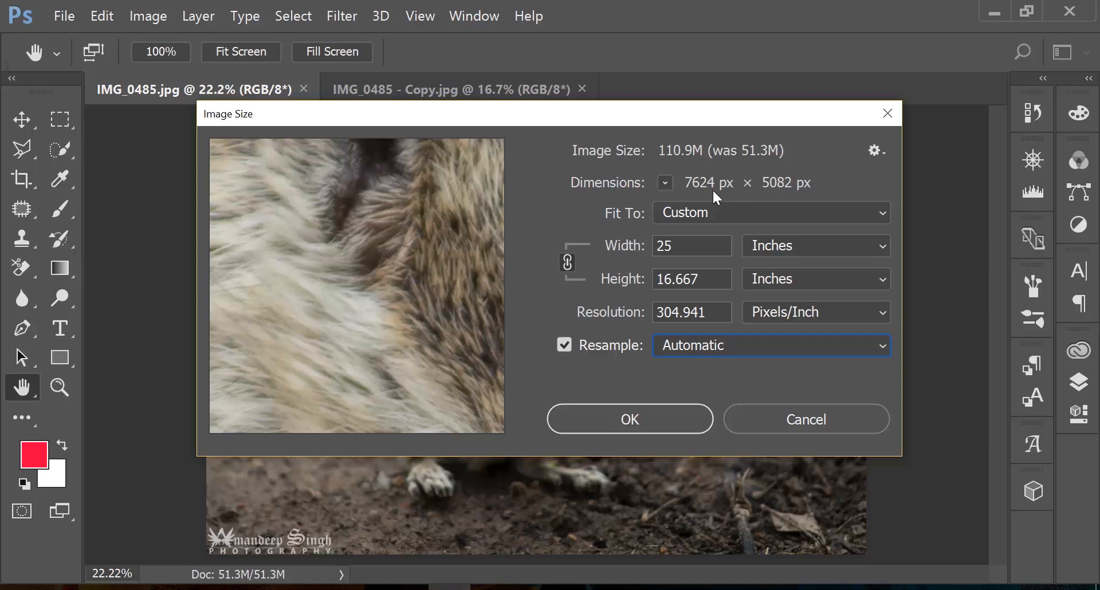
mouse_move(715, 197)
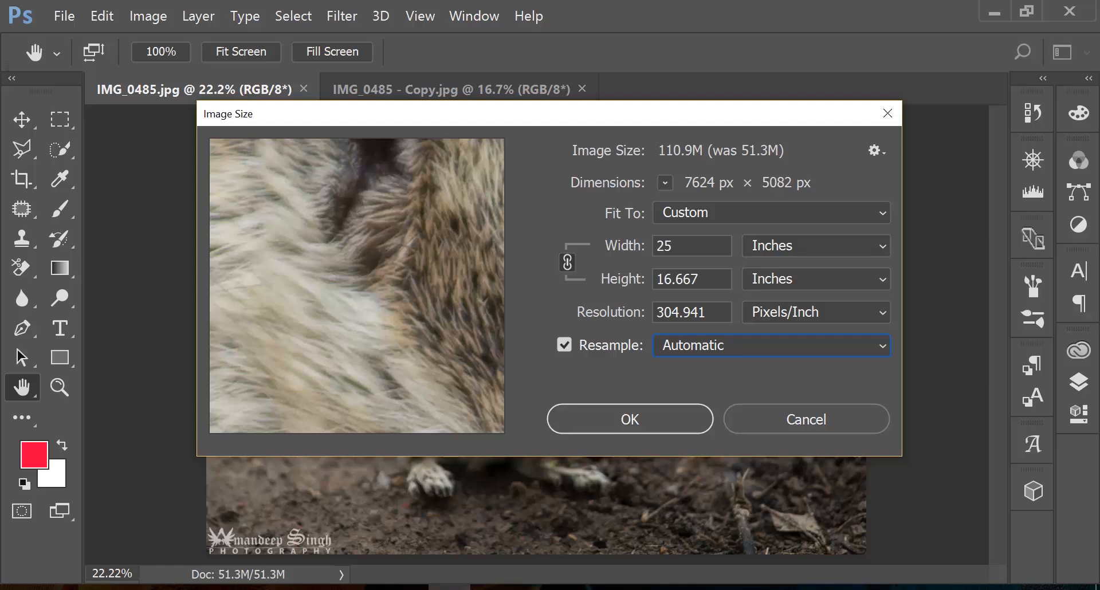
click(690, 246)
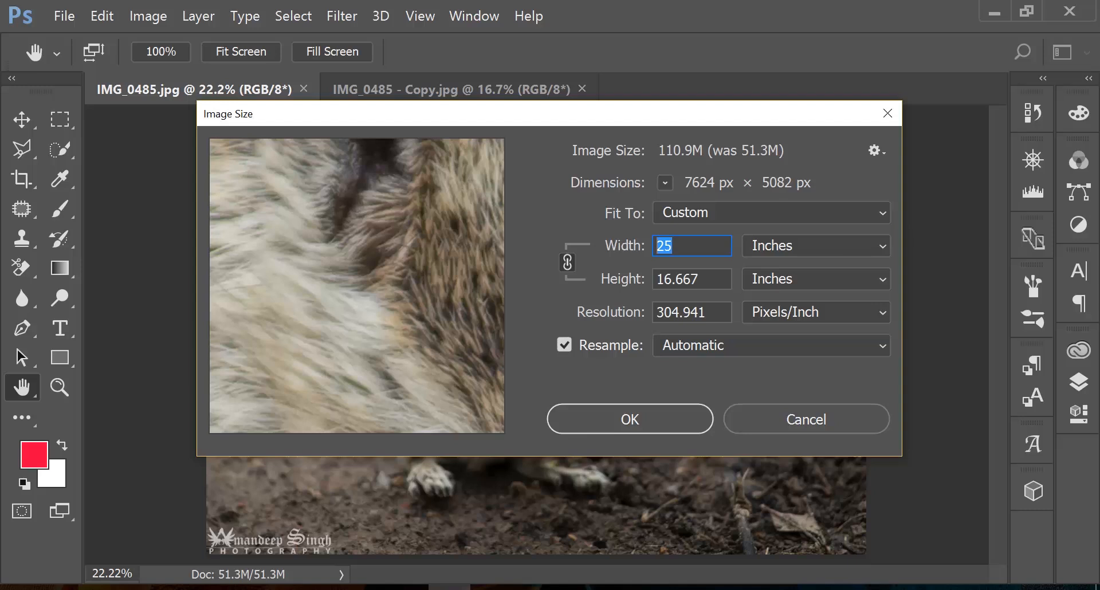
Enter a 10-inch width, resampling to 3049 × 2033 px at 304.941 ppi.
text(10)
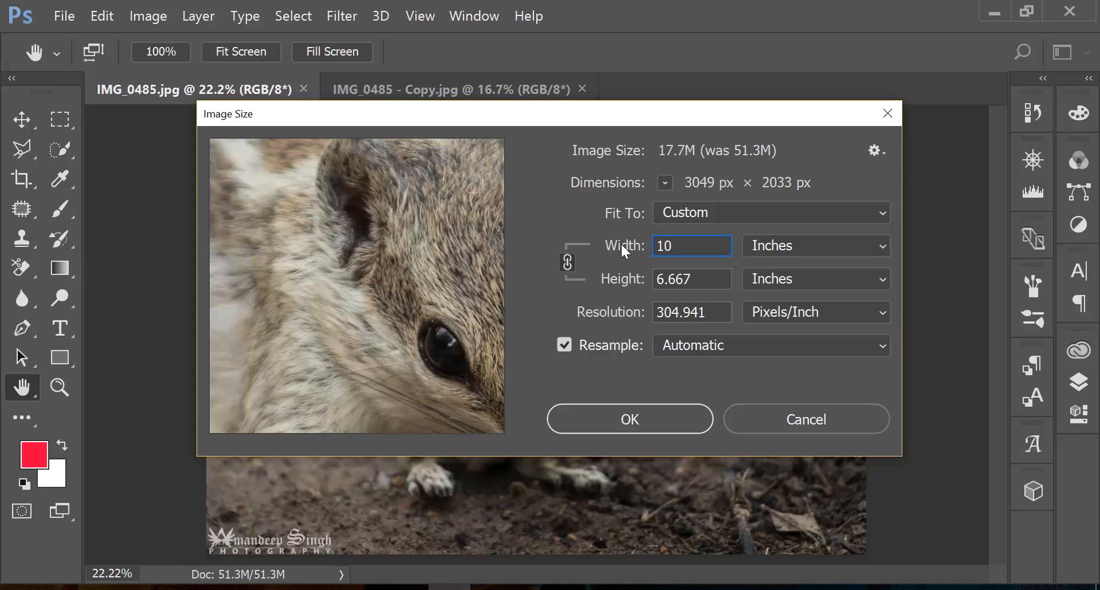
mouse_move(599, 287)
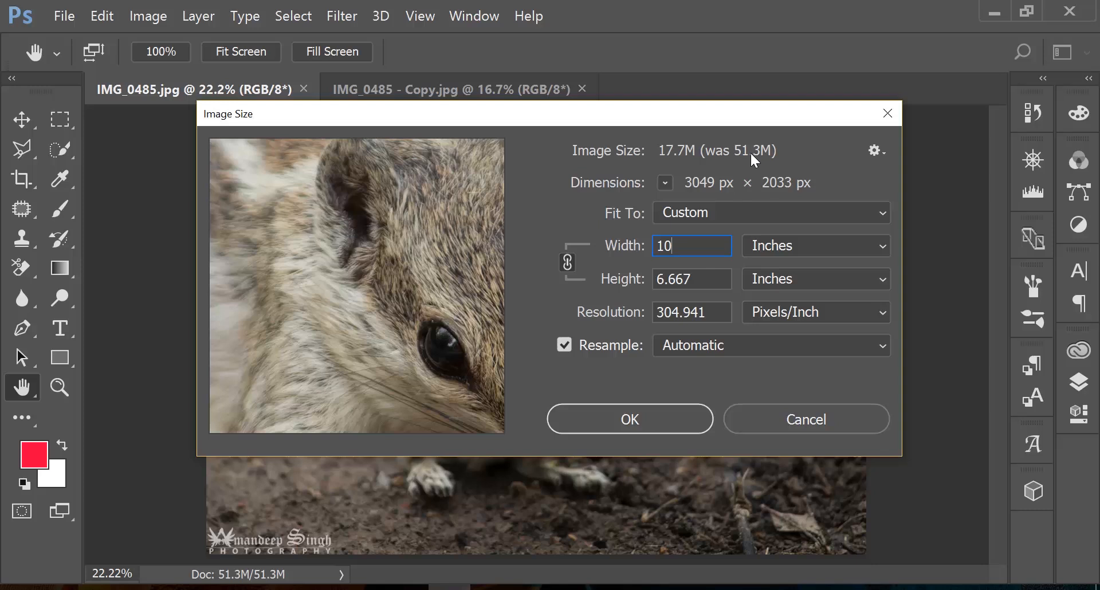
mouse_move(675, 160)
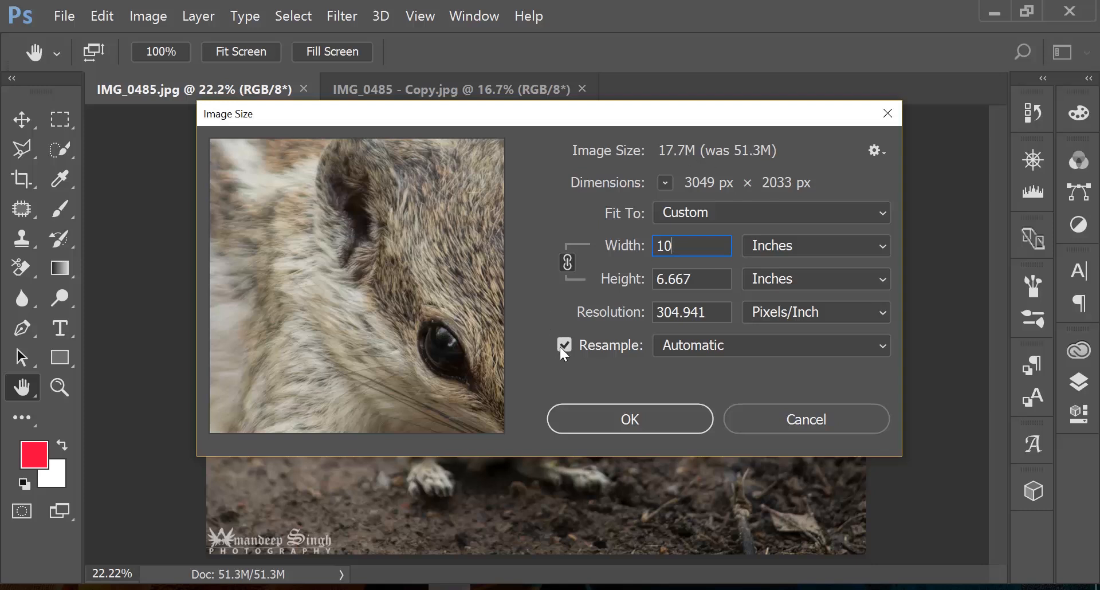
Turn off Resample and set Width to 10 inches, keeping 5184 × 3456 px at 518.4 ppi.
click(563, 344)
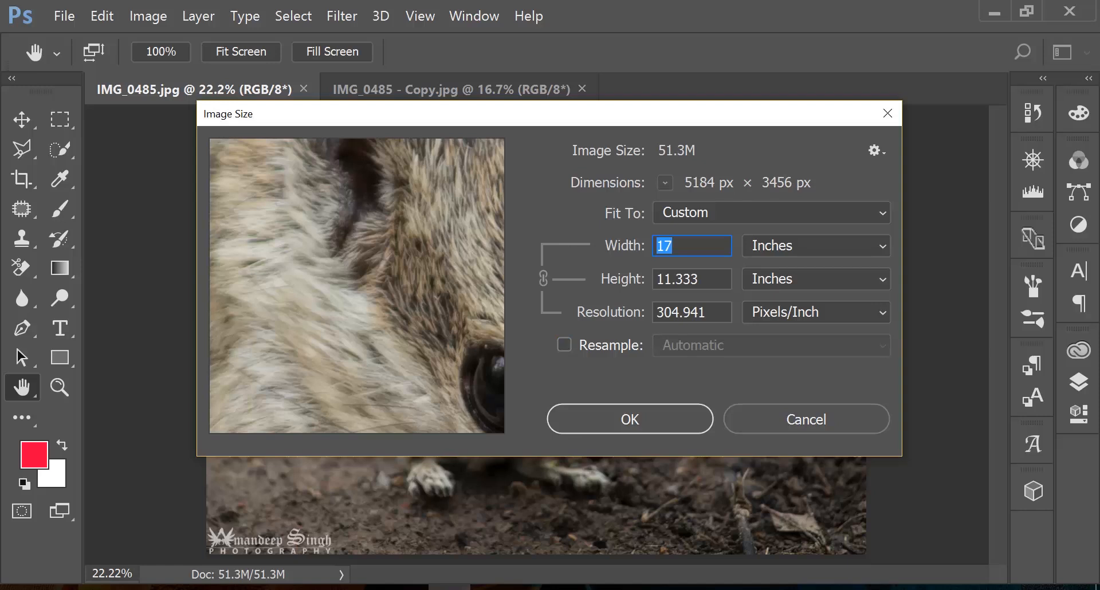
text(10)
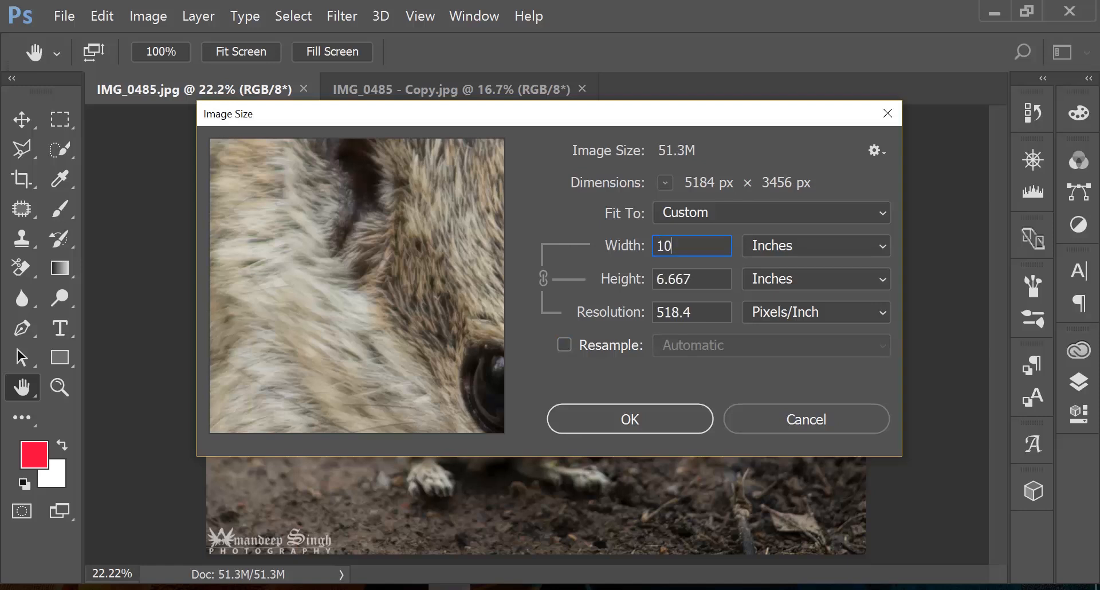
click(691, 279)
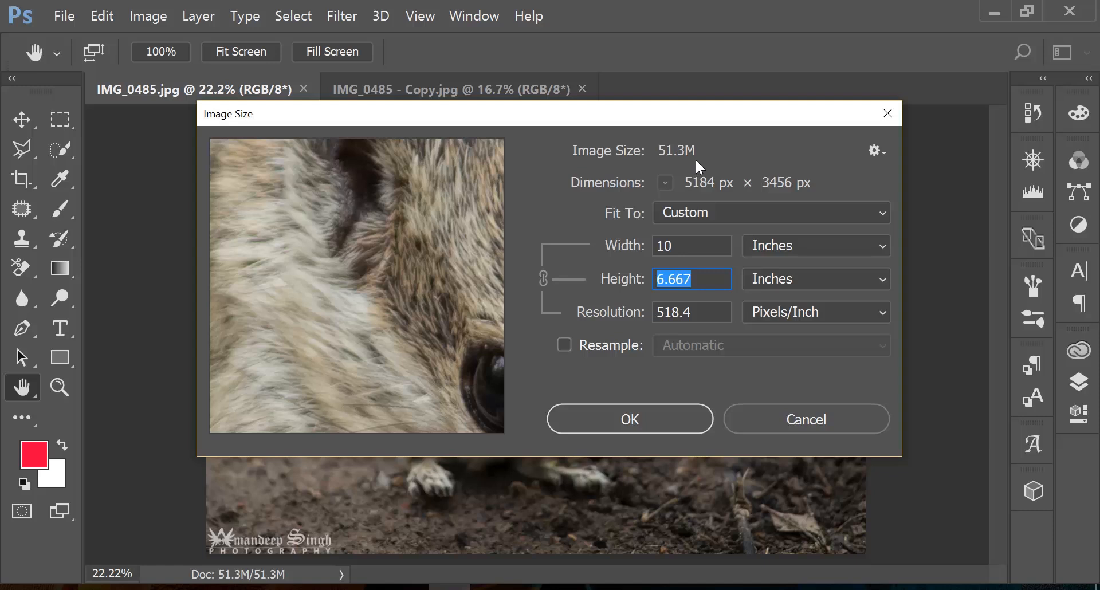
mouse_move(627, 279)
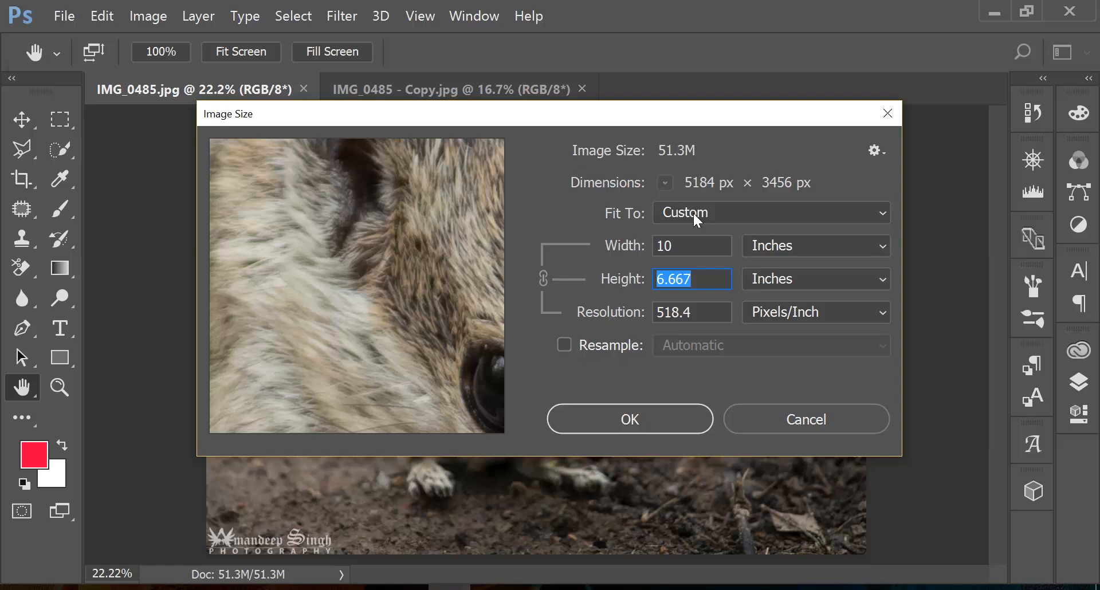
mouse_move(703, 150)
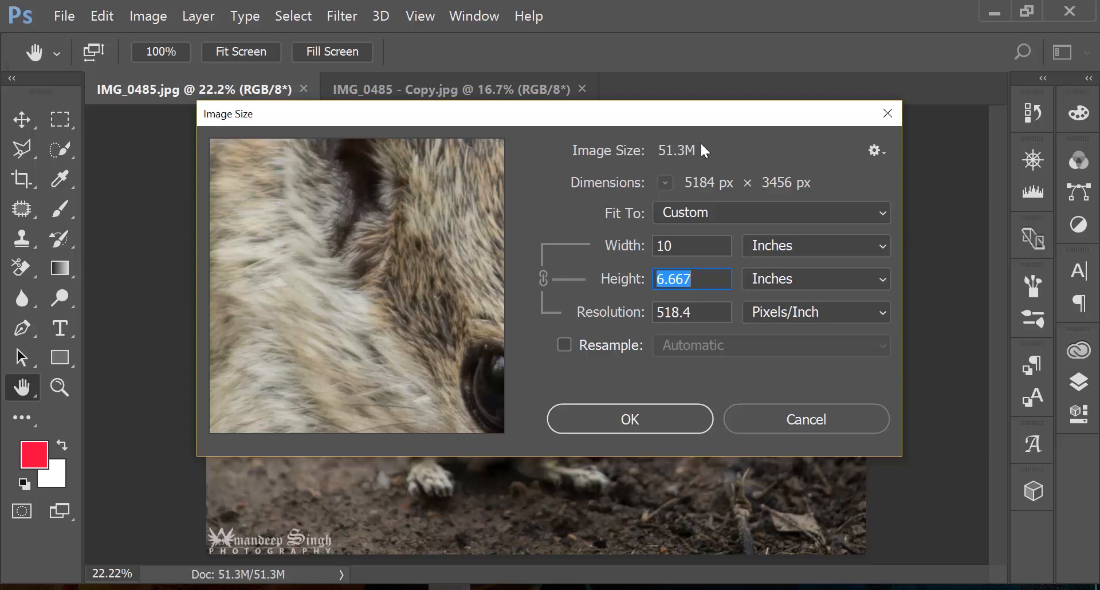
mouse_move(578, 358)
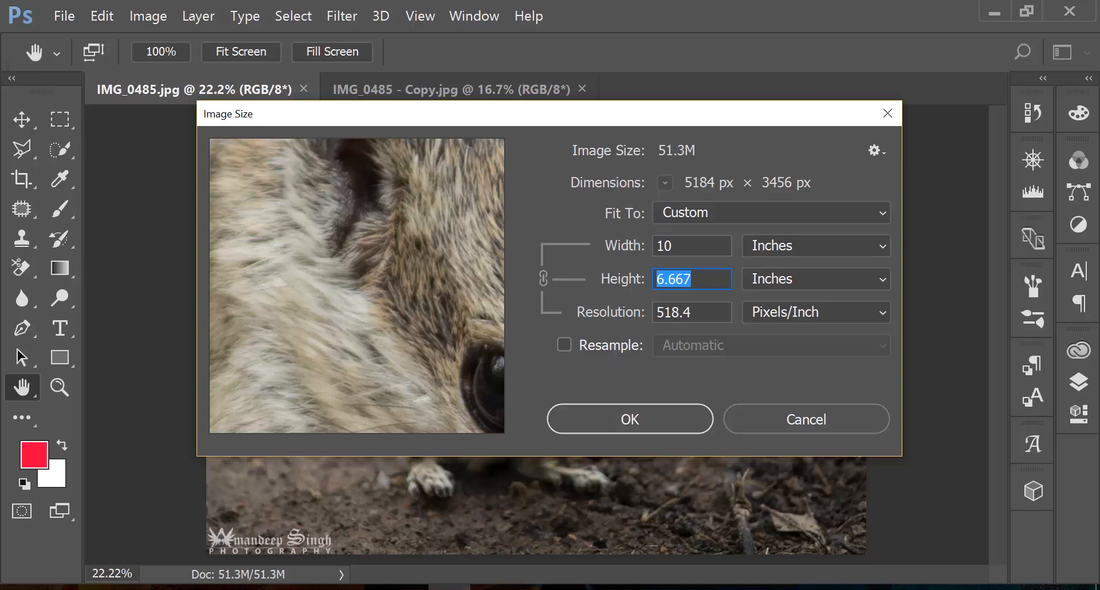
mouse_move(691, 272)
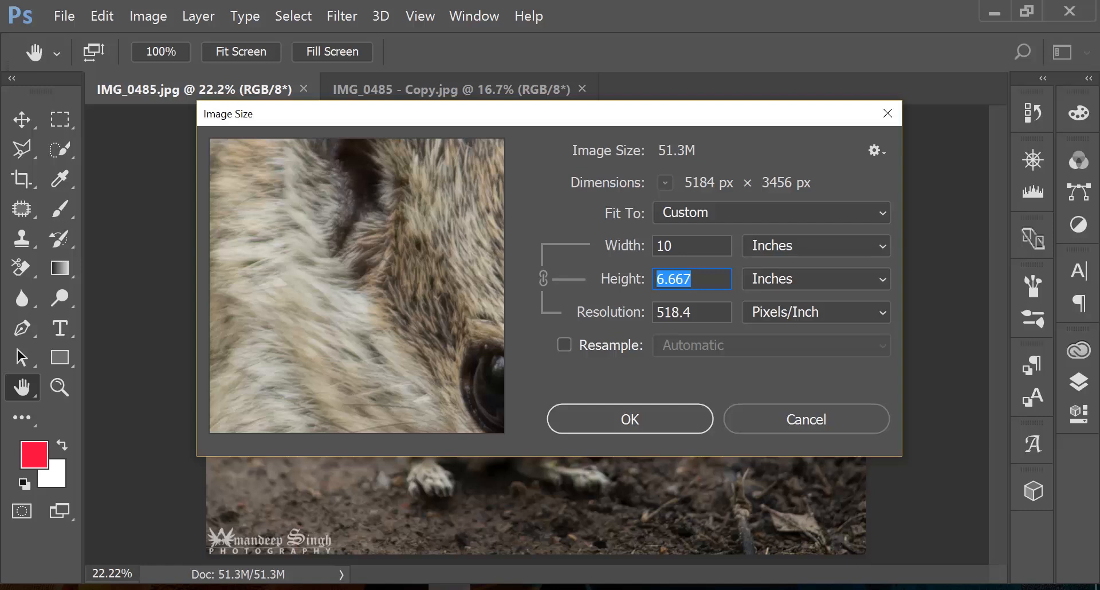
mouse_move(670, 170)
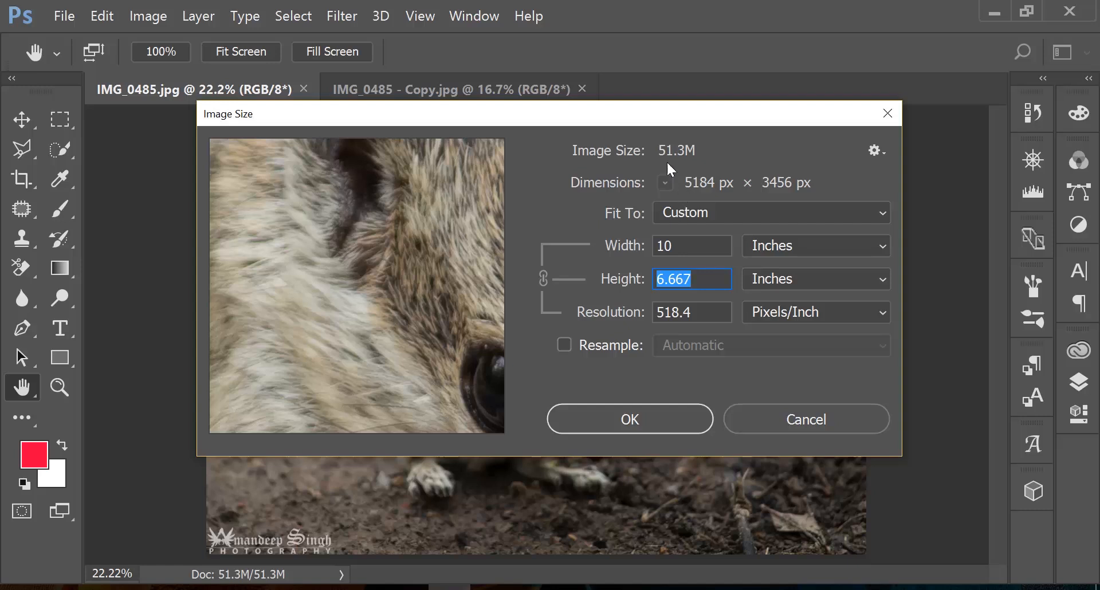
mouse_move(682, 171)
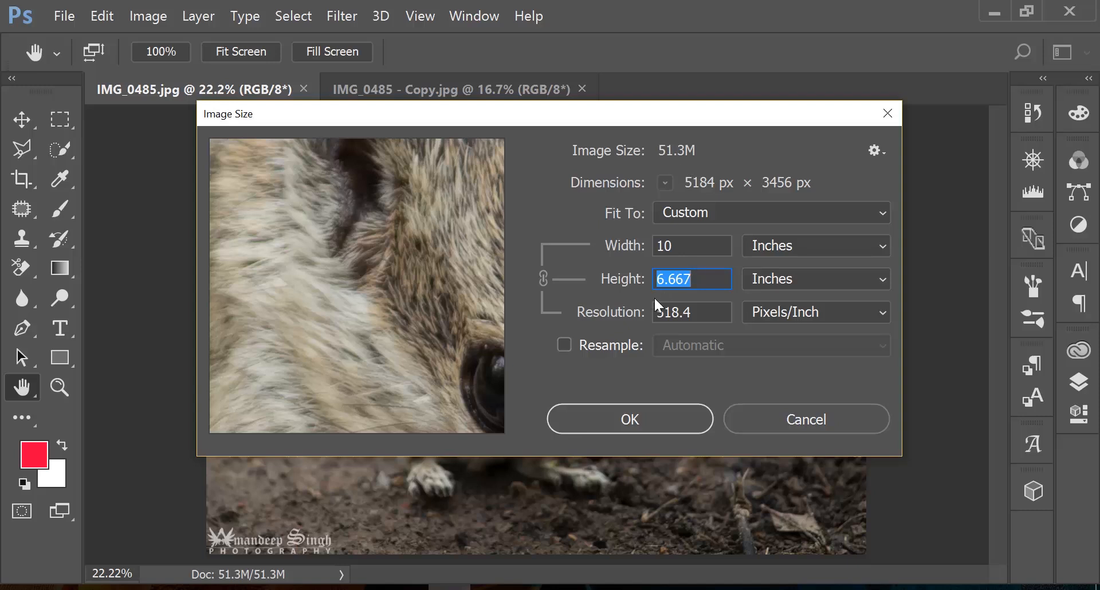
Set Width to 17, re-enable Resample, then enter 10 inches for 3049 × 2033 px.
text(1)
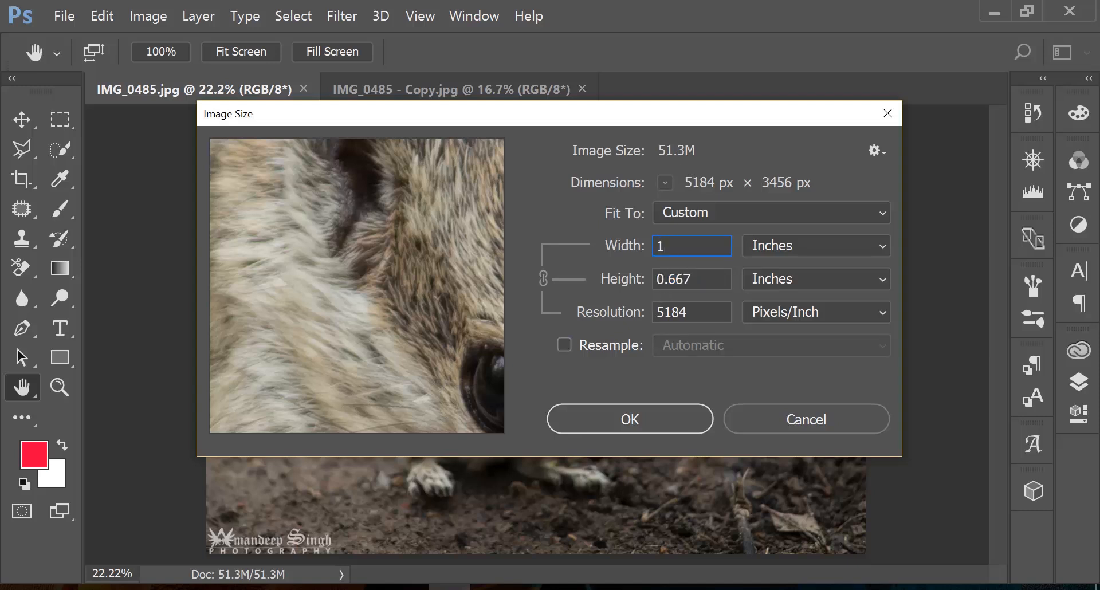
text(7)
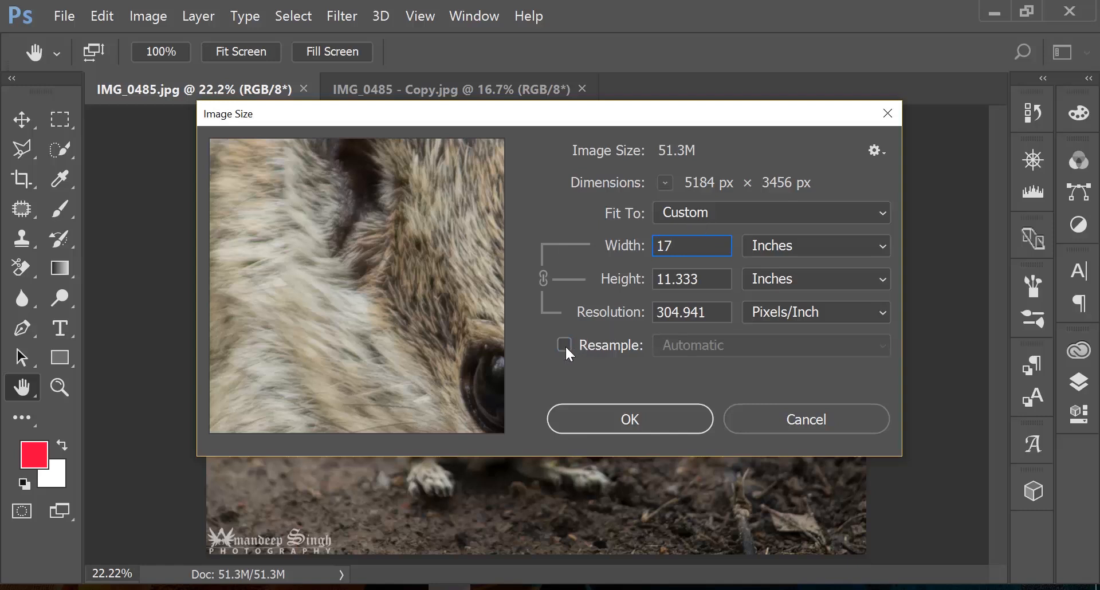
click(565, 344)
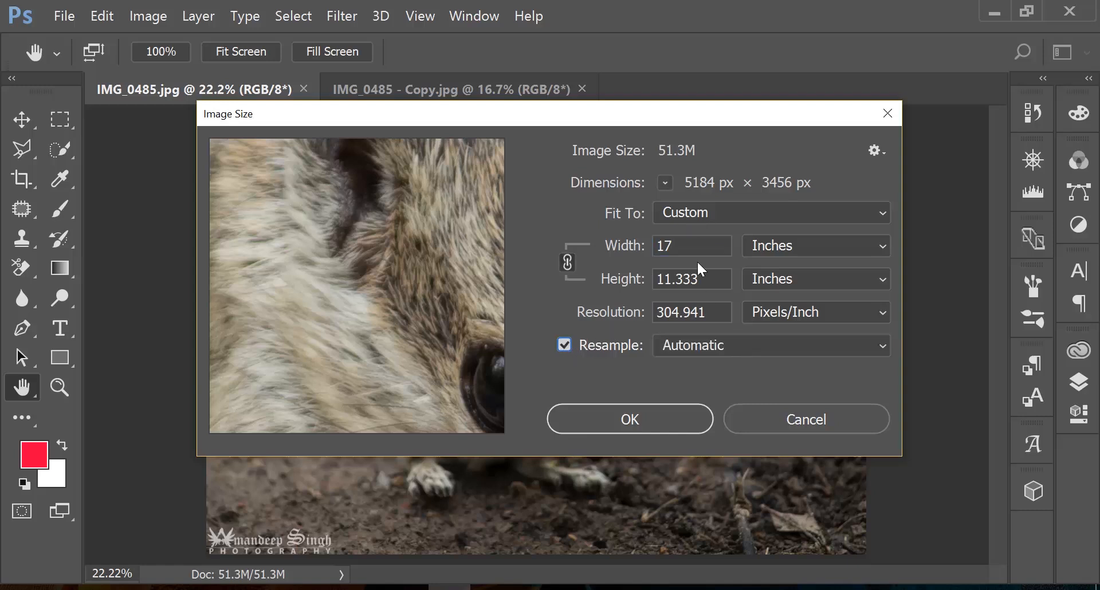
click(691, 245)
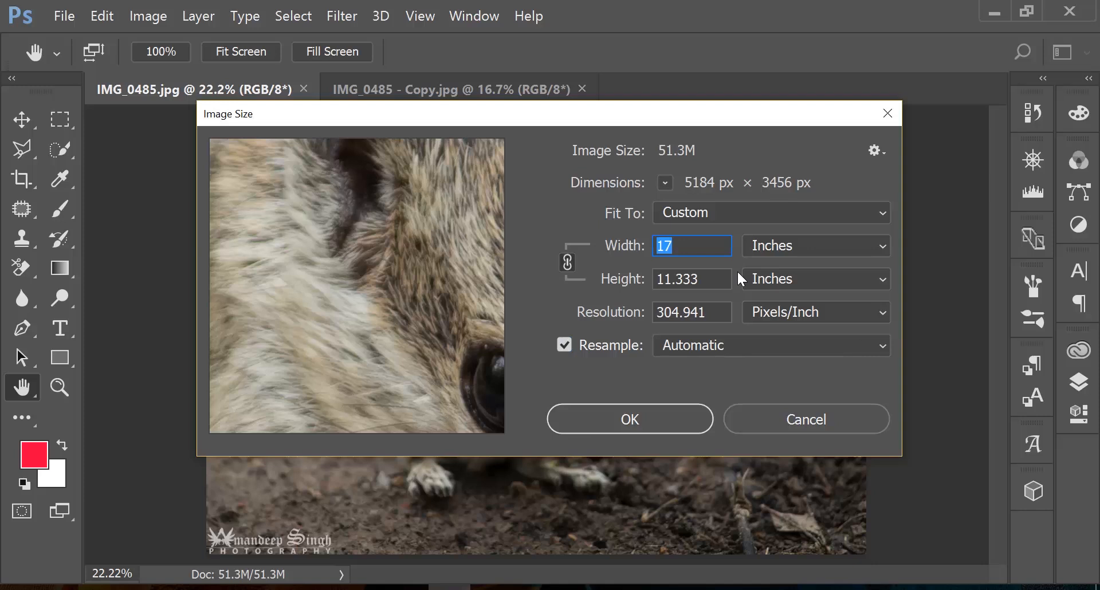
text(10)
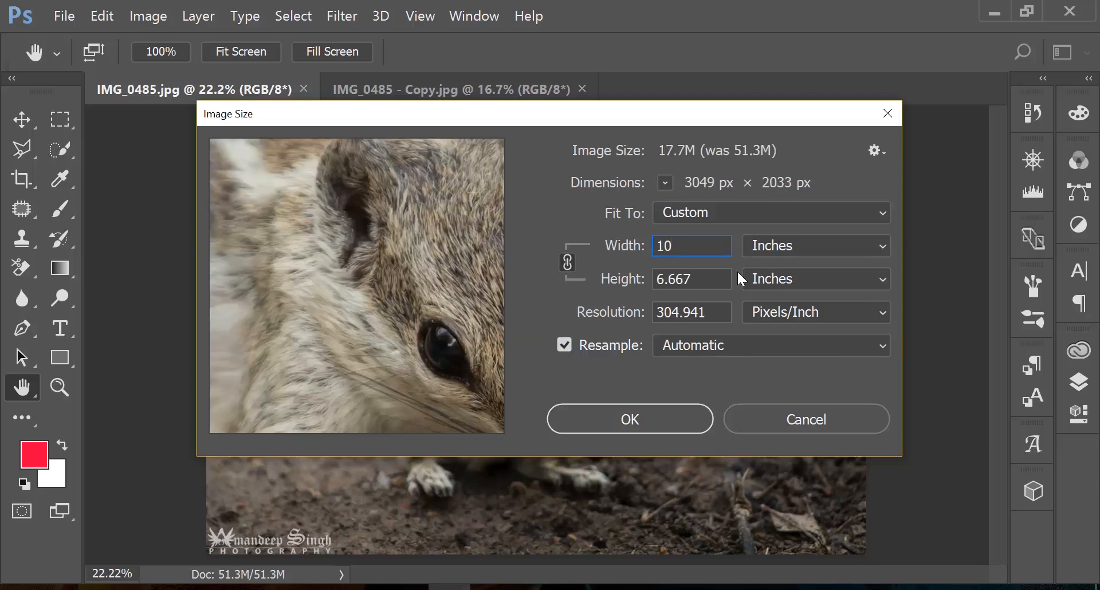
mouse_move(743, 162)
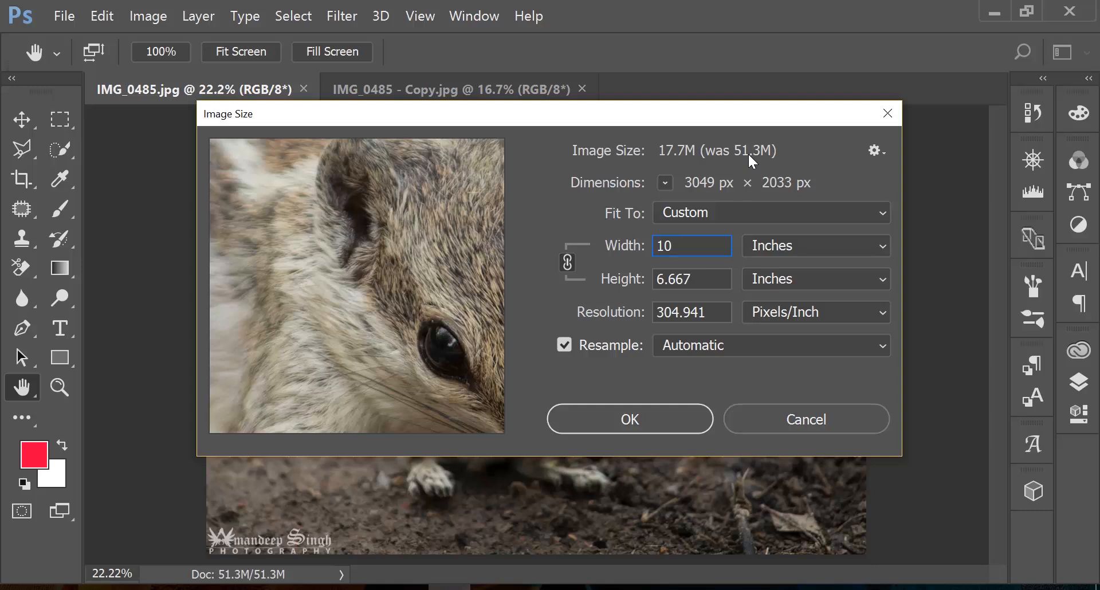
mouse_move(666, 161)
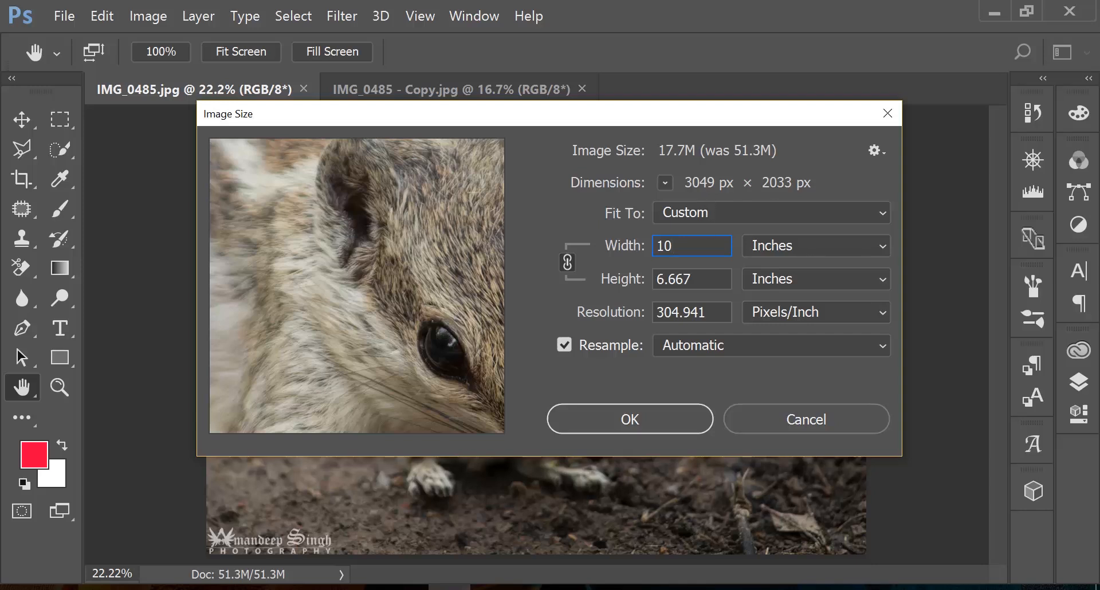
mouse_move(717, 347)
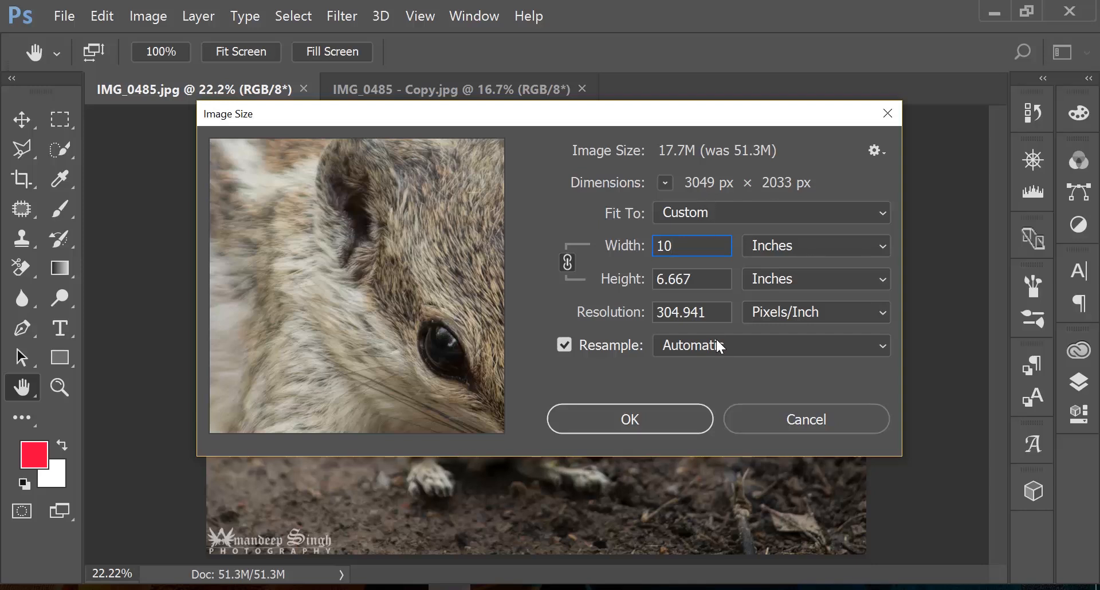
Keep Automatic resampling, select the Resolution value, then cancel Image Size without applying the 10-inch resample.
click(769, 345)
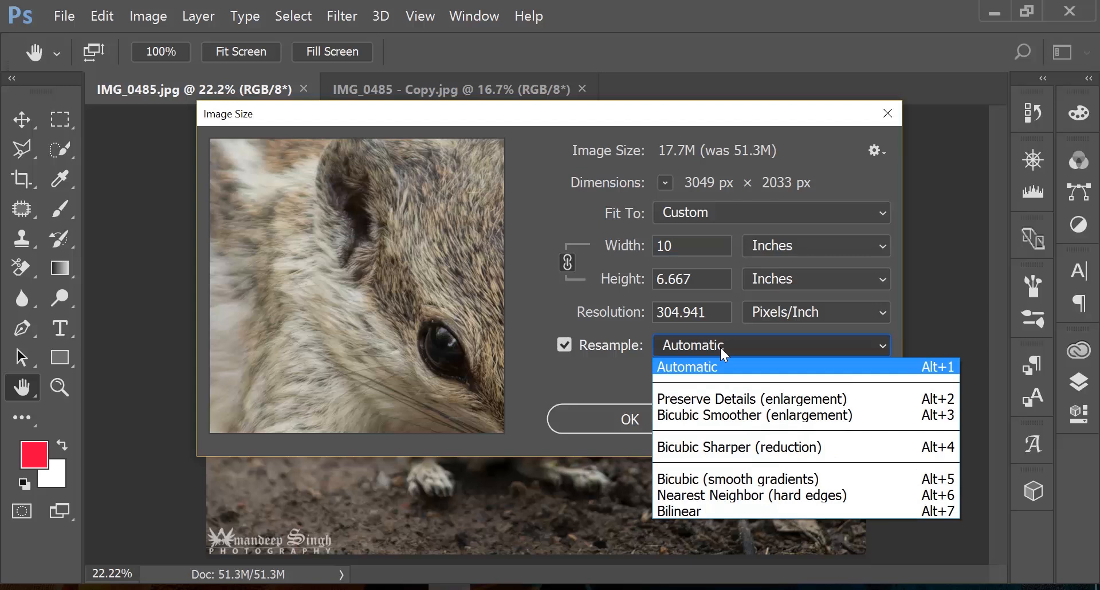
click(698, 366)
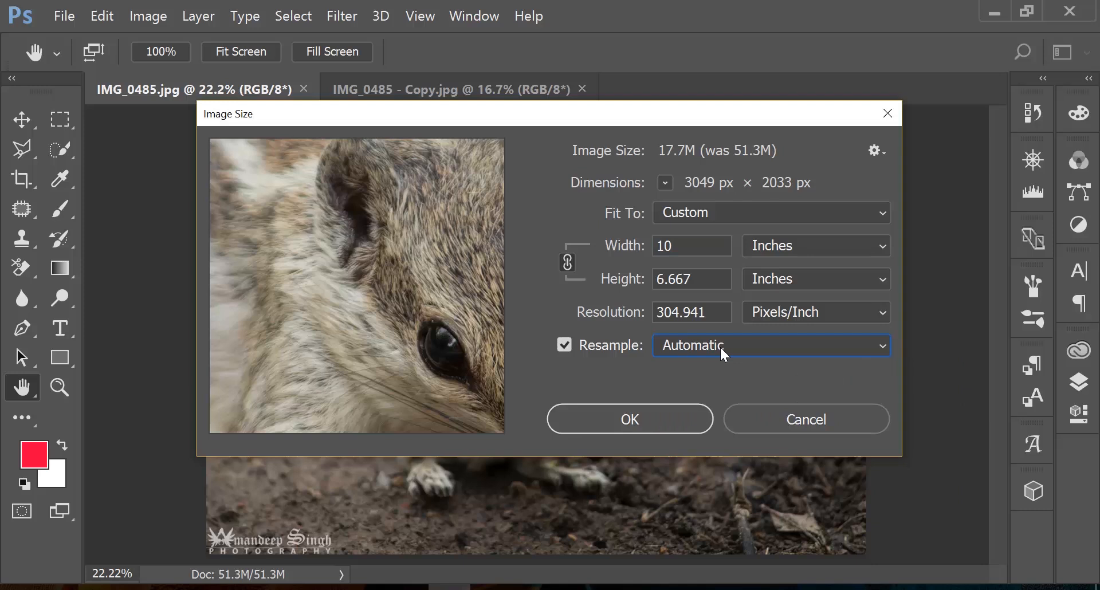
click(691, 311)
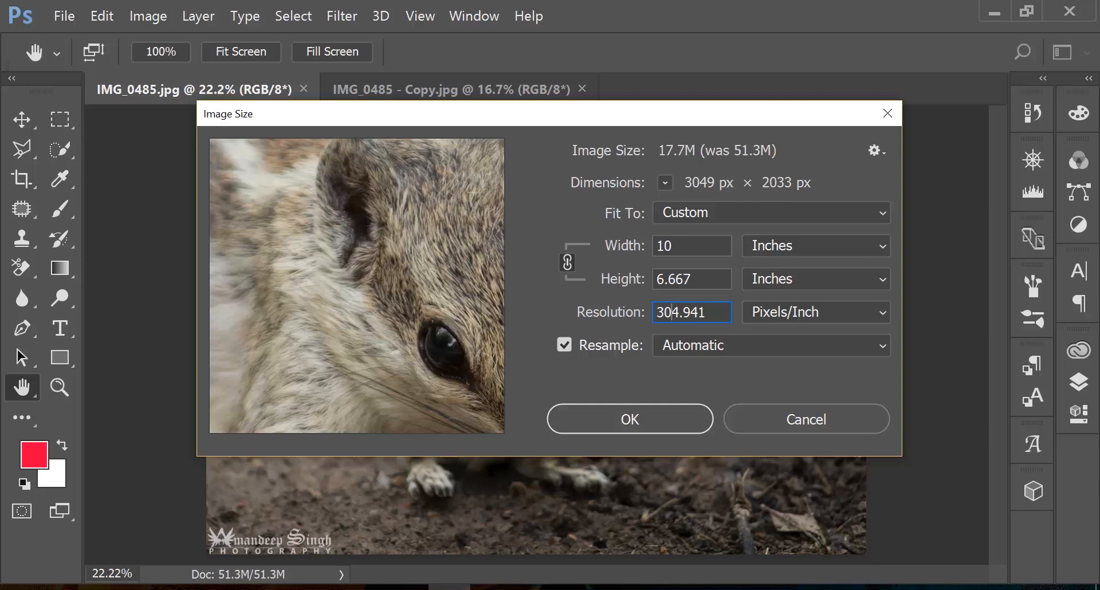
mouse_move(701, 194)
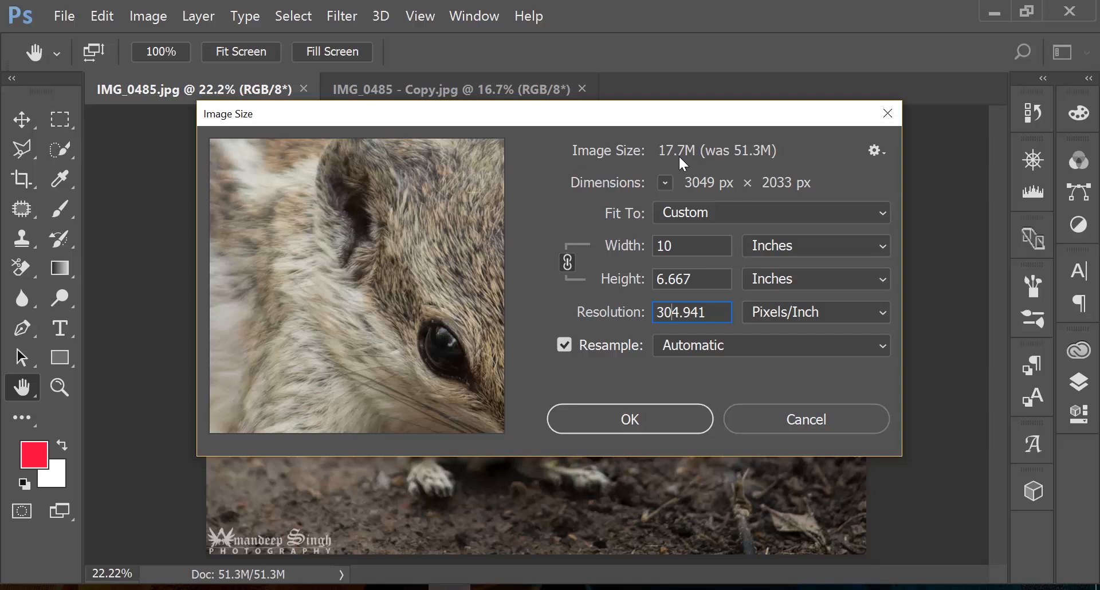
mouse_move(766, 423)
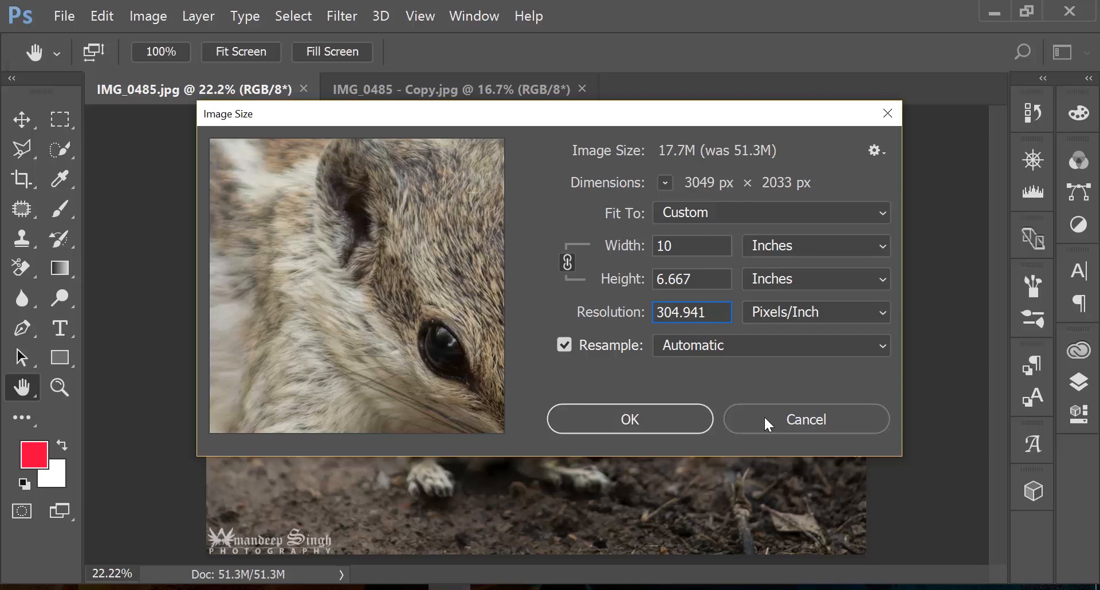
click(805, 418)
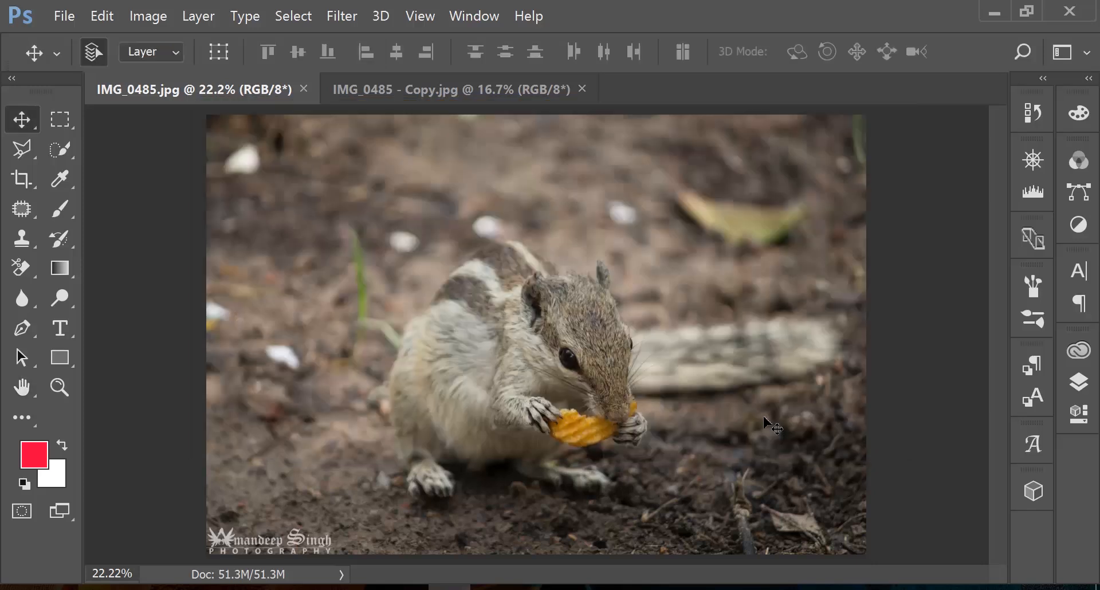